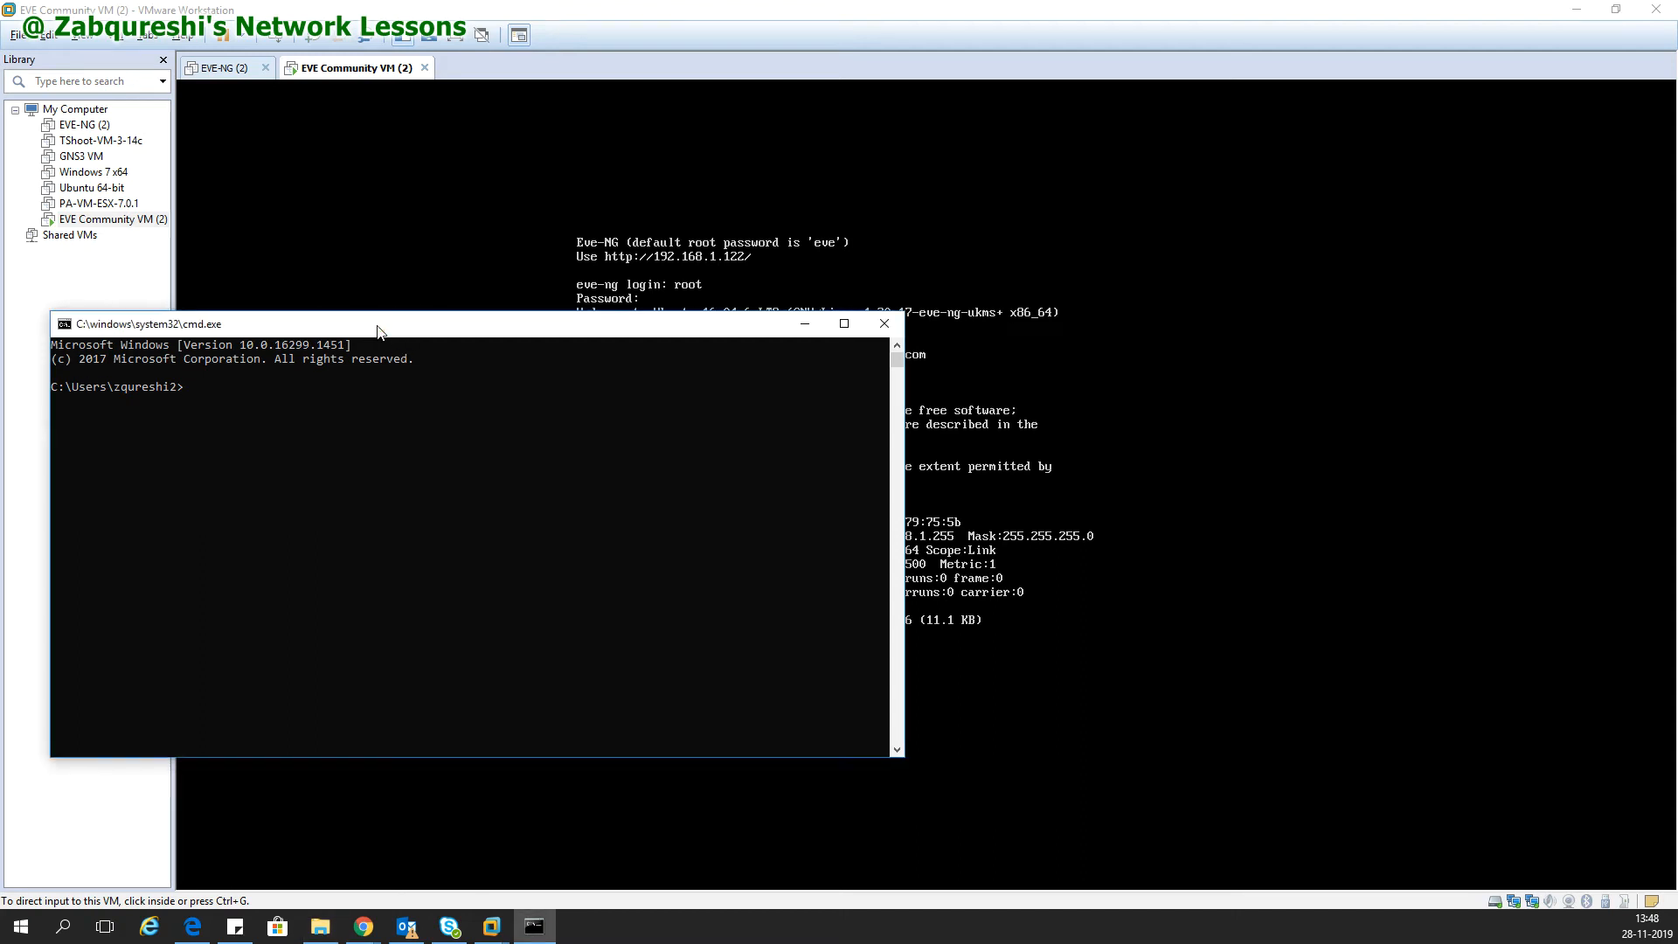
mouse_move(386, 334)
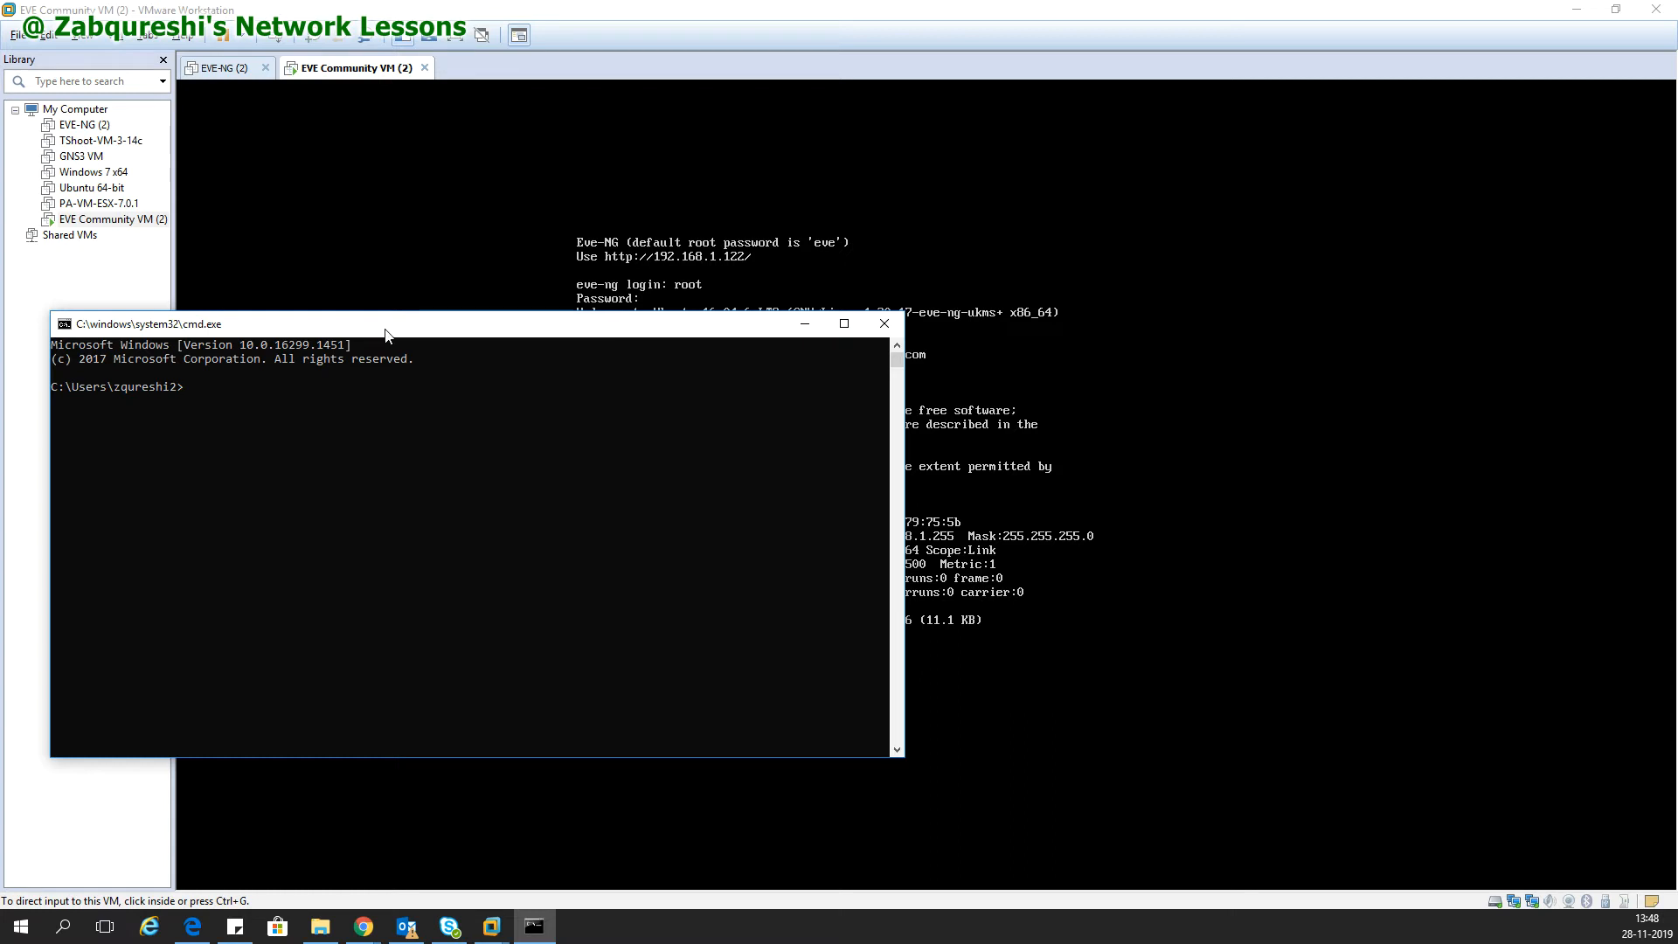
Ping 192.168.1.122 from Command Prompt, getting three replies with 0% loss, then stop it.
drag(385, 325, 487, 317)
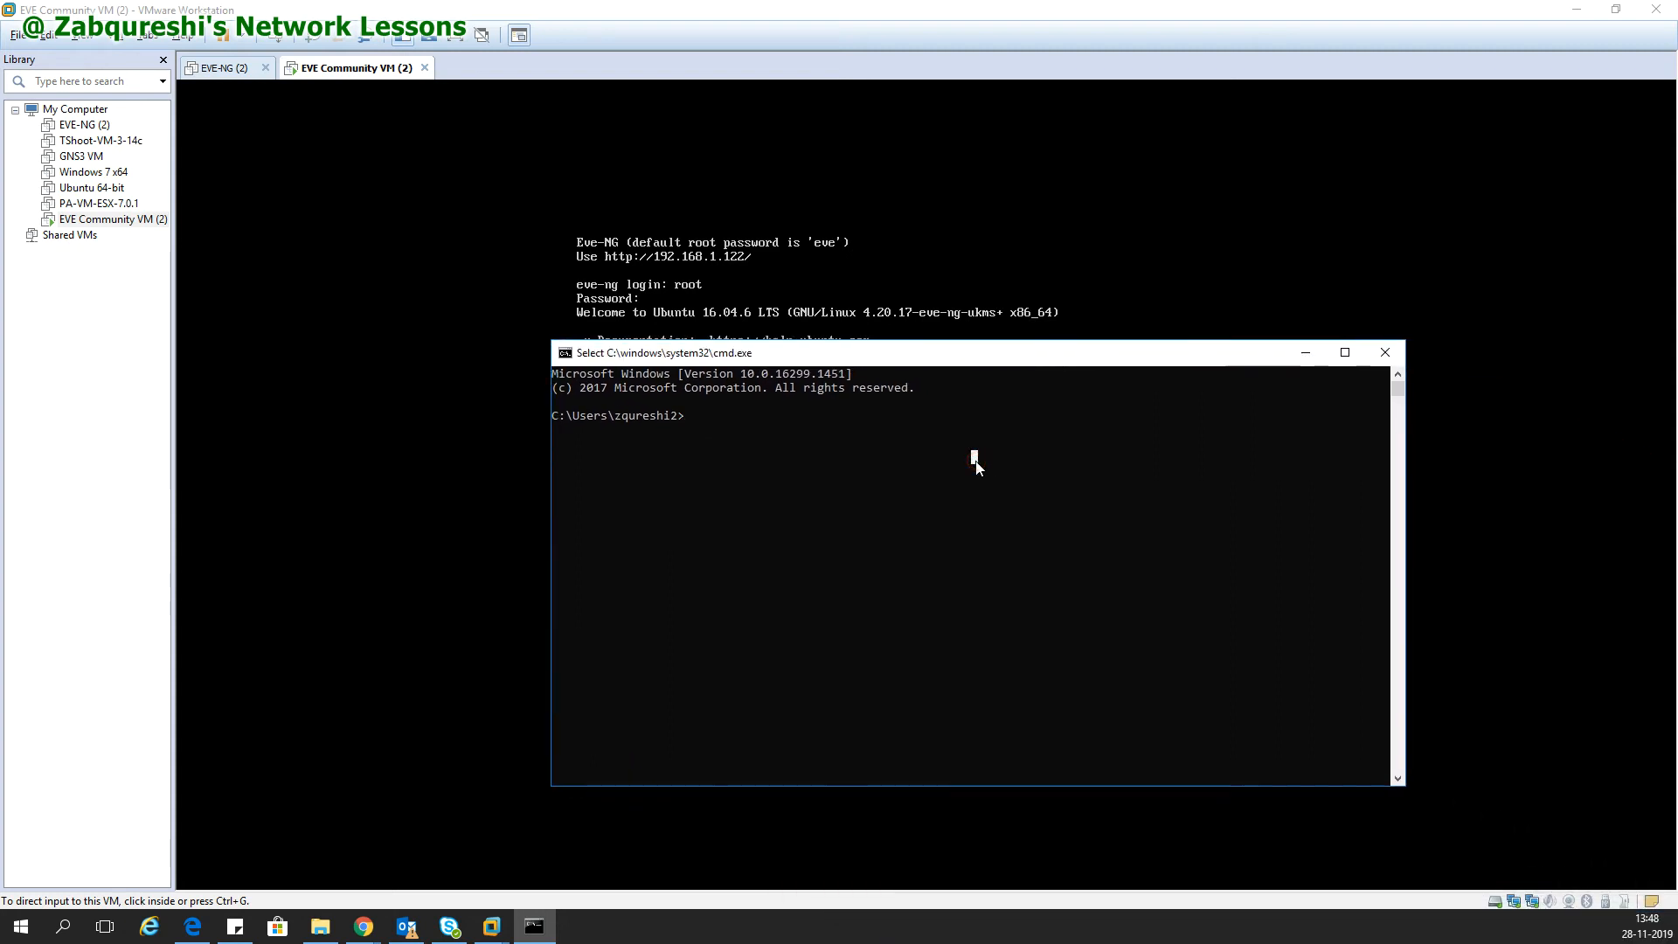
text(ping 192.)
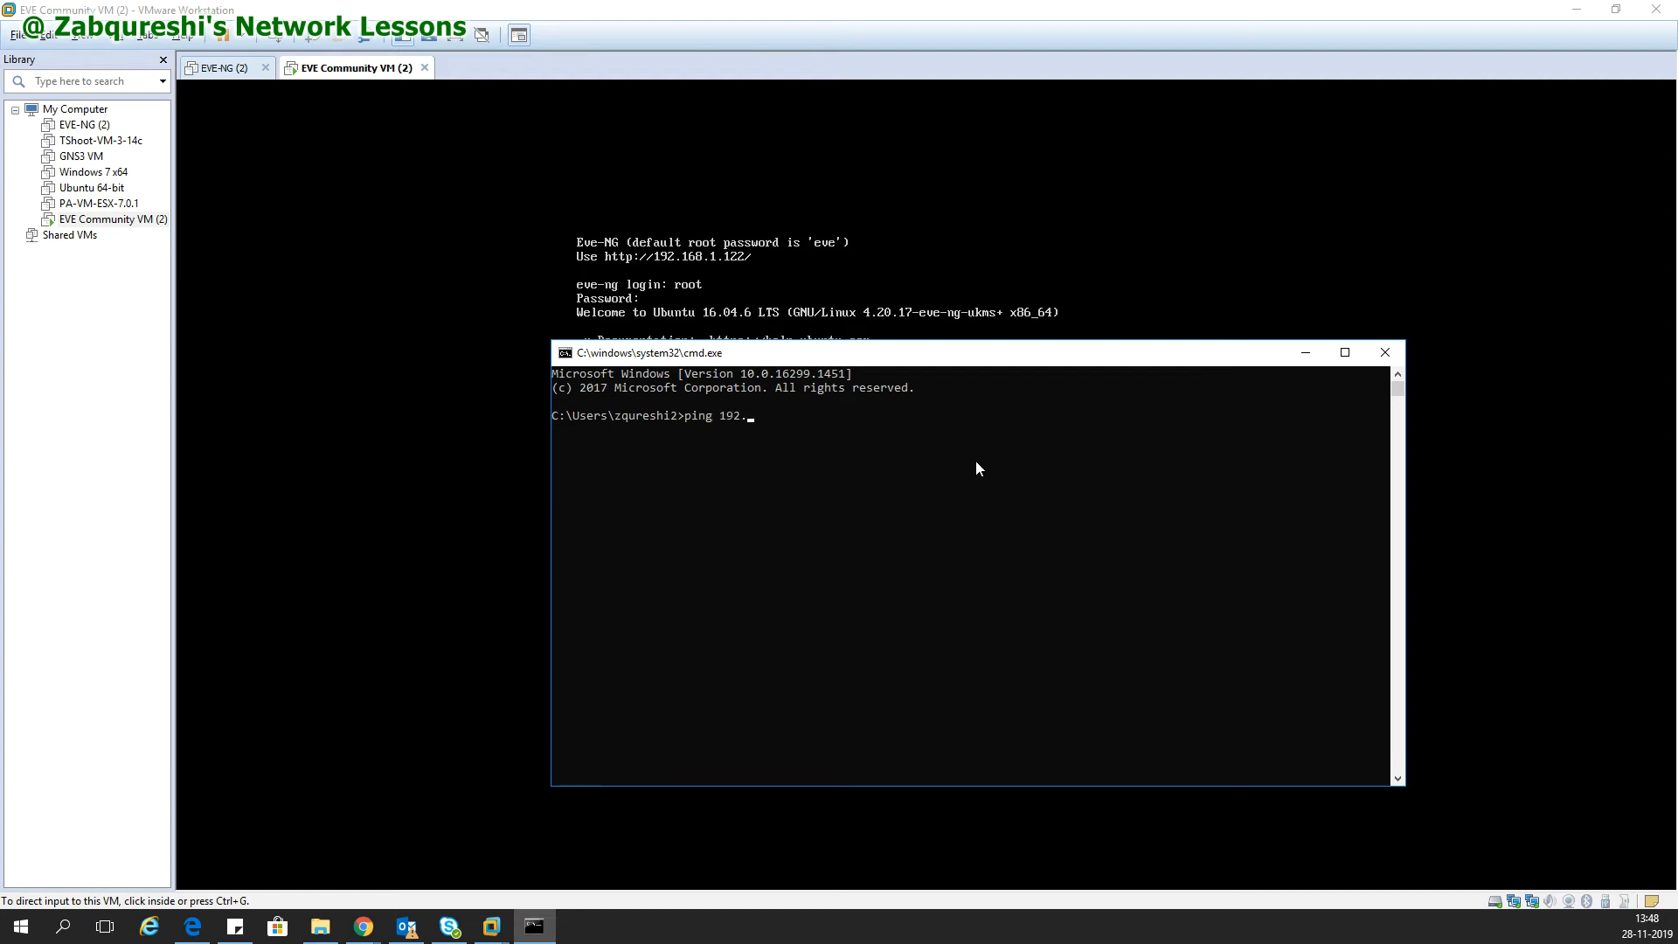
text(168.1.122)
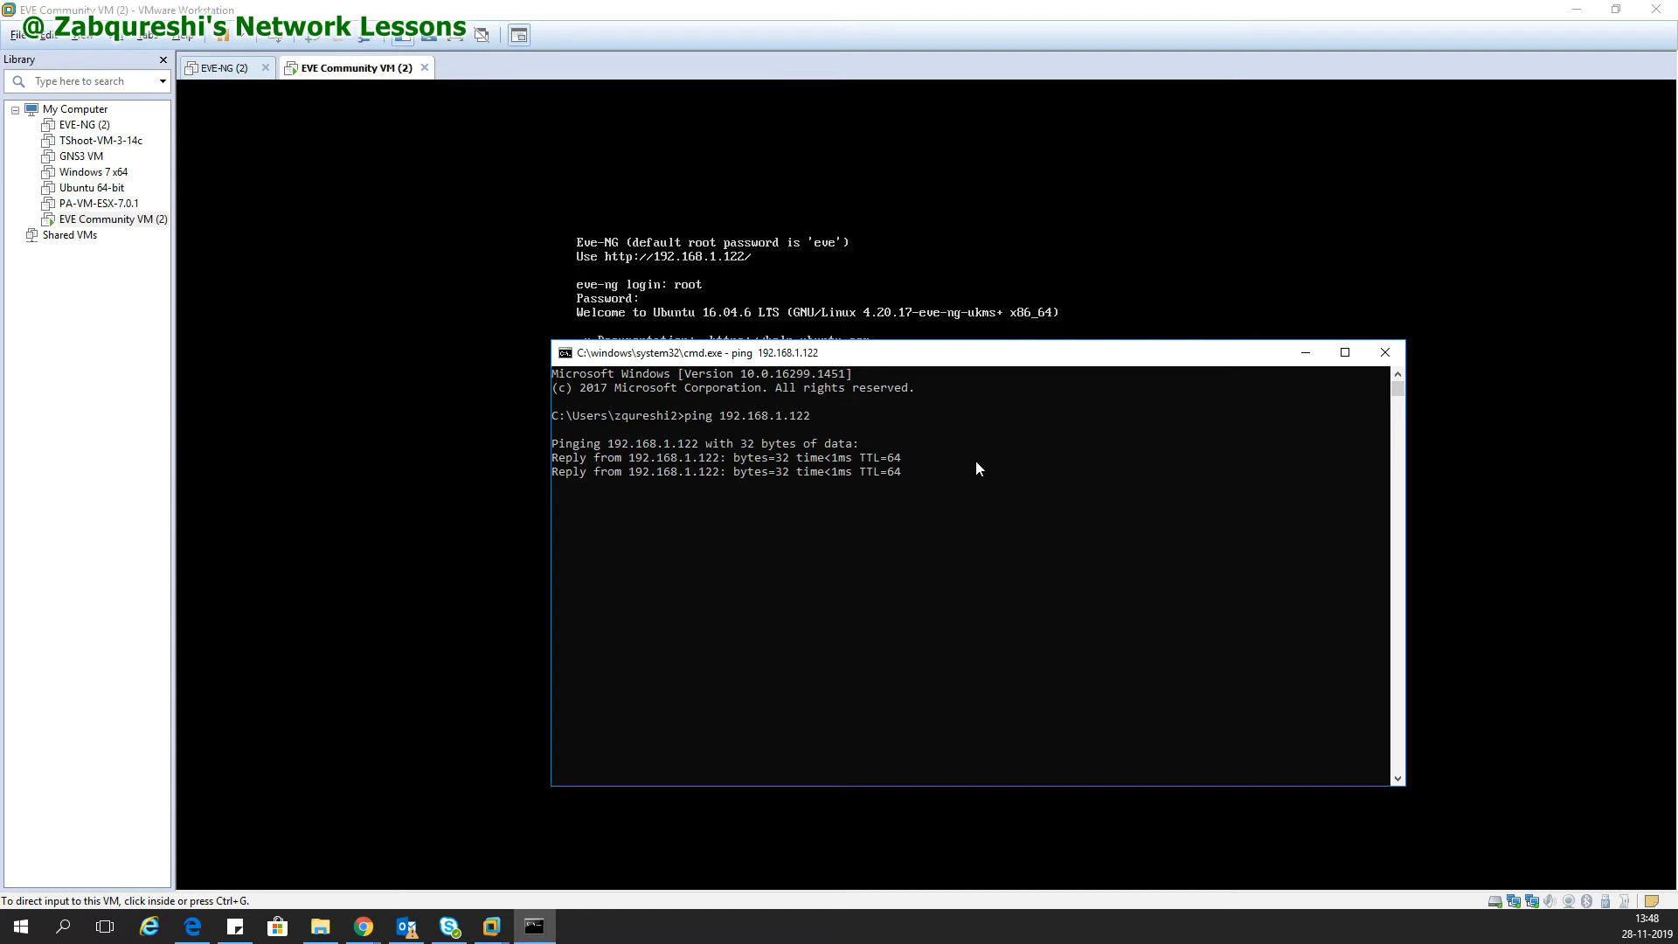
key(ctrl+c)
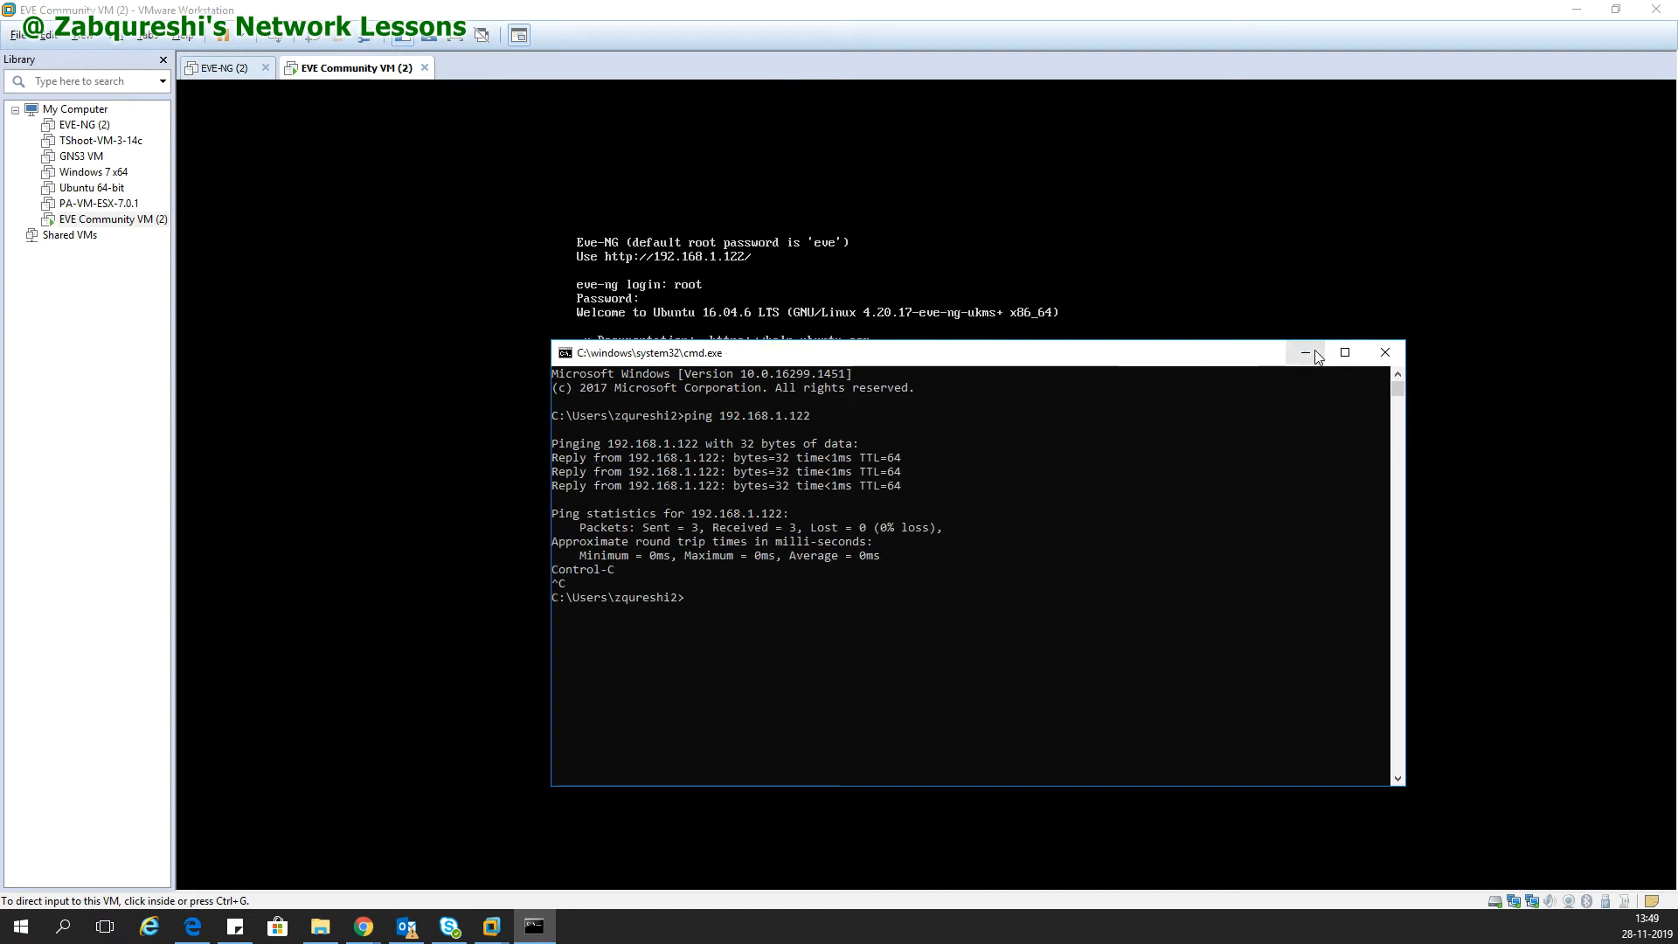
Run ifconfig pnet0 in the EVE-NG console, showing 192.168.1.122 with higher packet counts.
click(1306, 353)
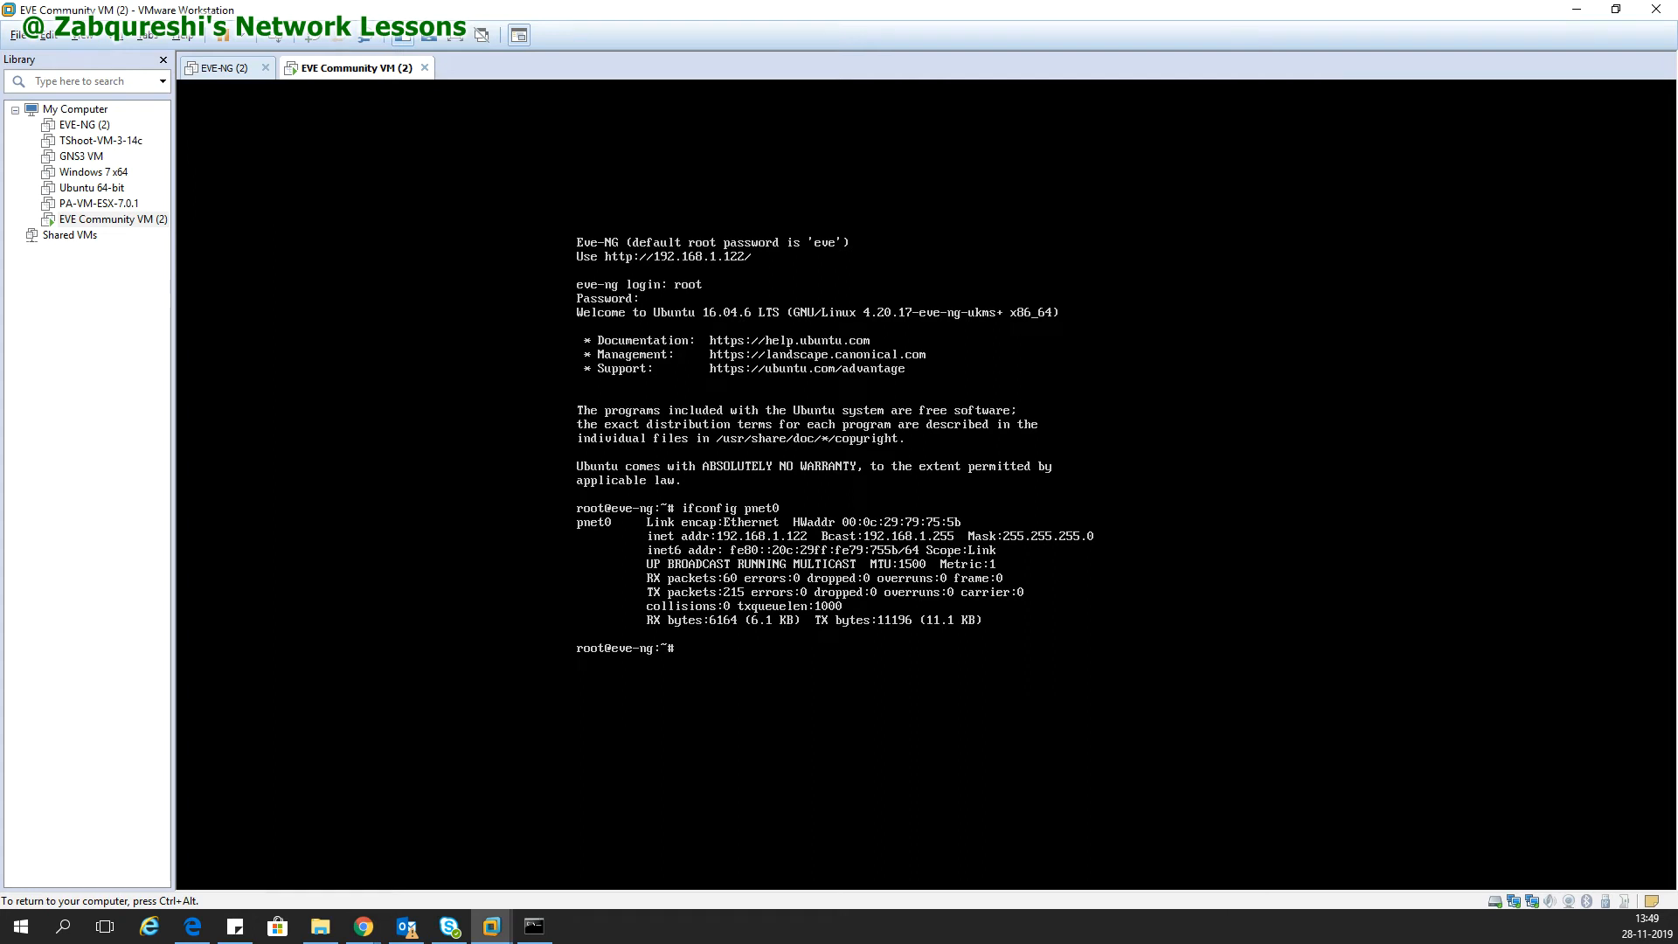
text(ifconfig)
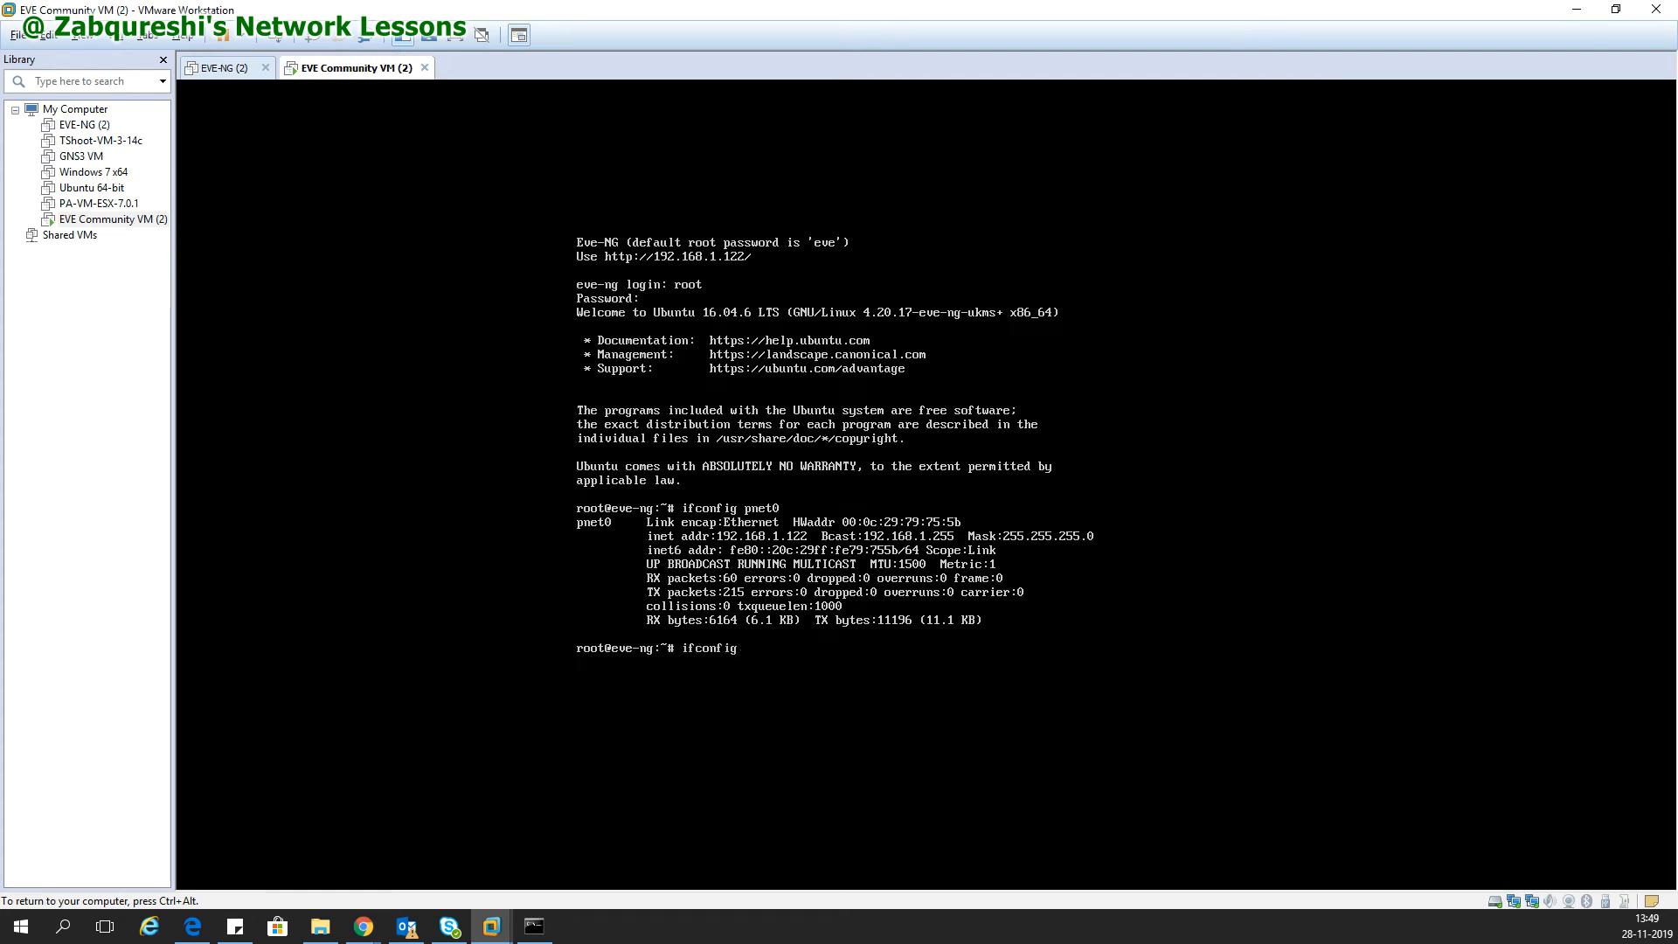
text(pnet0)
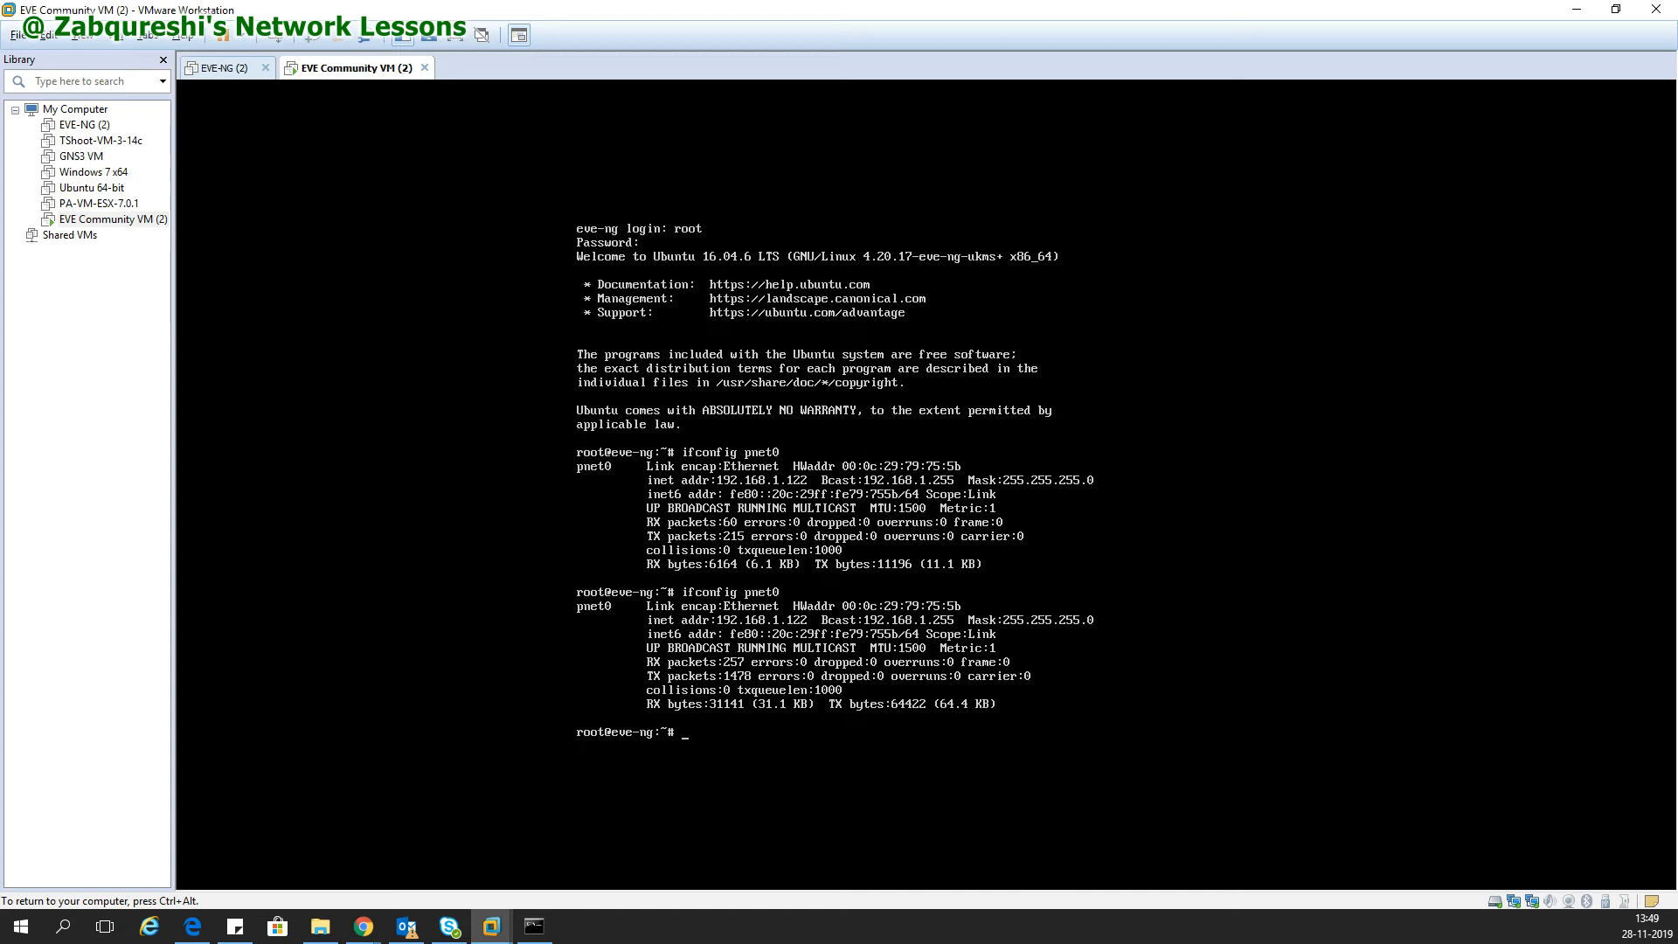
Remove /opt/ovf/.configured and reboot the EVE-NG VM back to its login prompt.
text(rm)
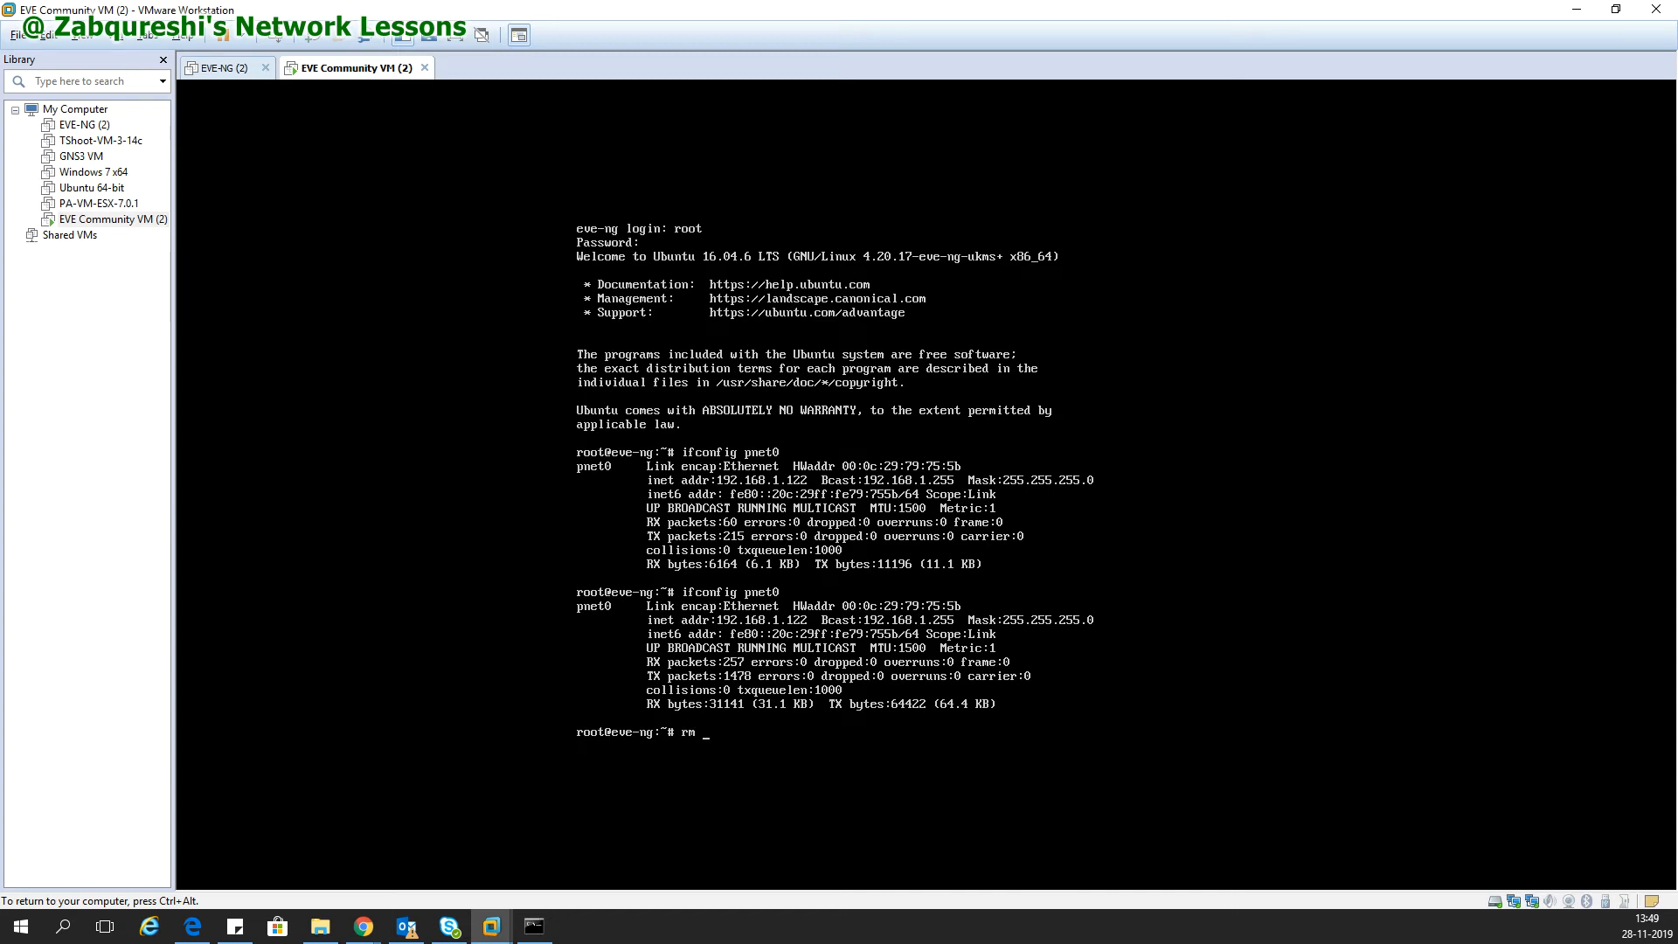
text(-f /opt)
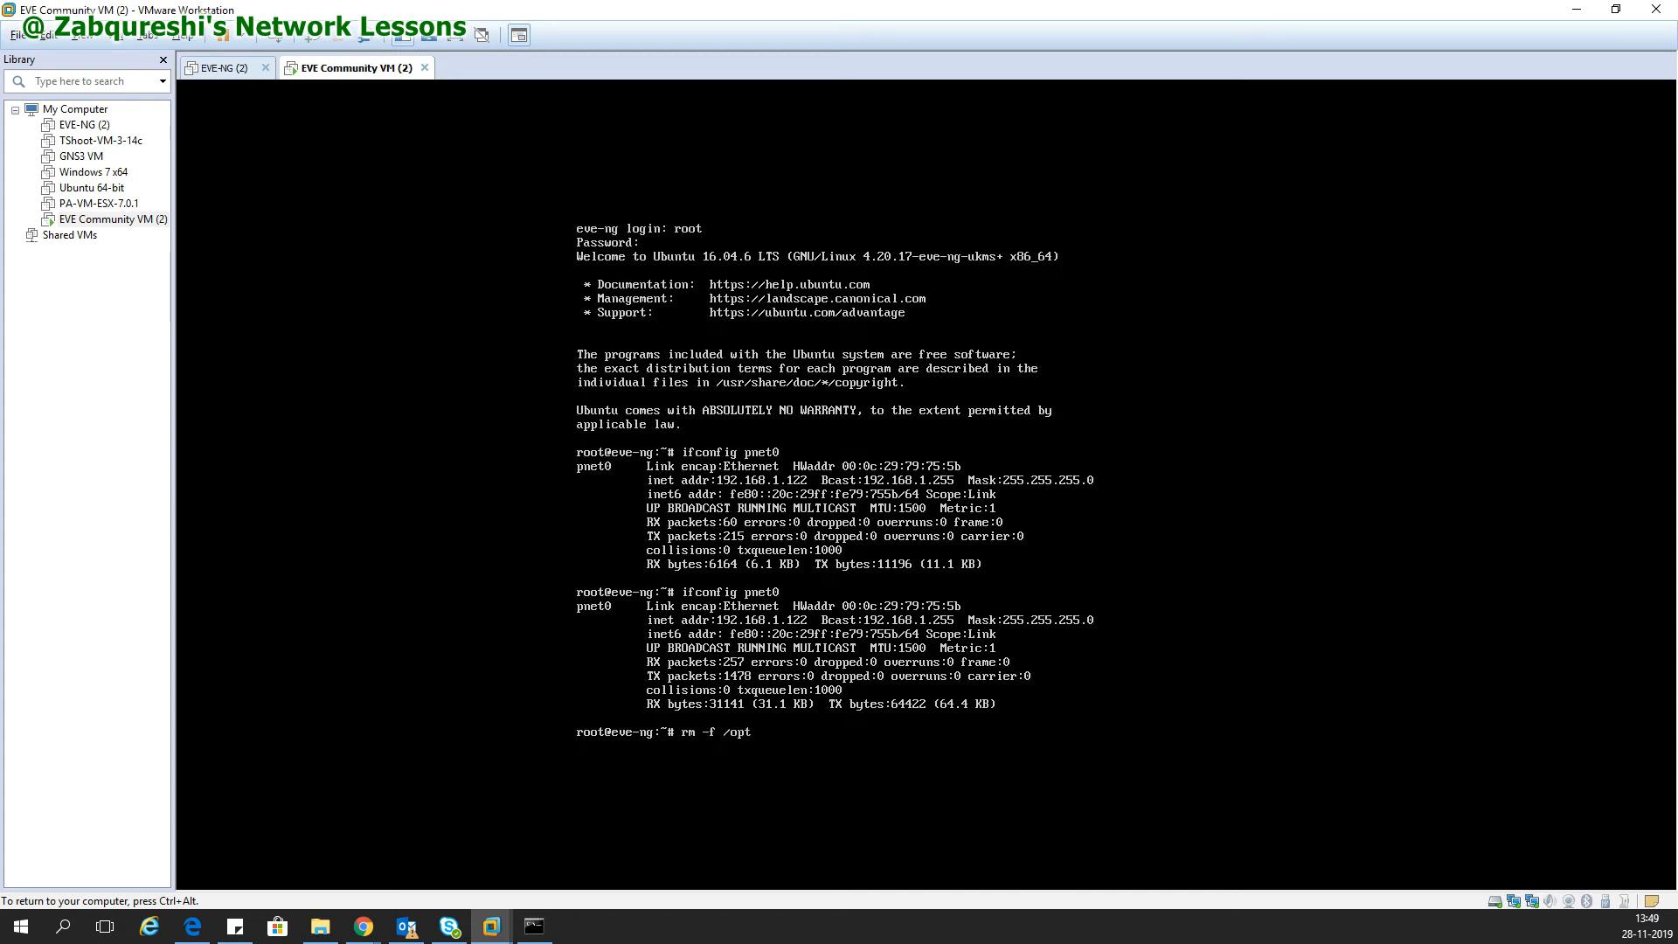
text(/ovf)
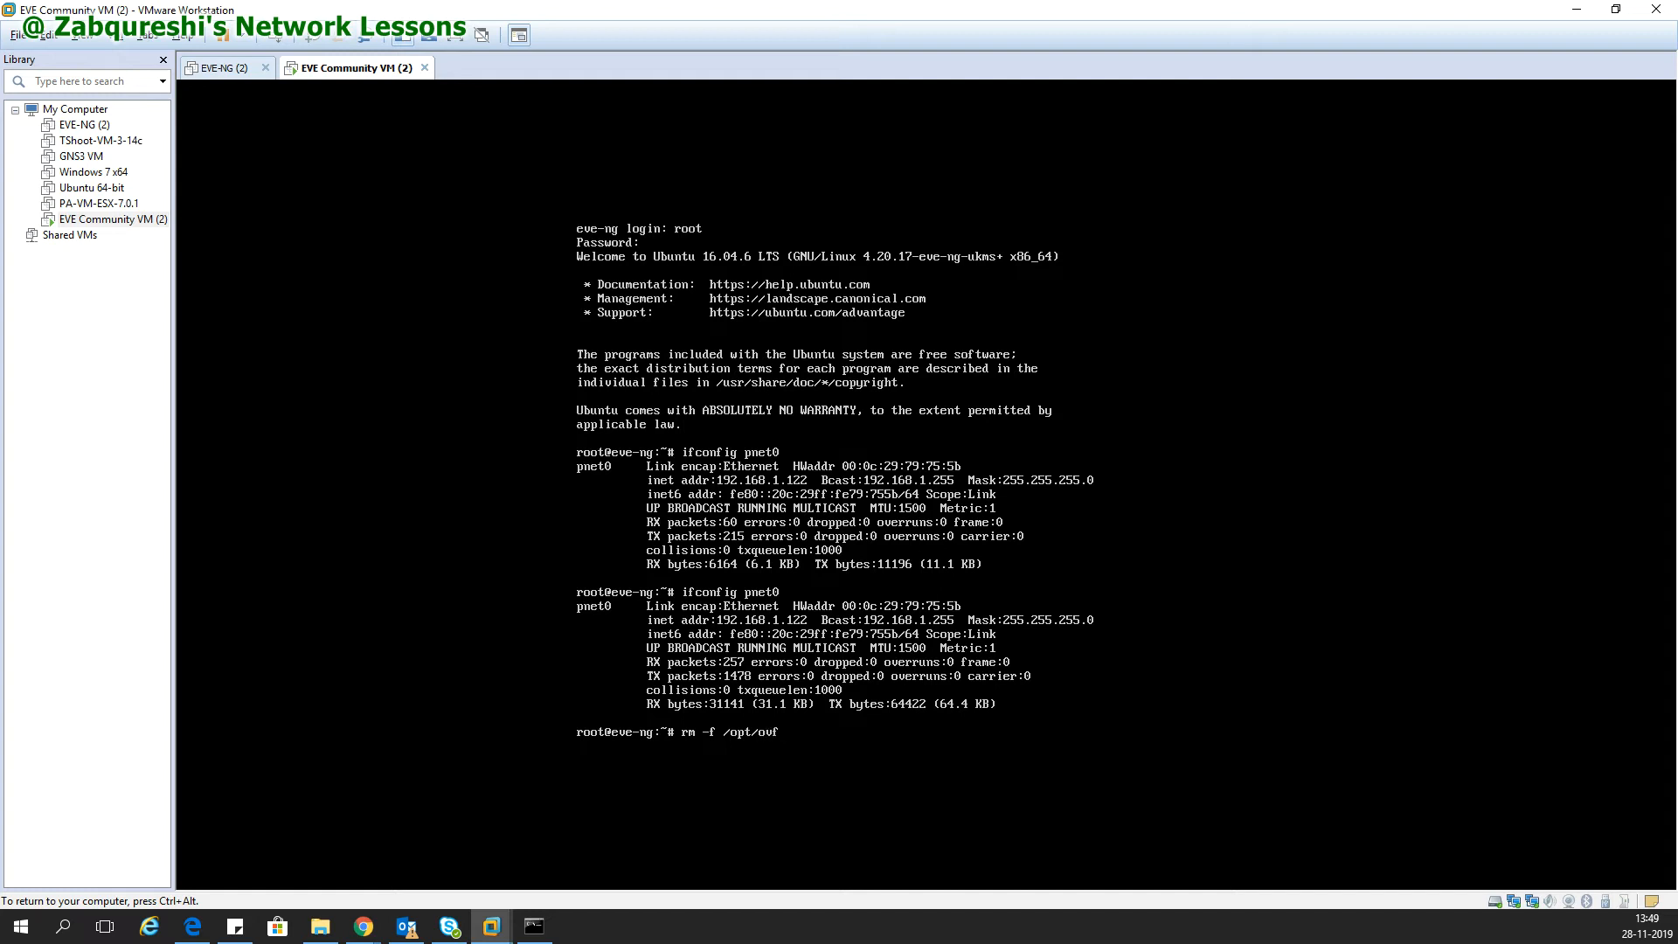
text(/.con)
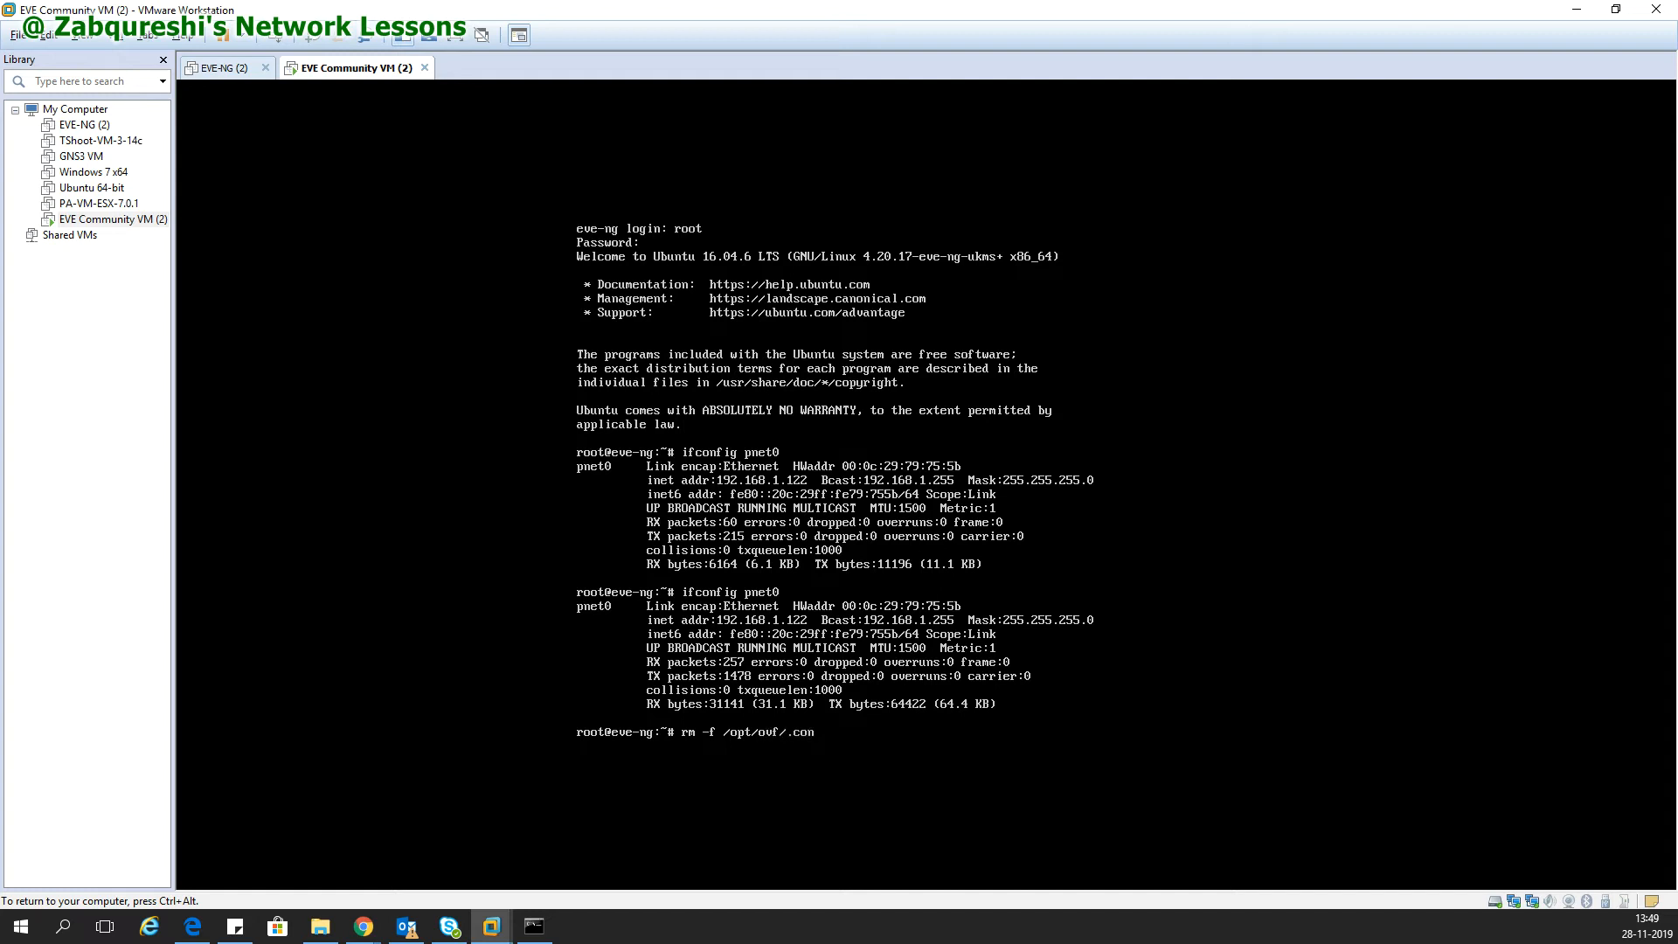
key(Return)
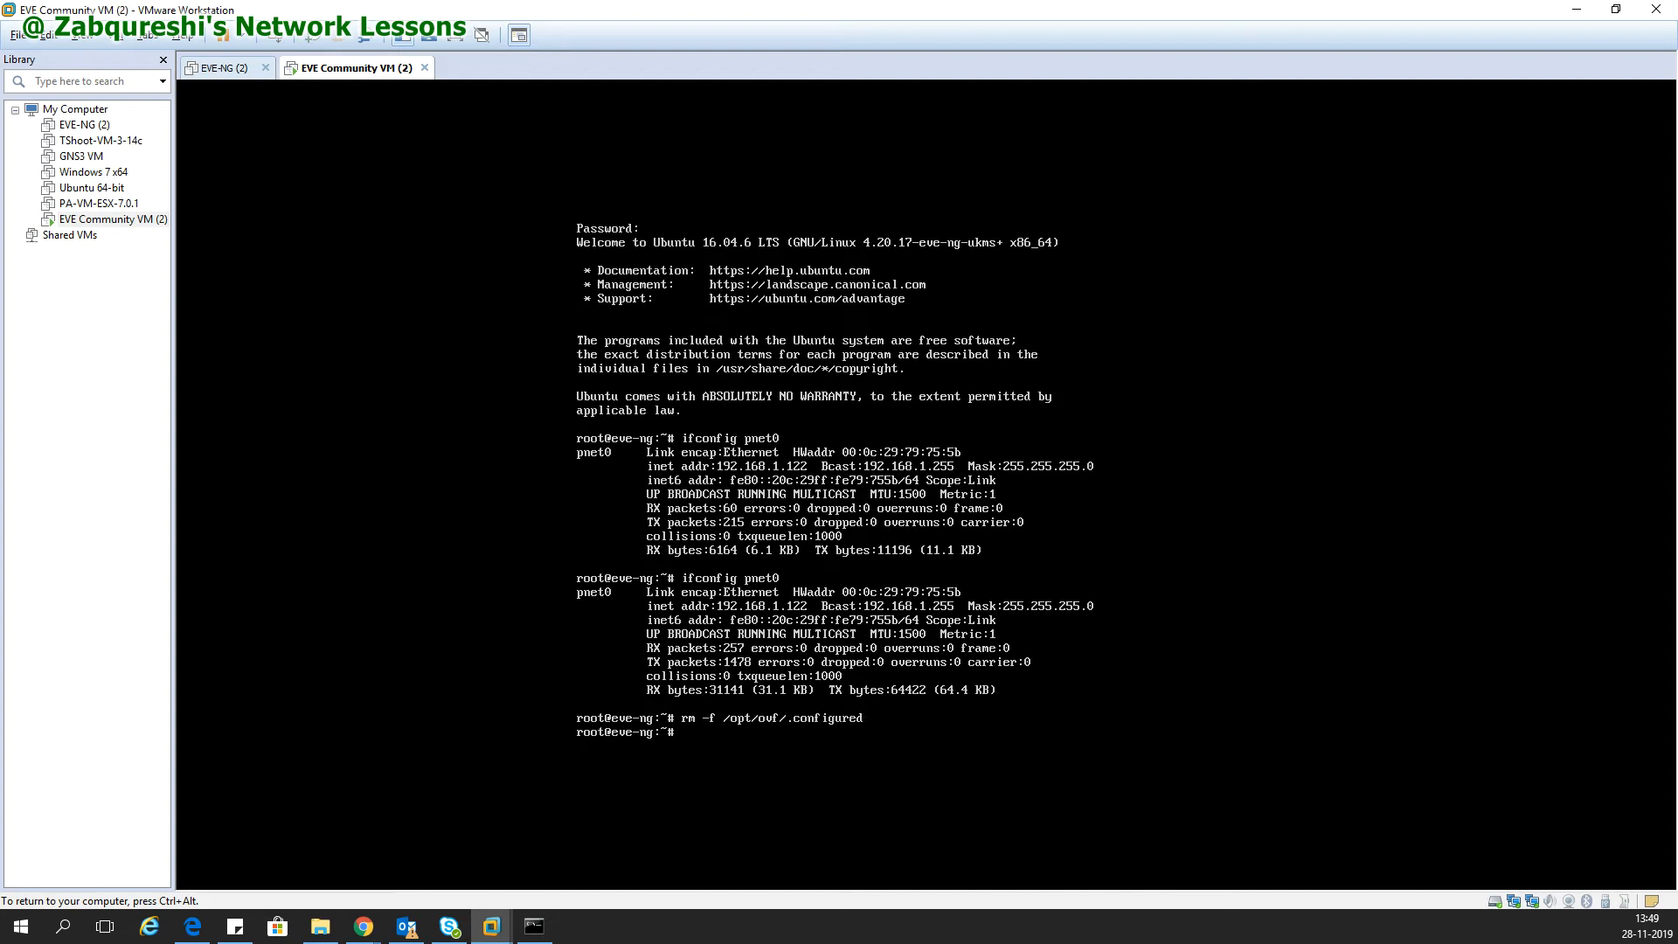
text(rm -f /opt/ovf/.configured)
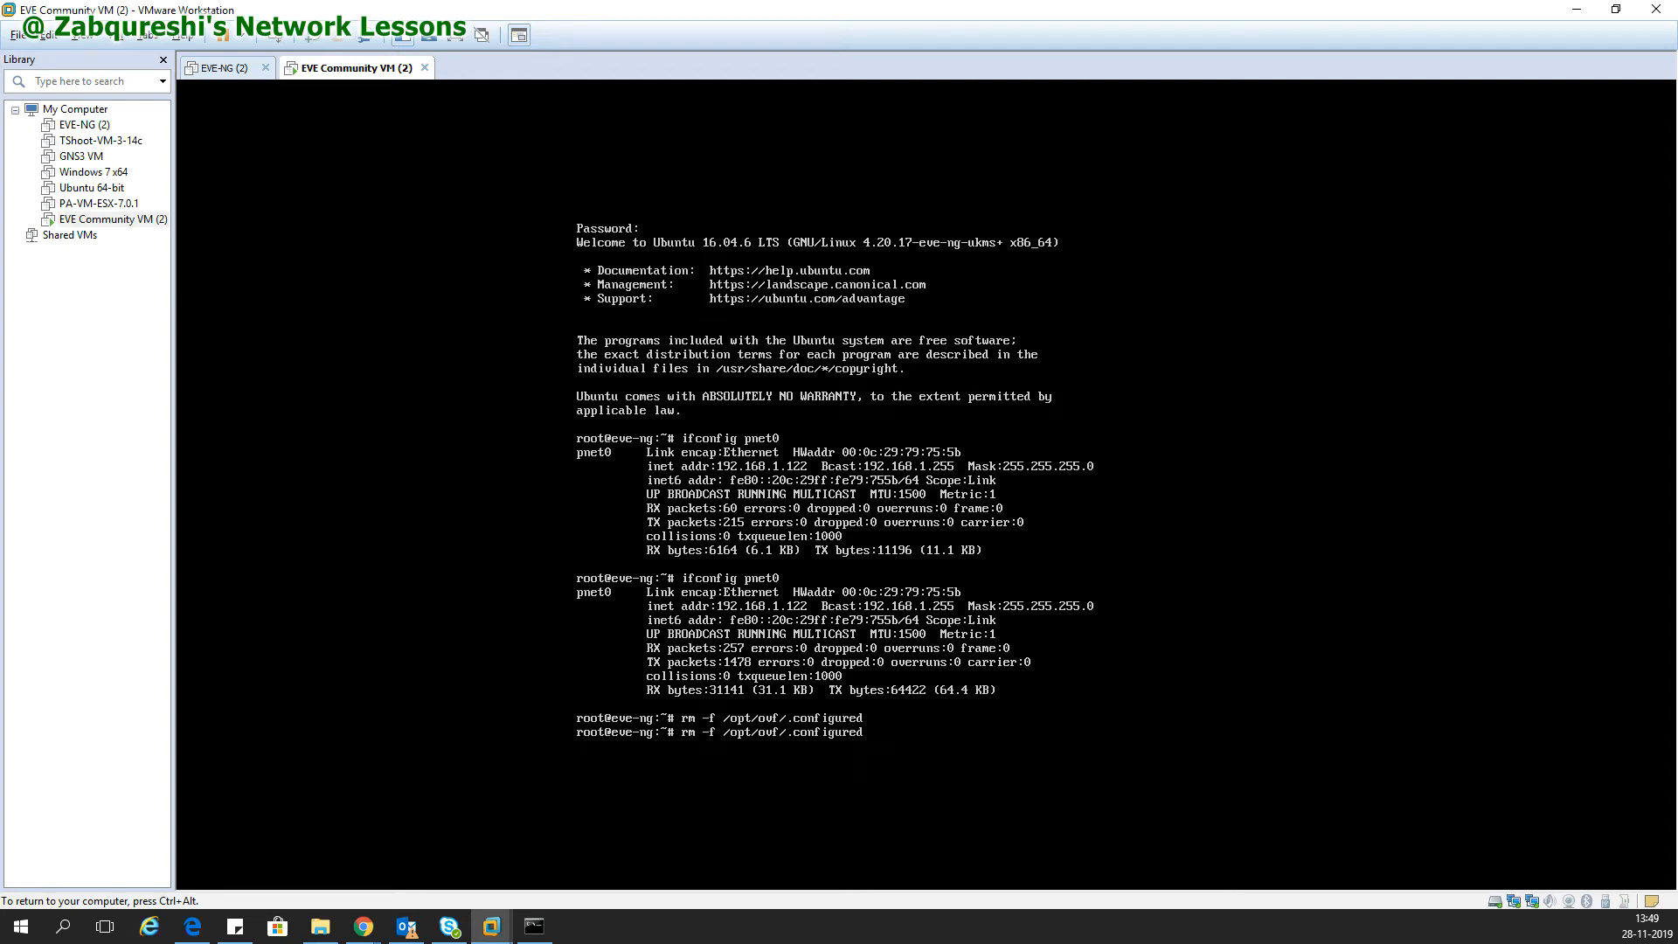
text(r)
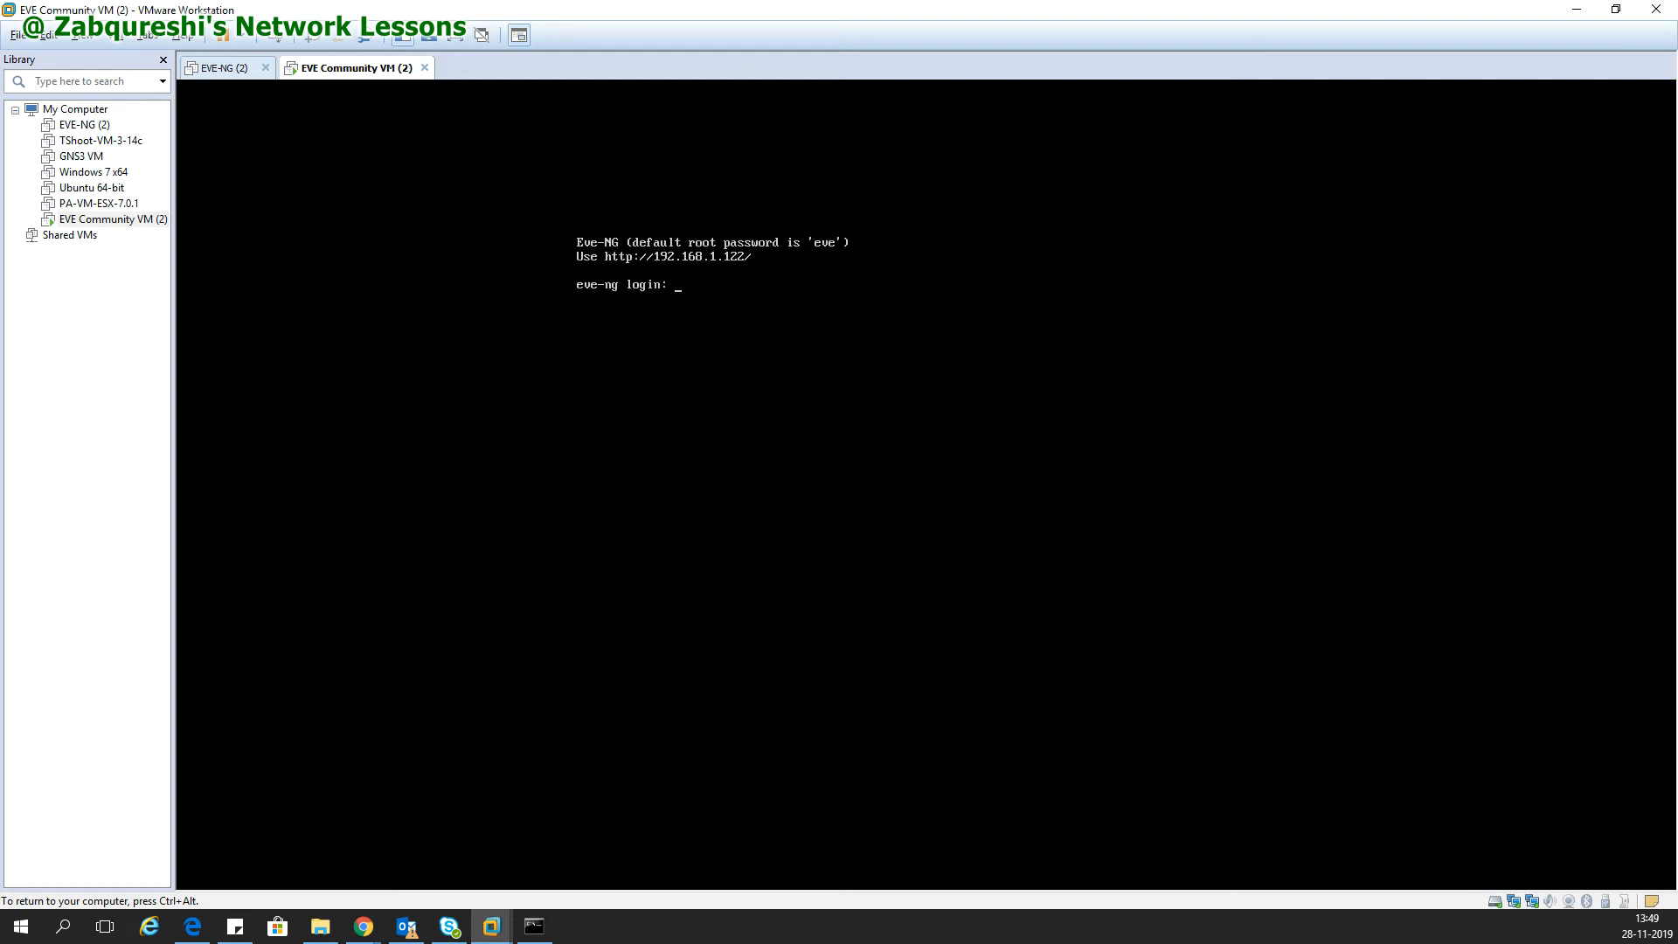
Log in as root and accept hostname eve-ng and domain example.com in the wizard.
text(r)
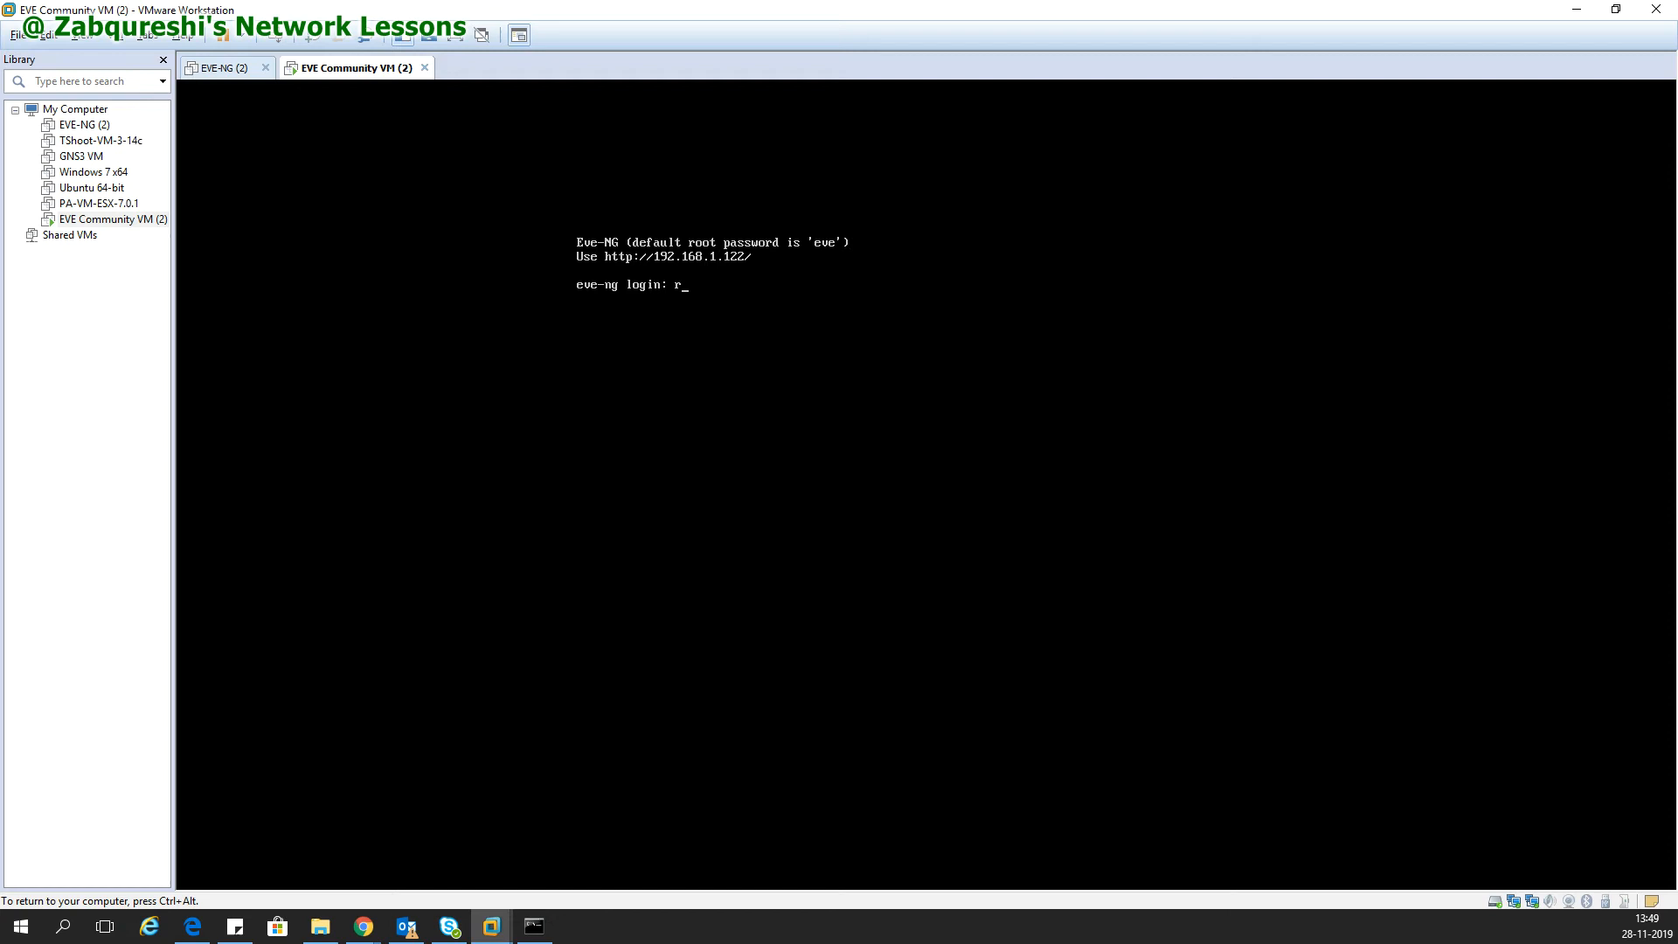
key(Return)
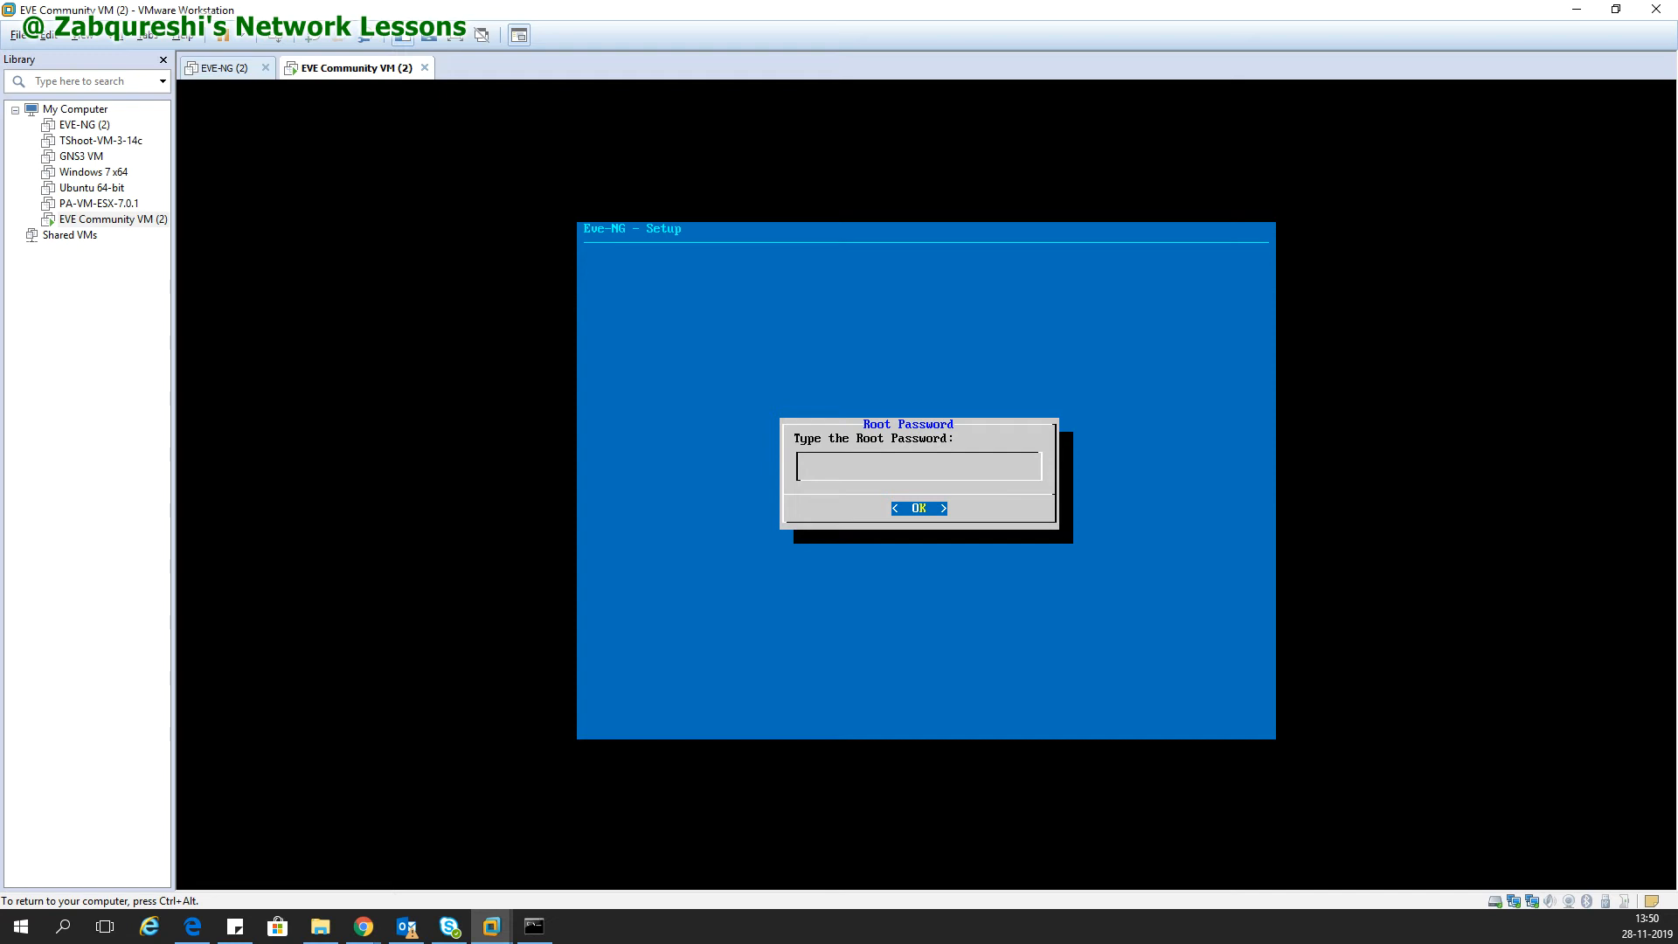
click(917, 507)
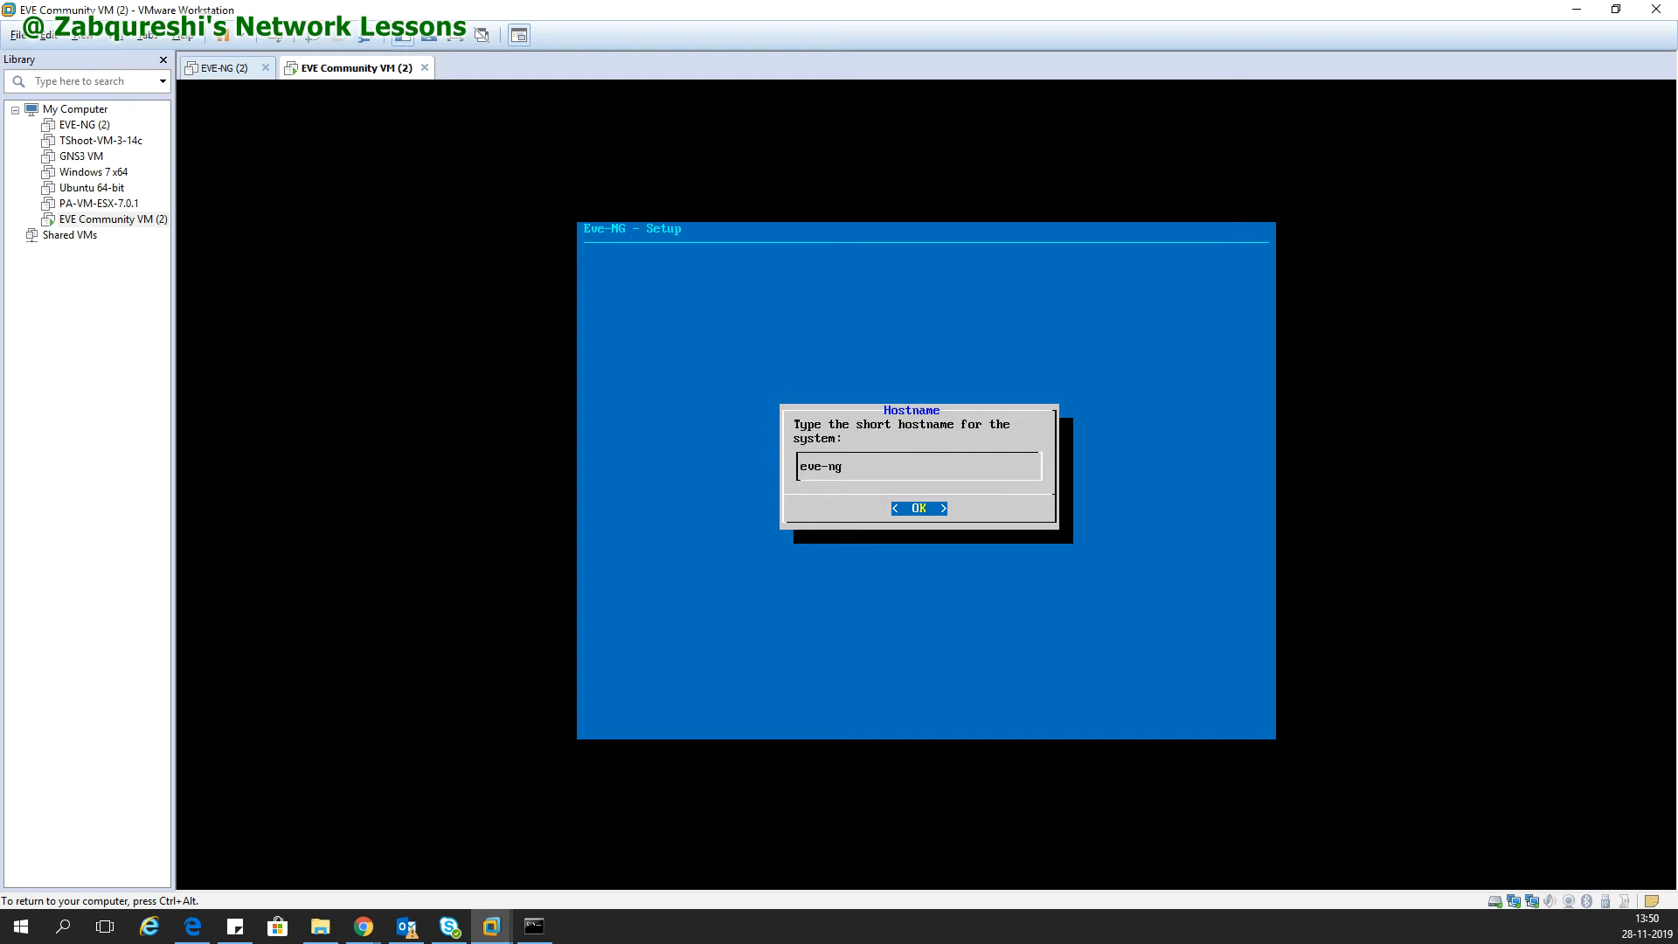
click(917, 507)
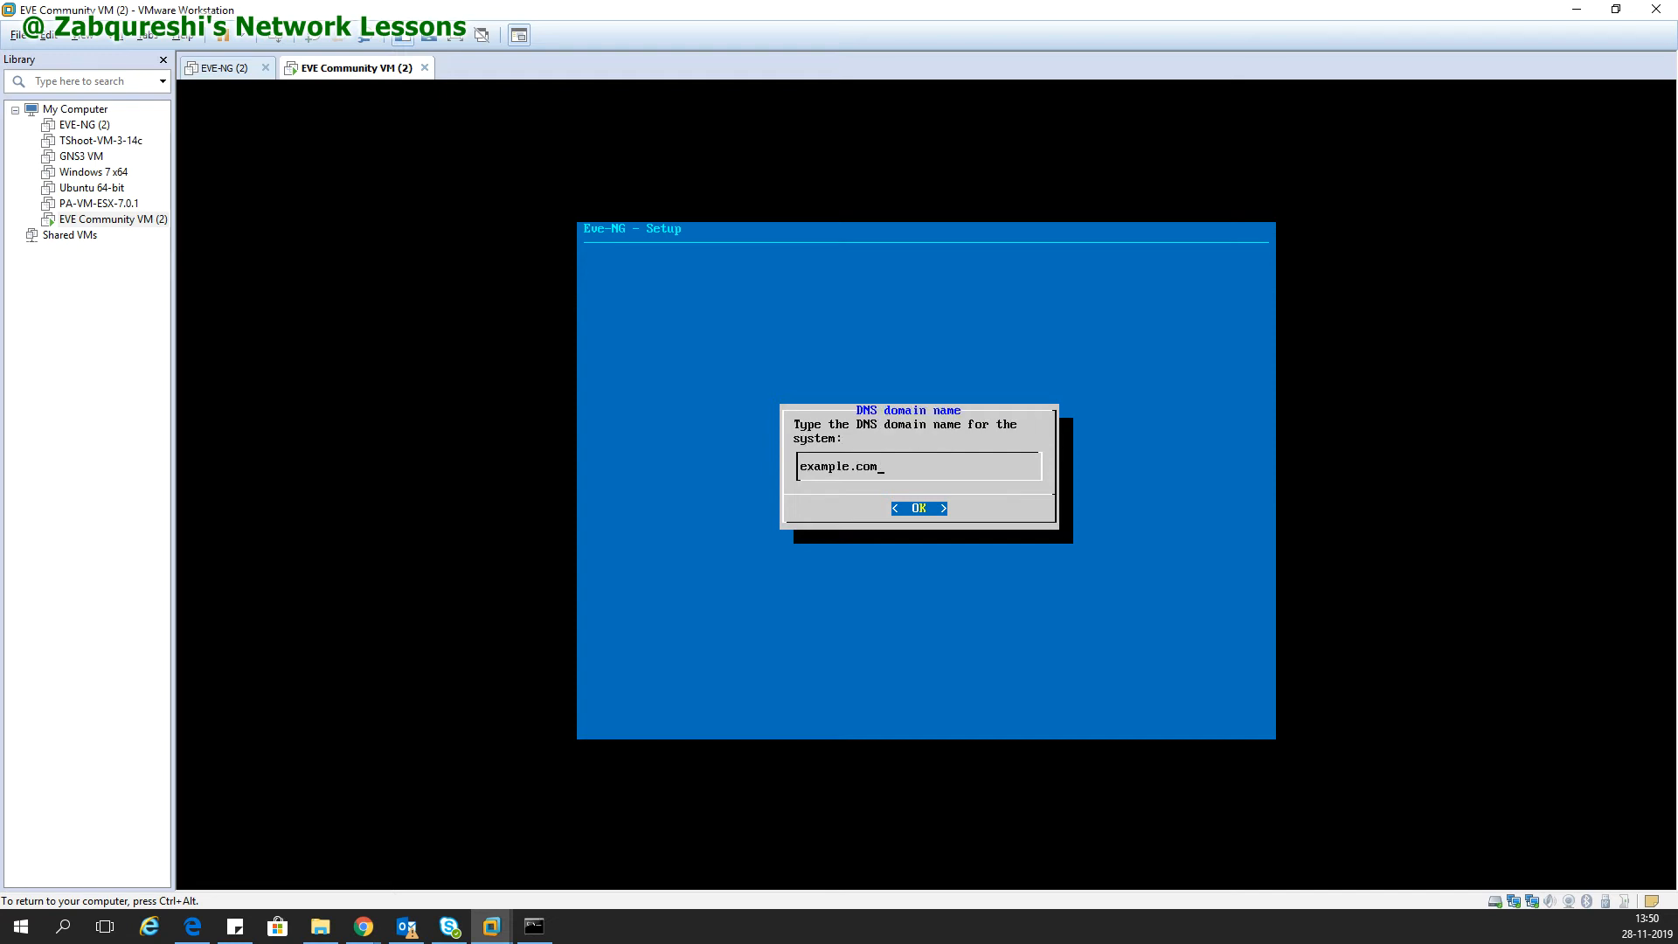
click(917, 507)
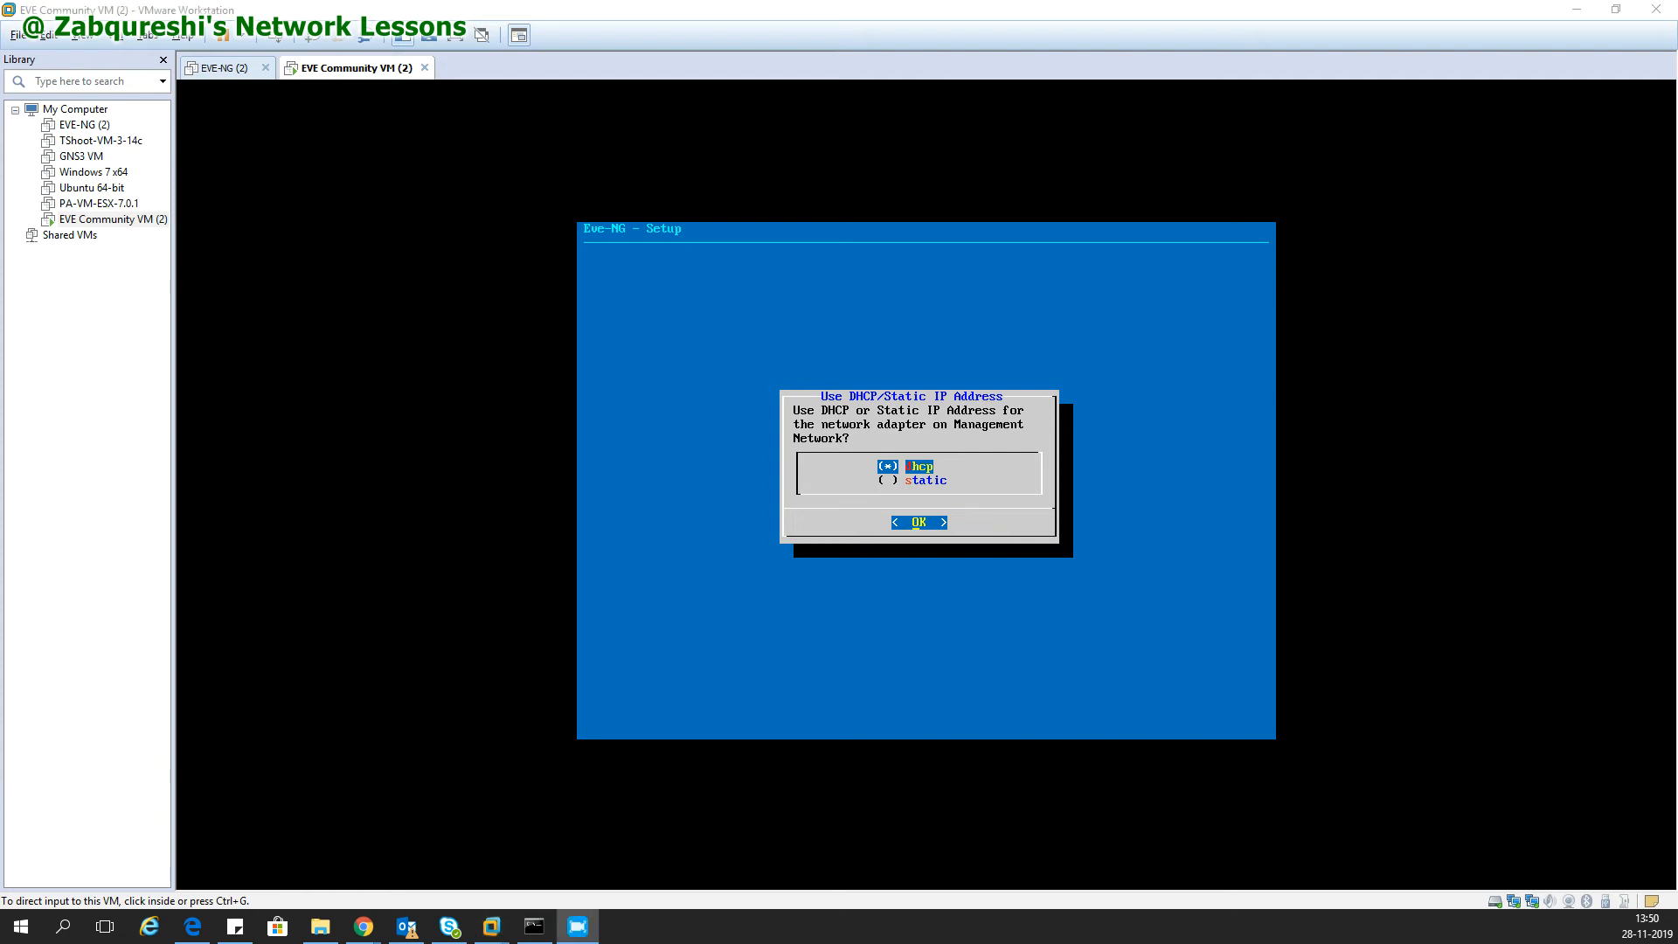
mouse_move(478, 474)
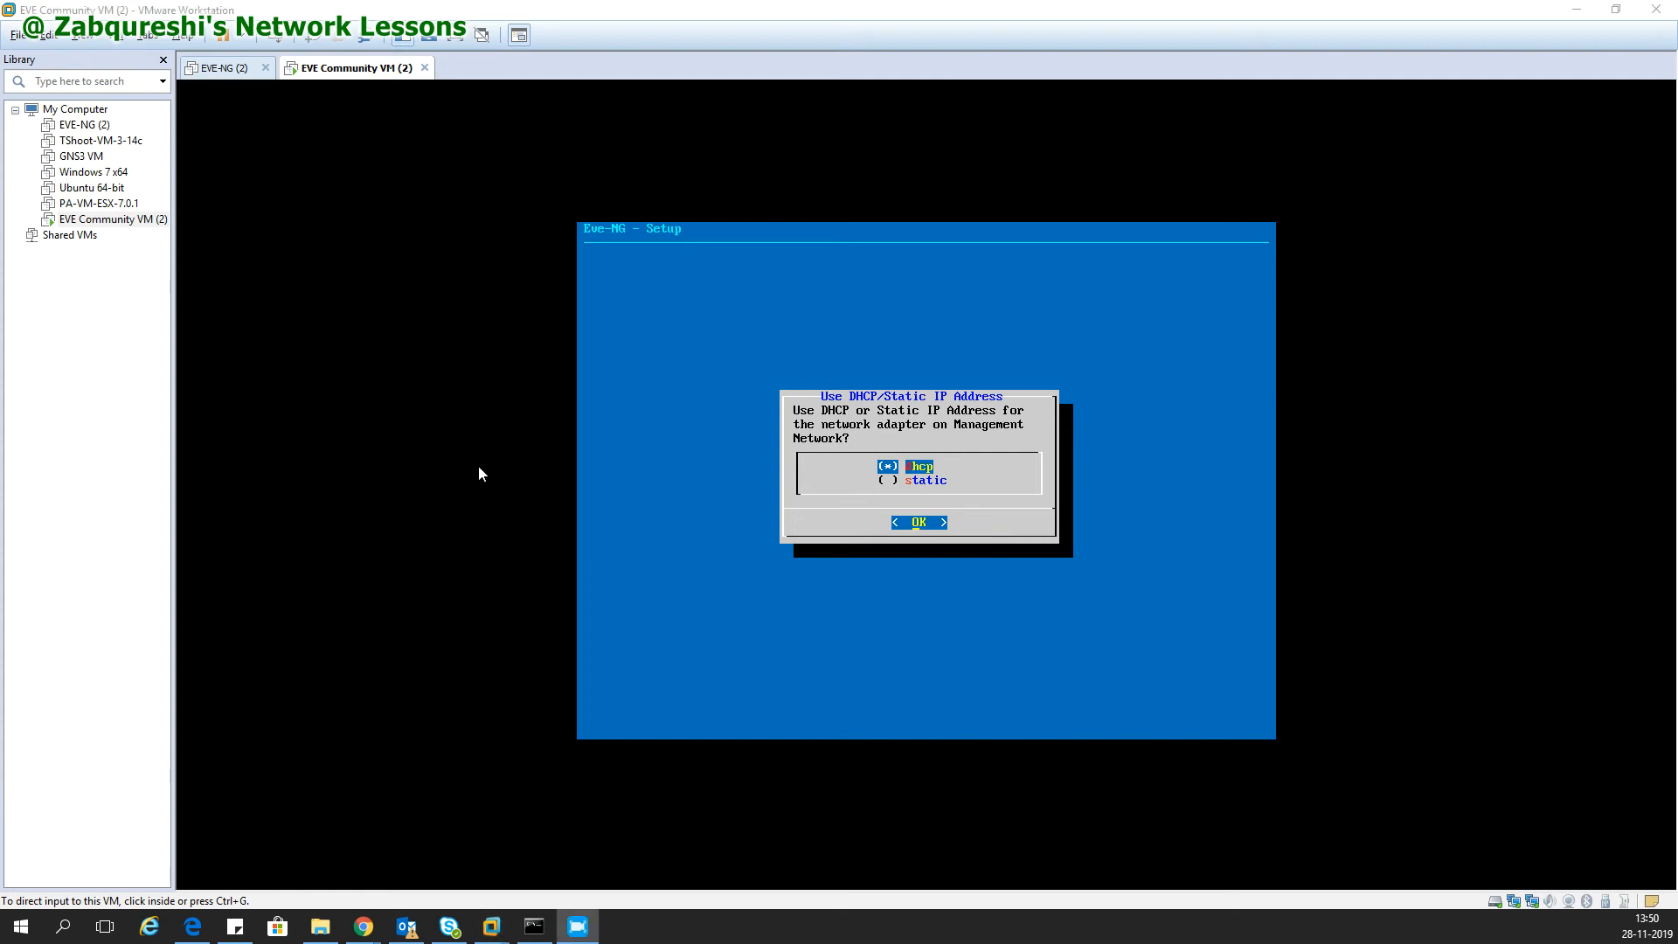
Select static management addressing in the EVE-NG setup wizard.
click(924, 471)
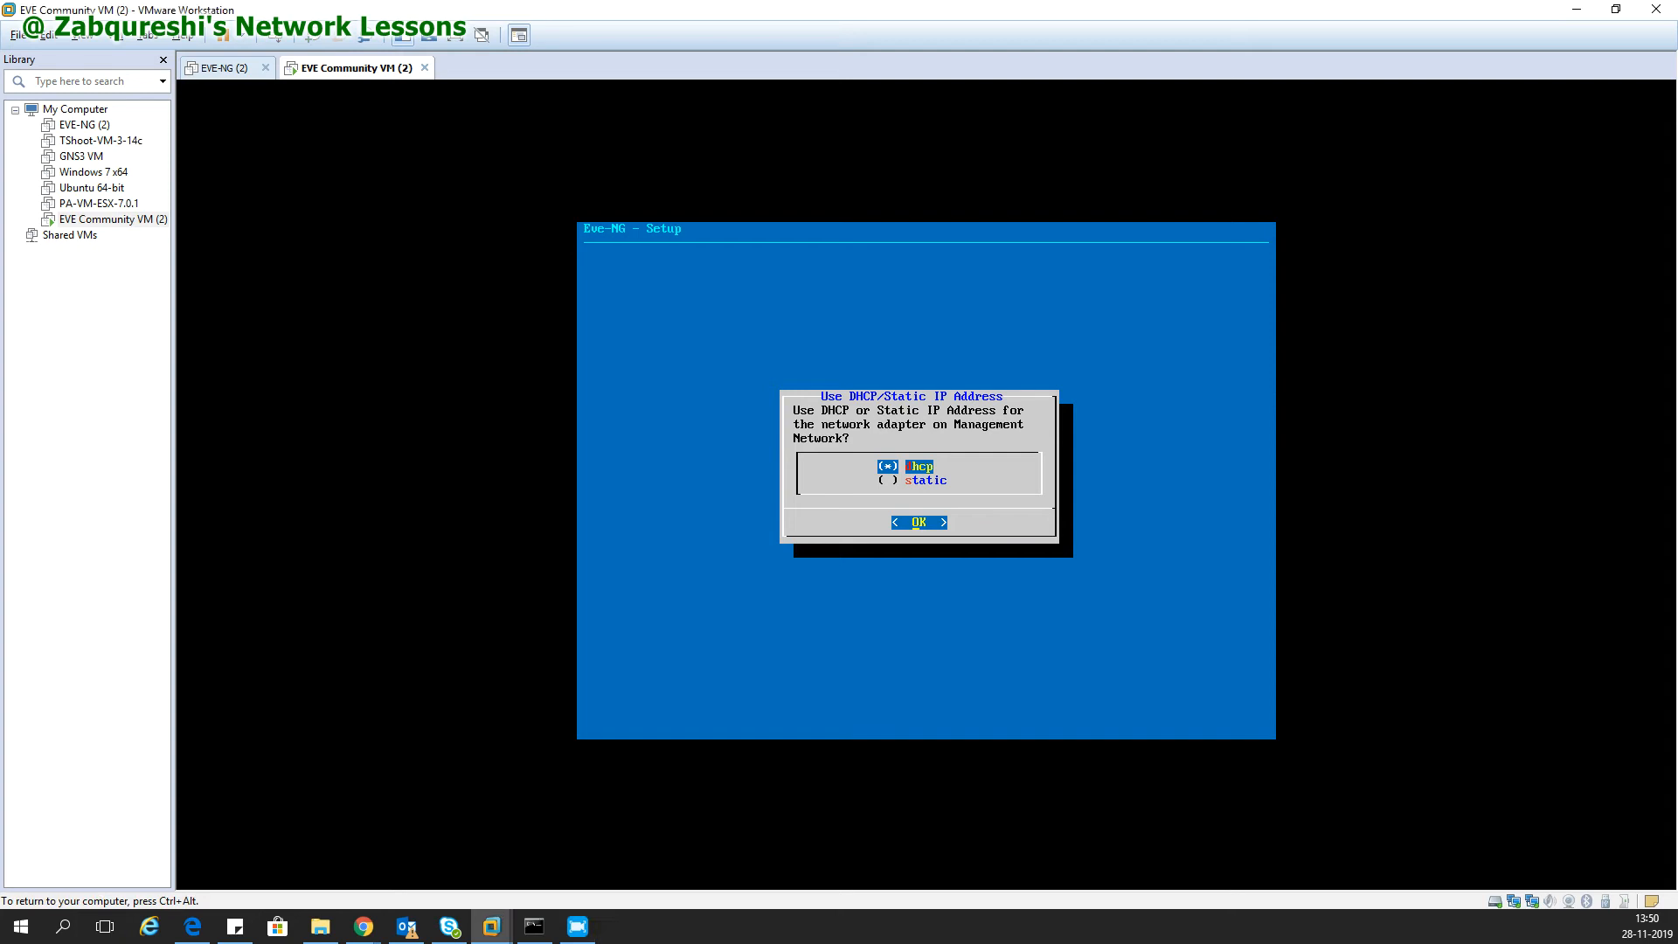
key(Down)
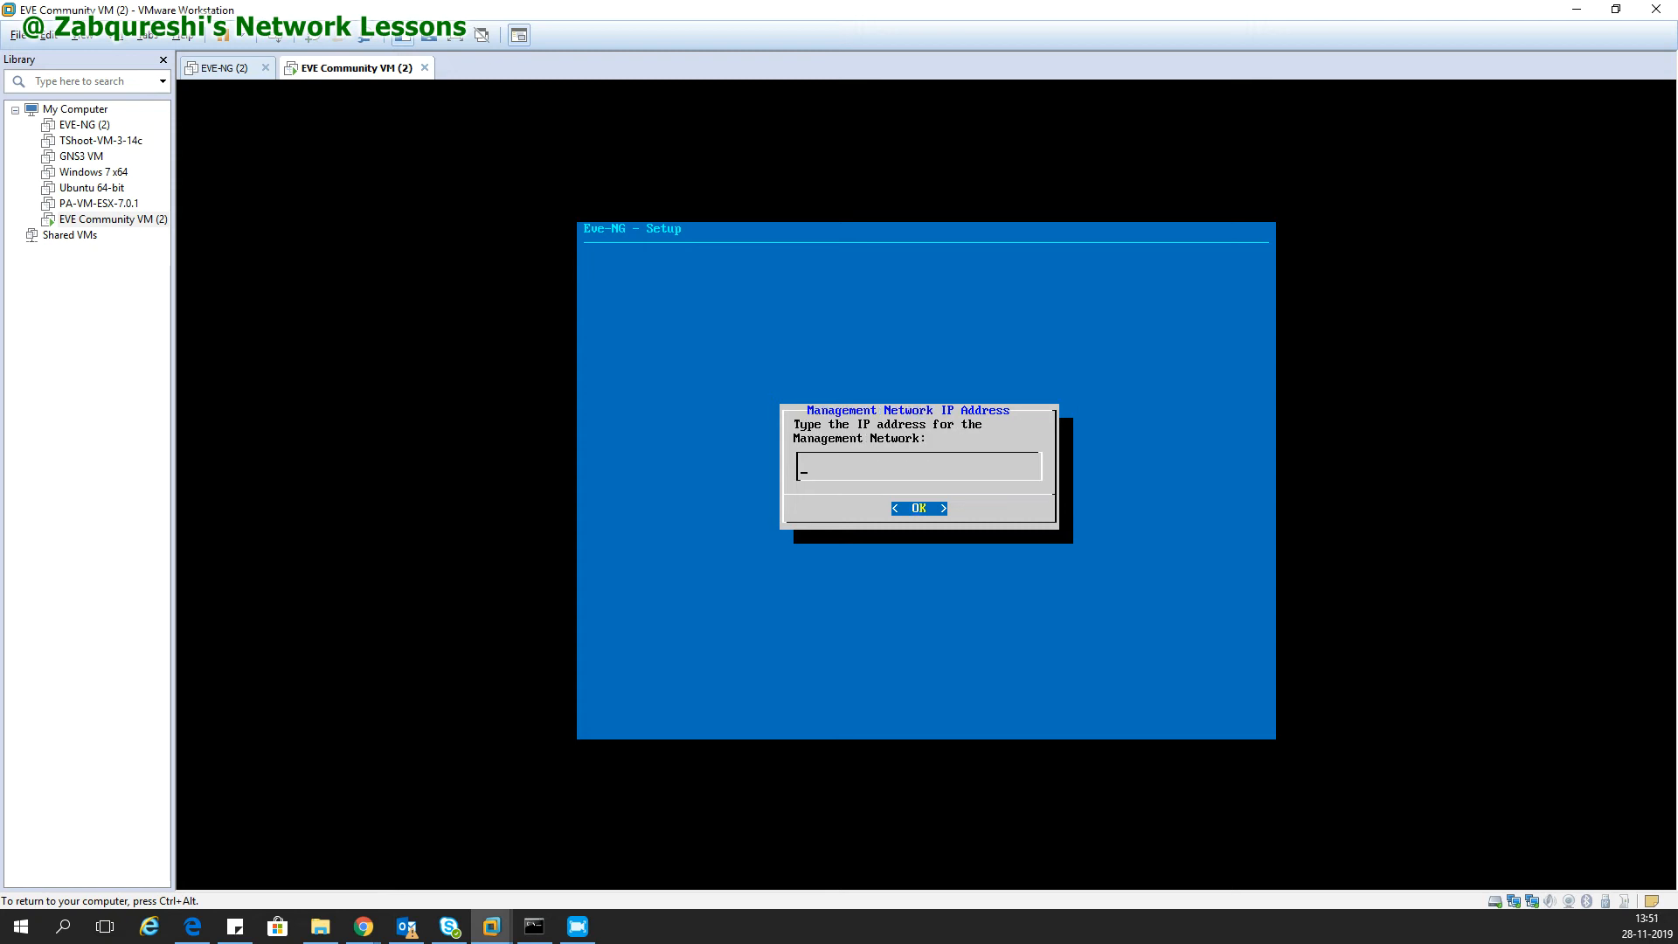
Enter the management IP address, subnet mask and default gateway in the EVE-NG wizard.
text(192)
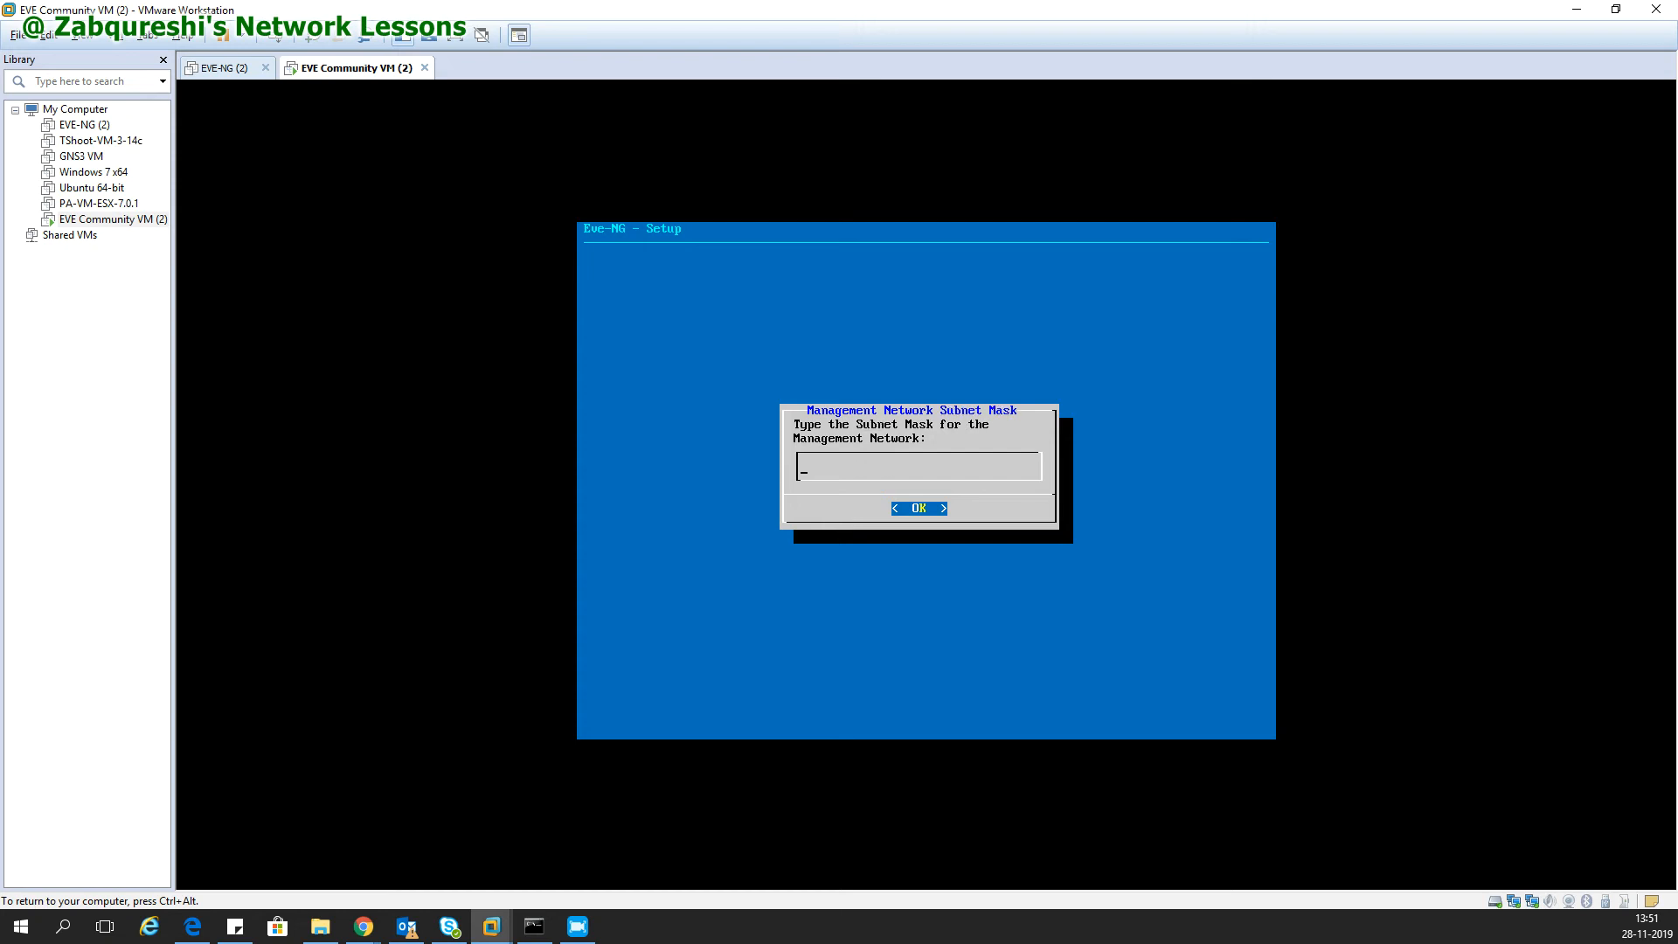
text(255.255.)
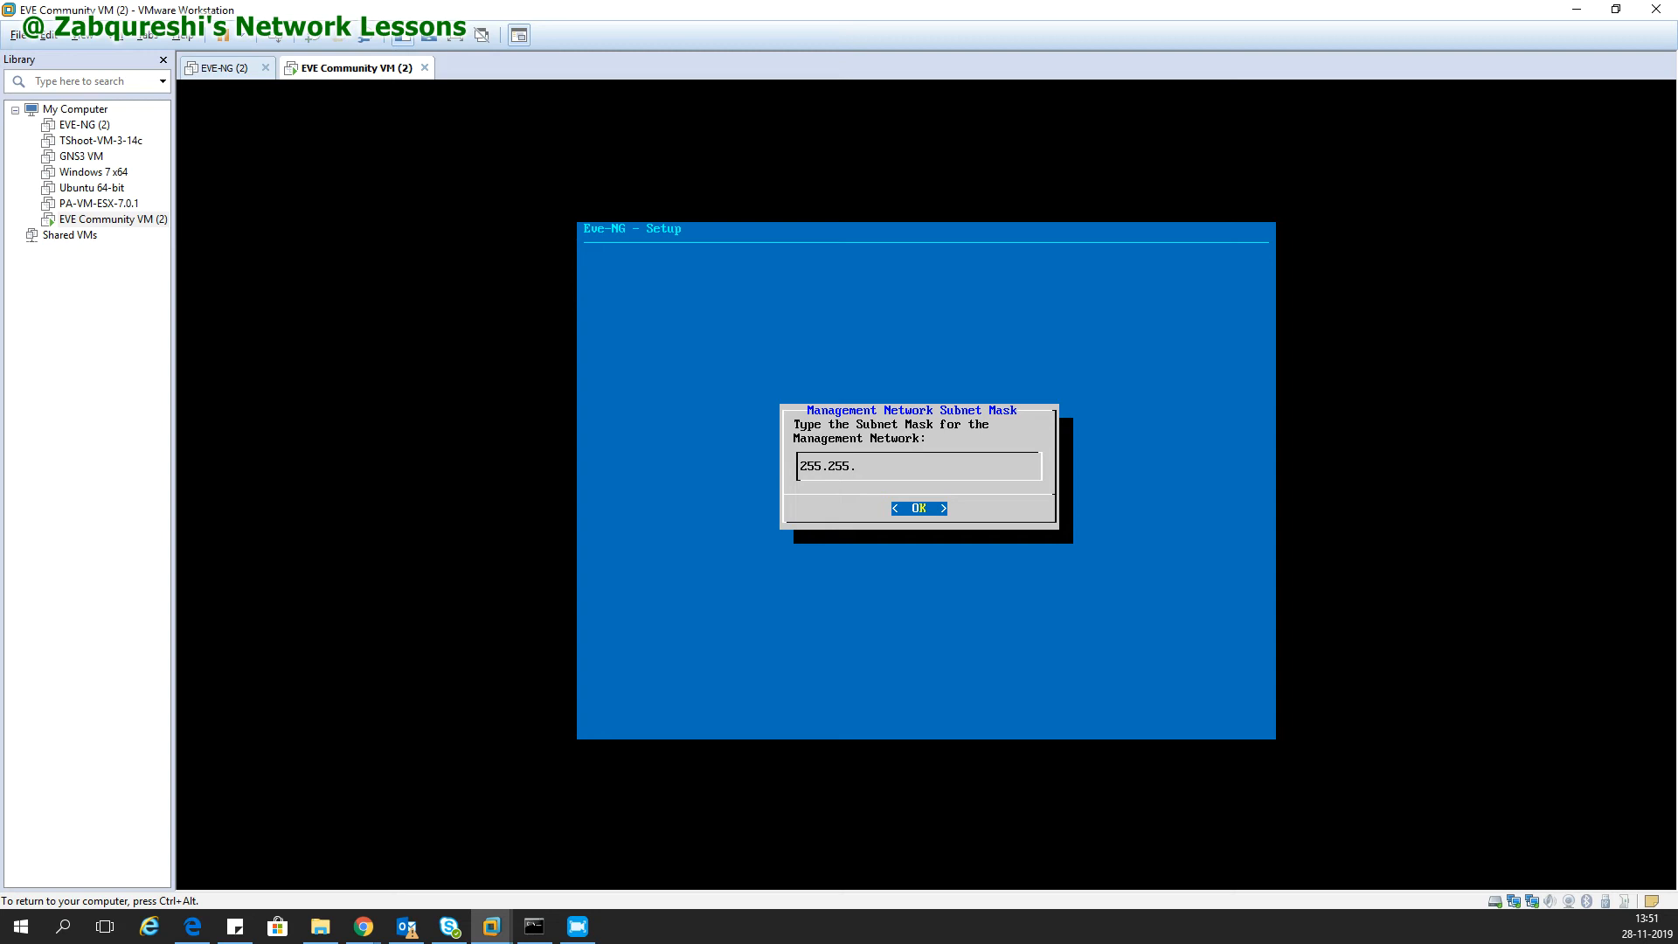
click(917, 507)
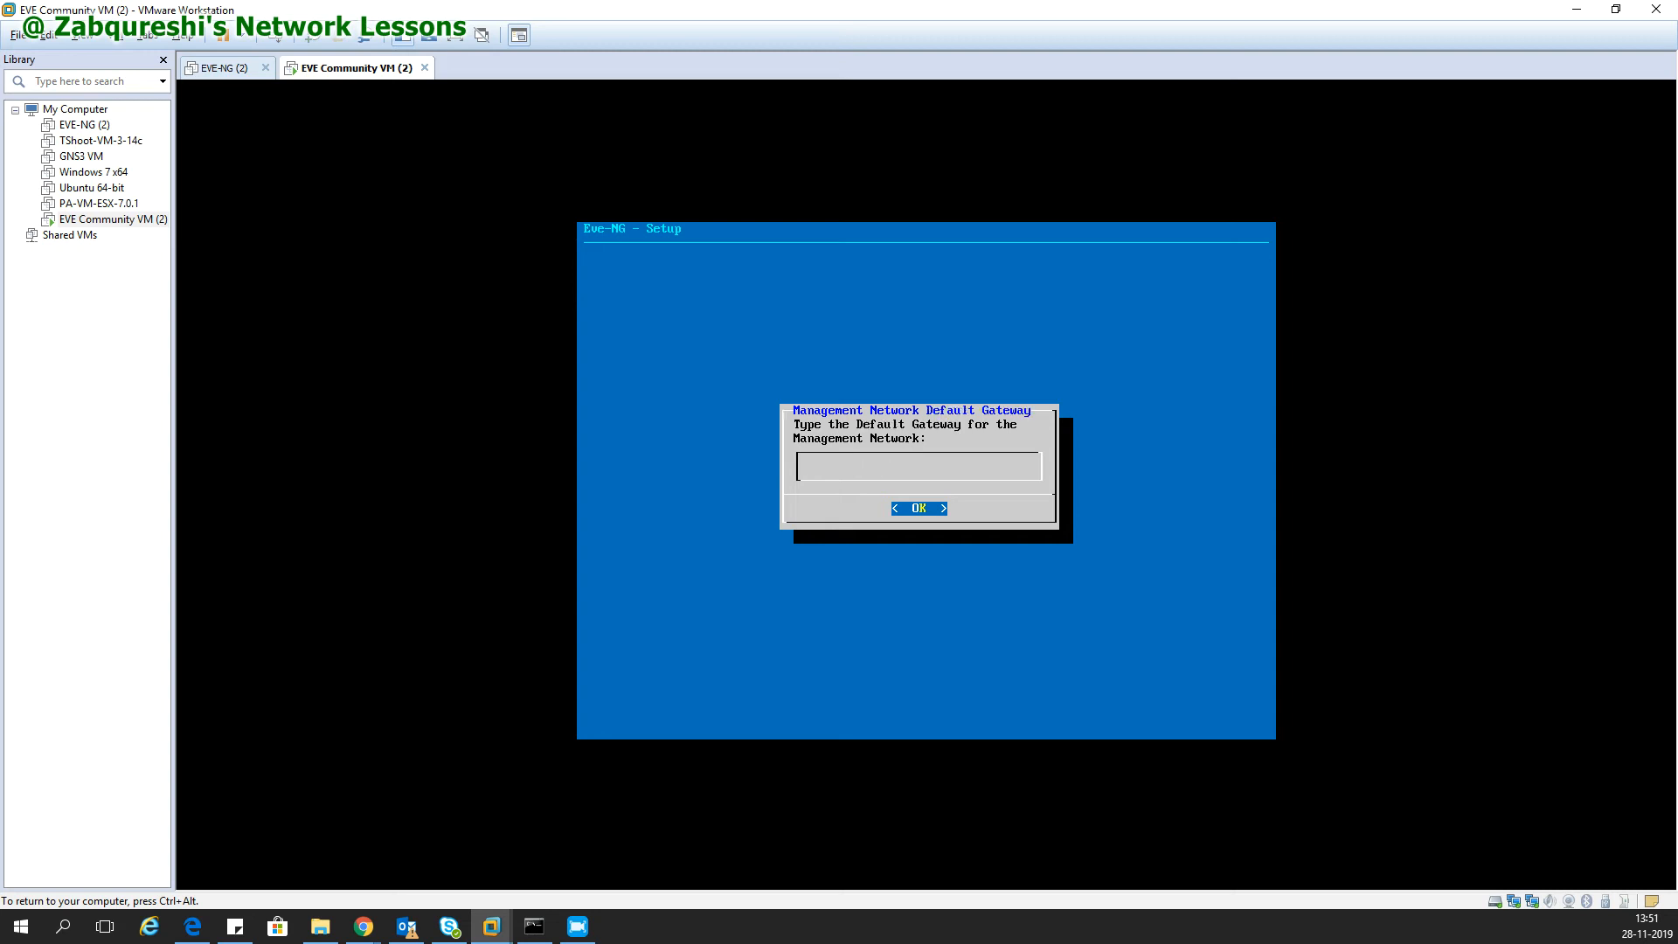
text(192.168)
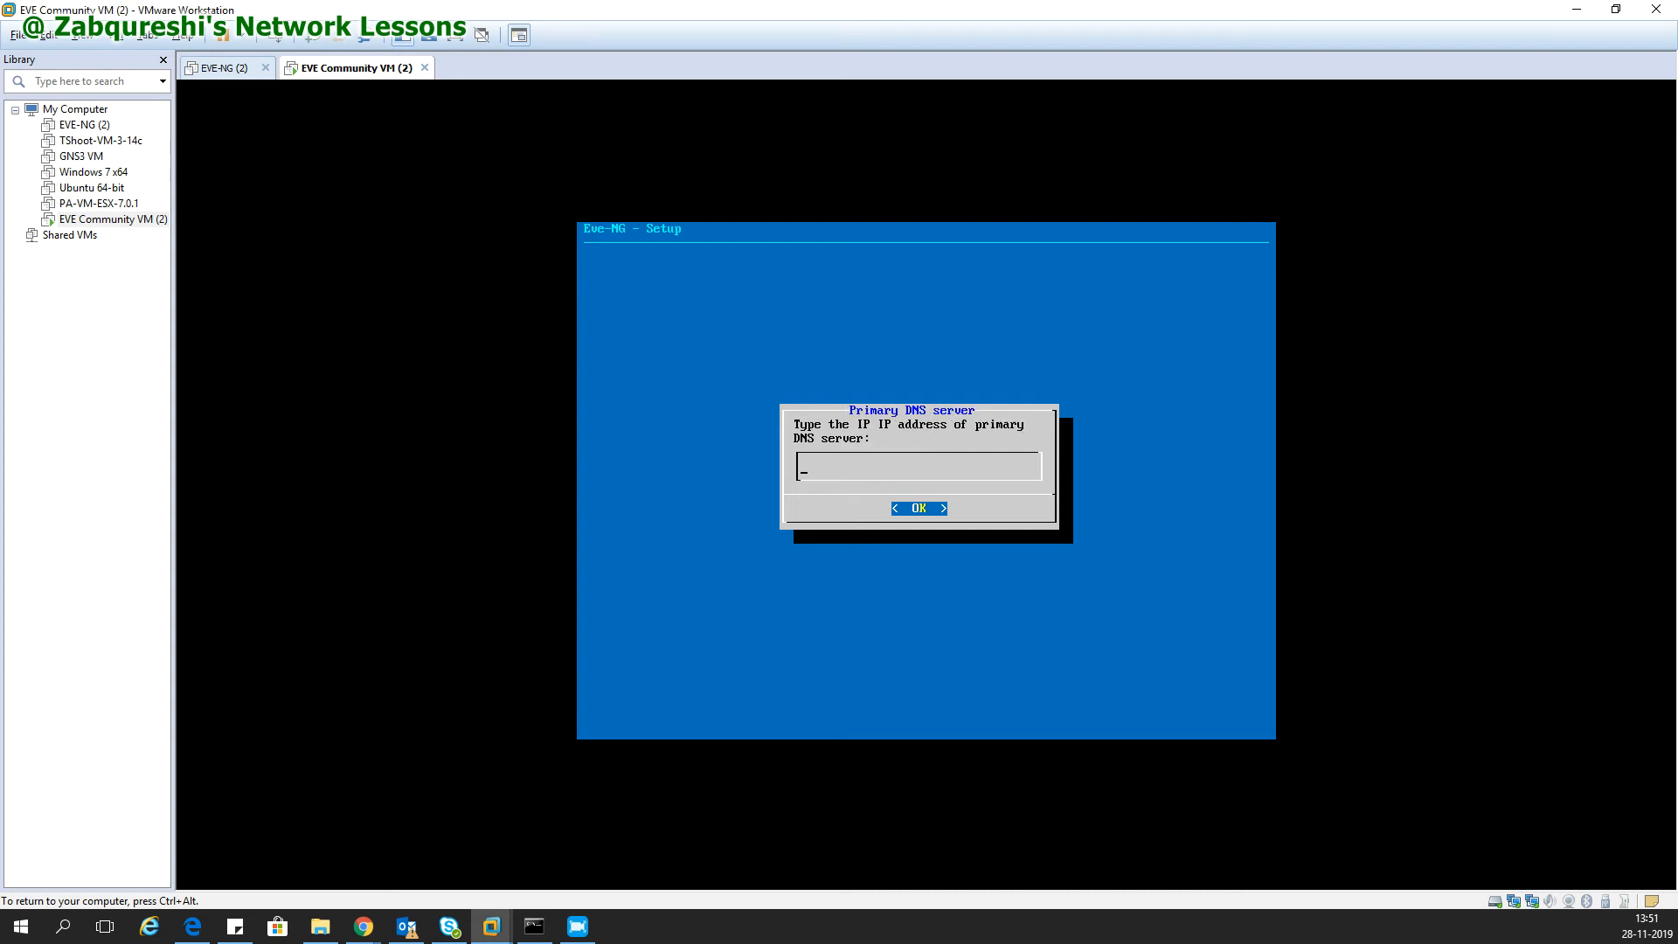
Enter primary DNS 8.8.8.8 and a secondary DNS, keeping the direct internet connection.
text(8)
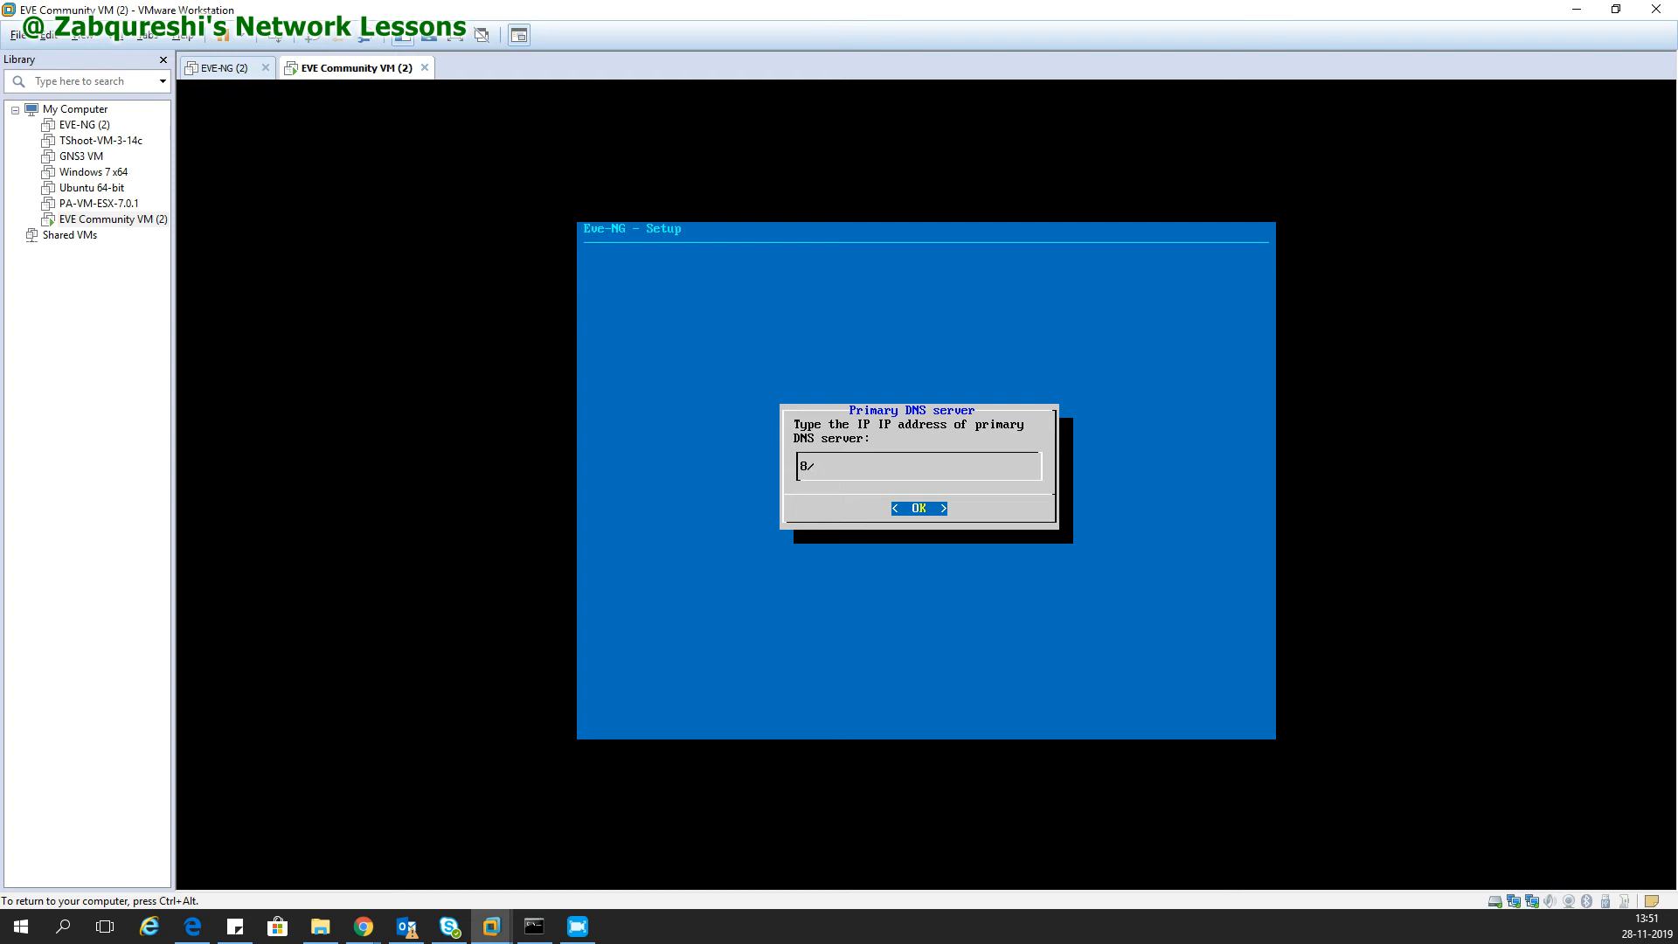
text(.8.8.8)
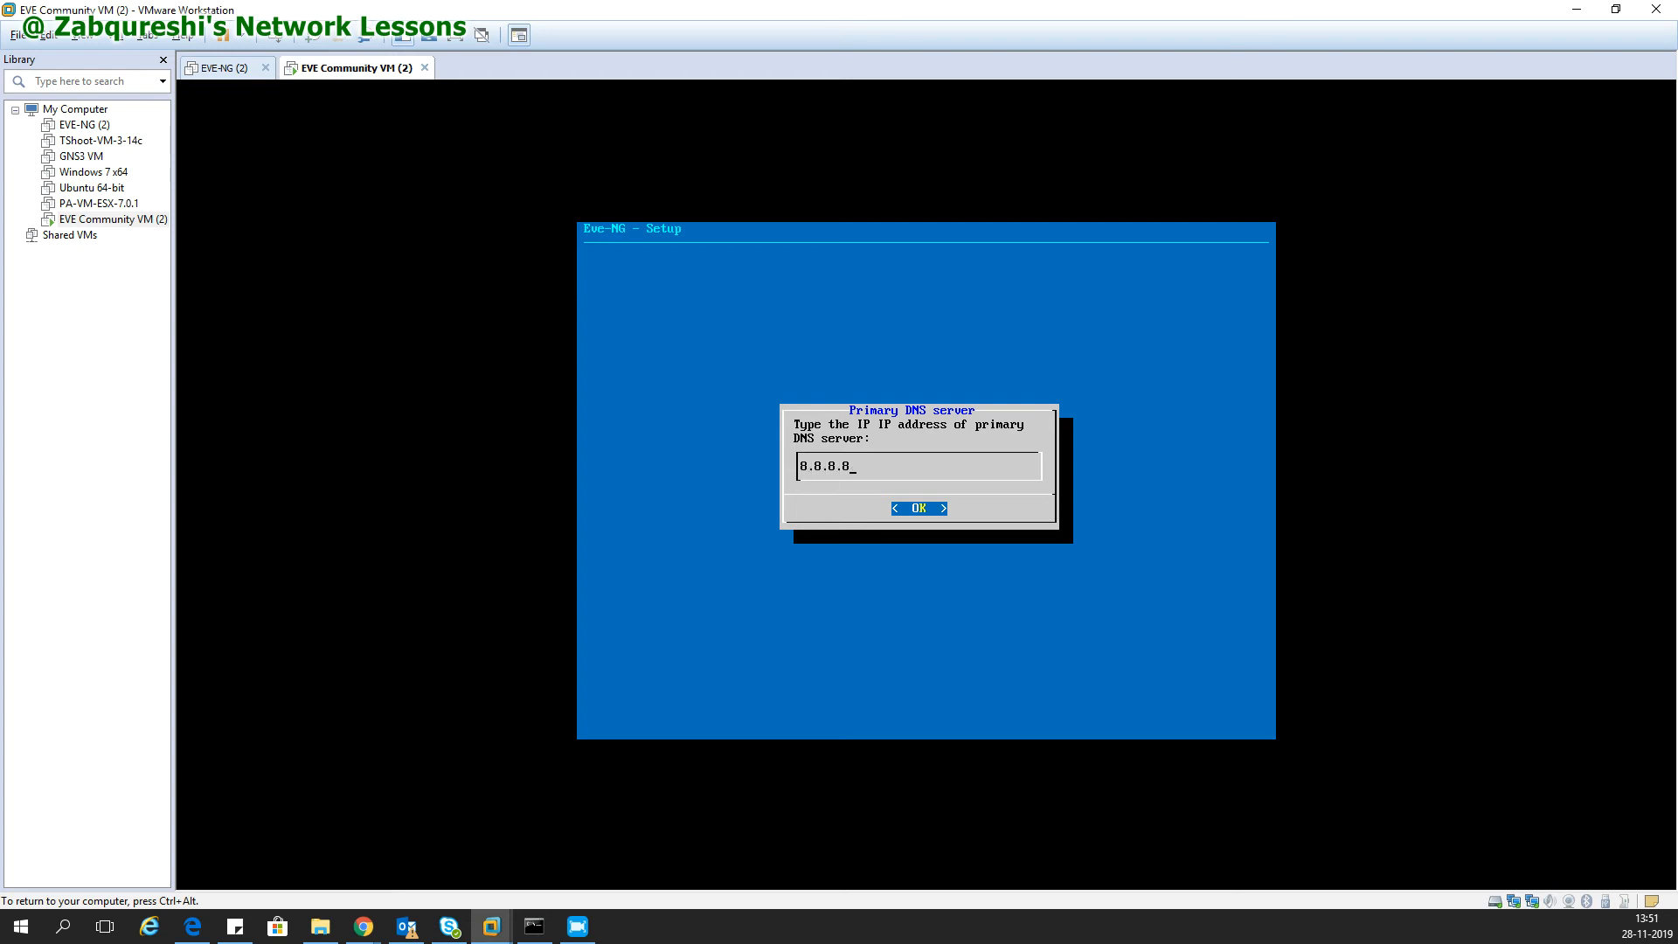
click(917, 507)
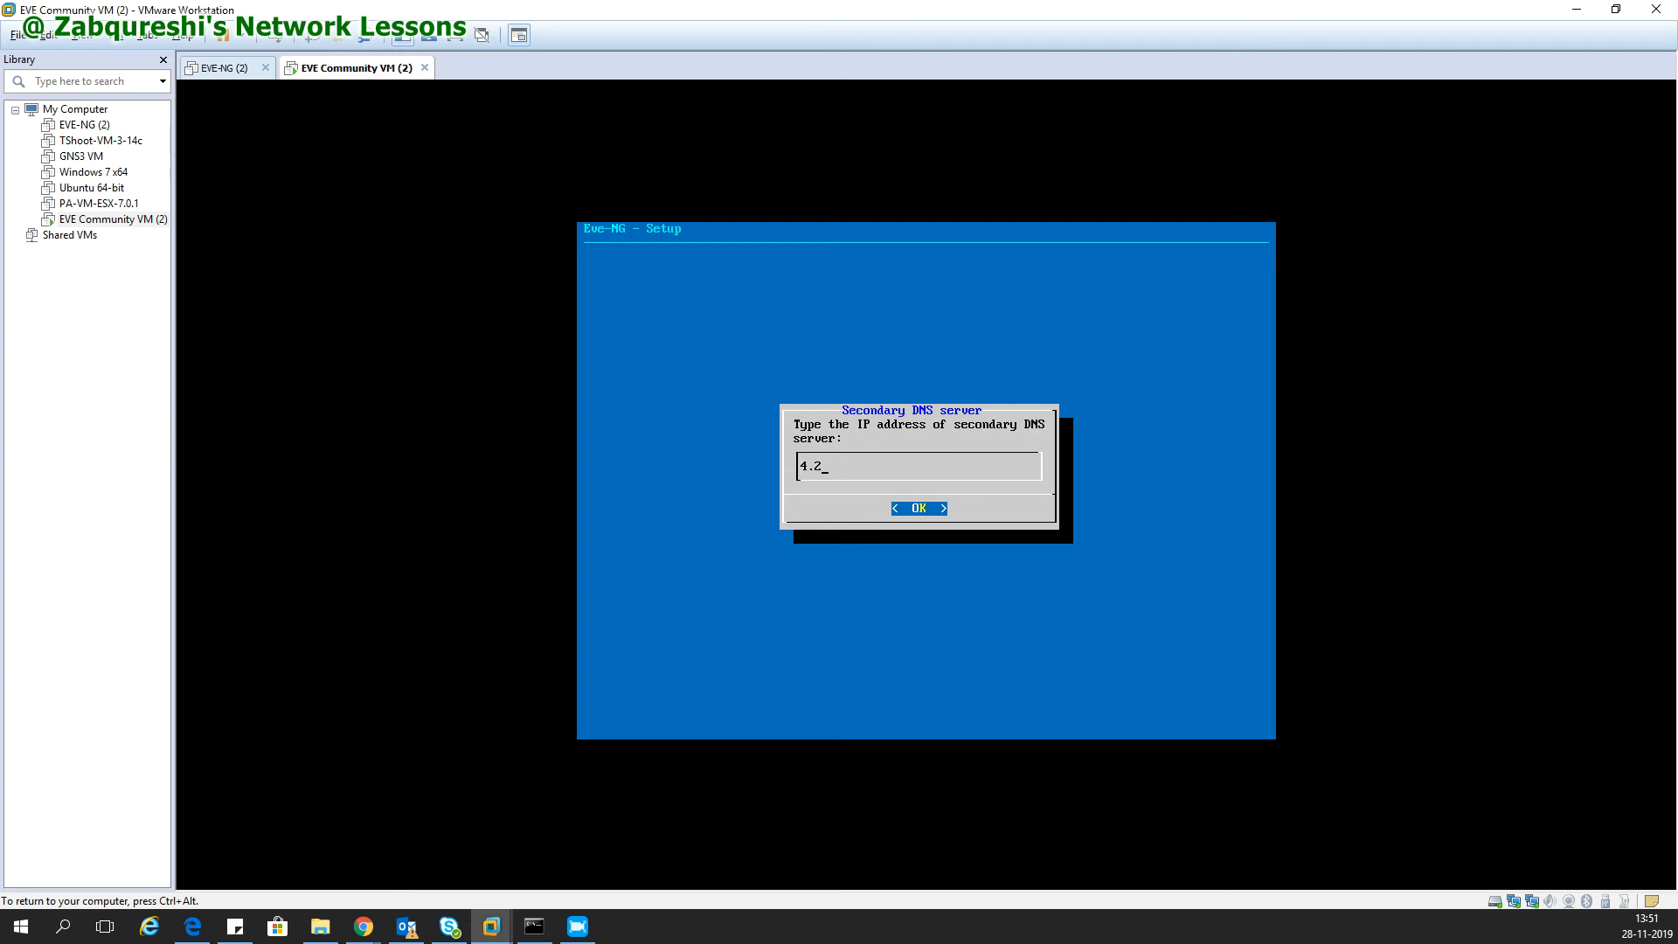
click(917, 507)
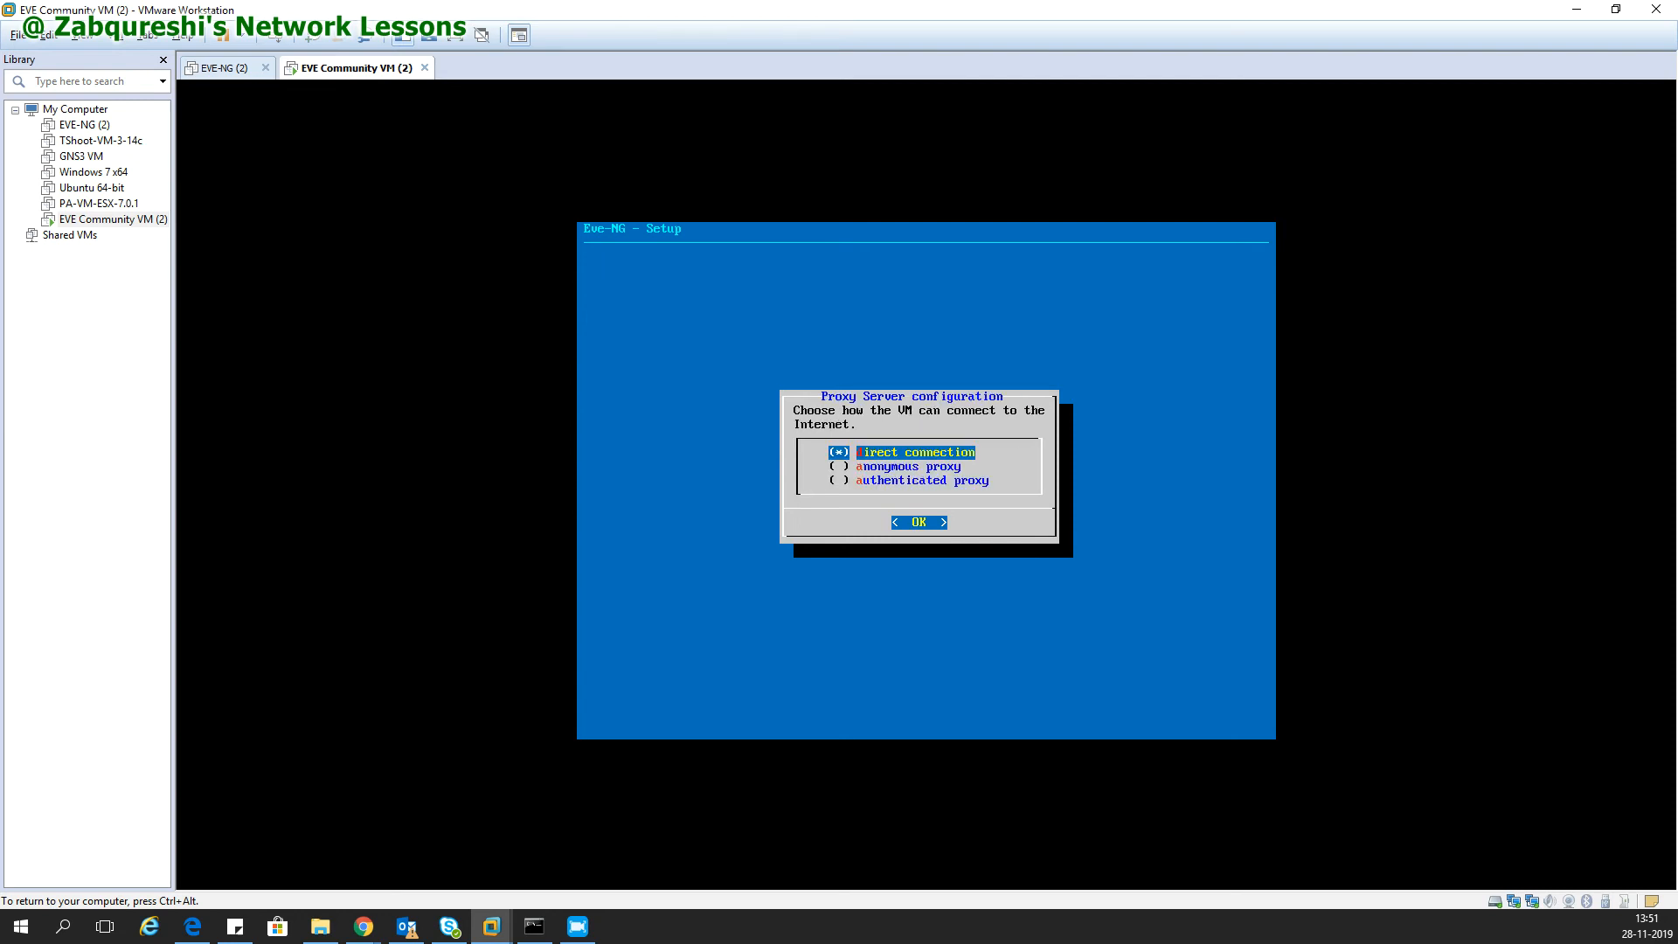
click(917, 521)
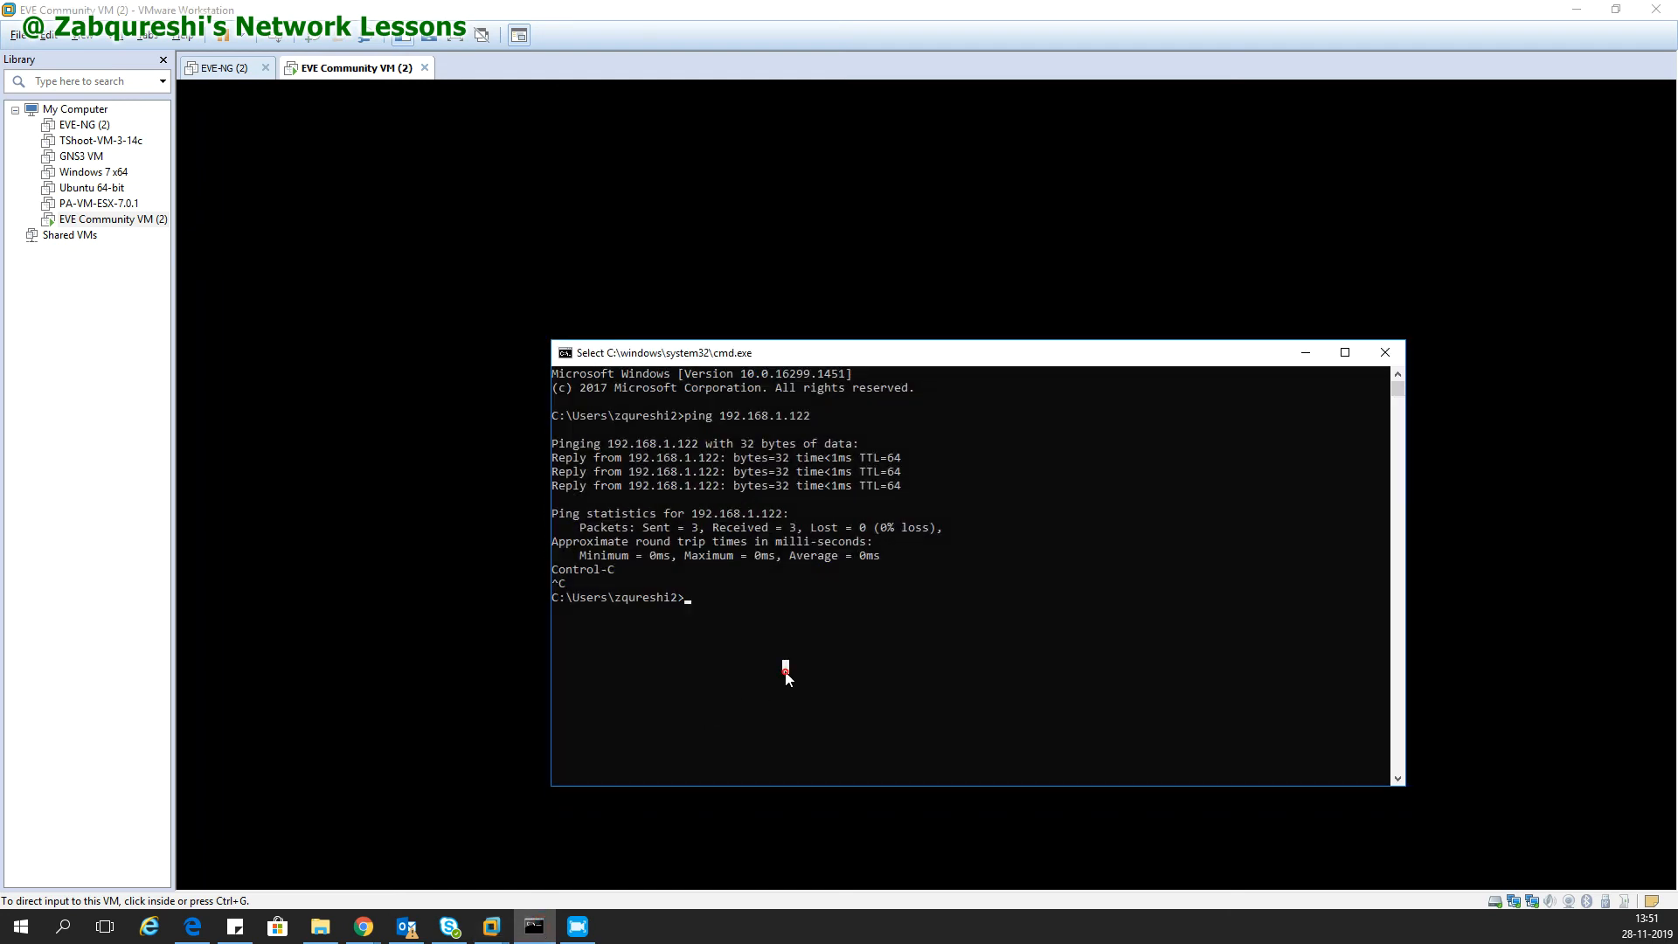
Ping 192.168.1.111 from Command Prompt, repeating after EVE-NG reboots until 0% loss.
text(ping 192)
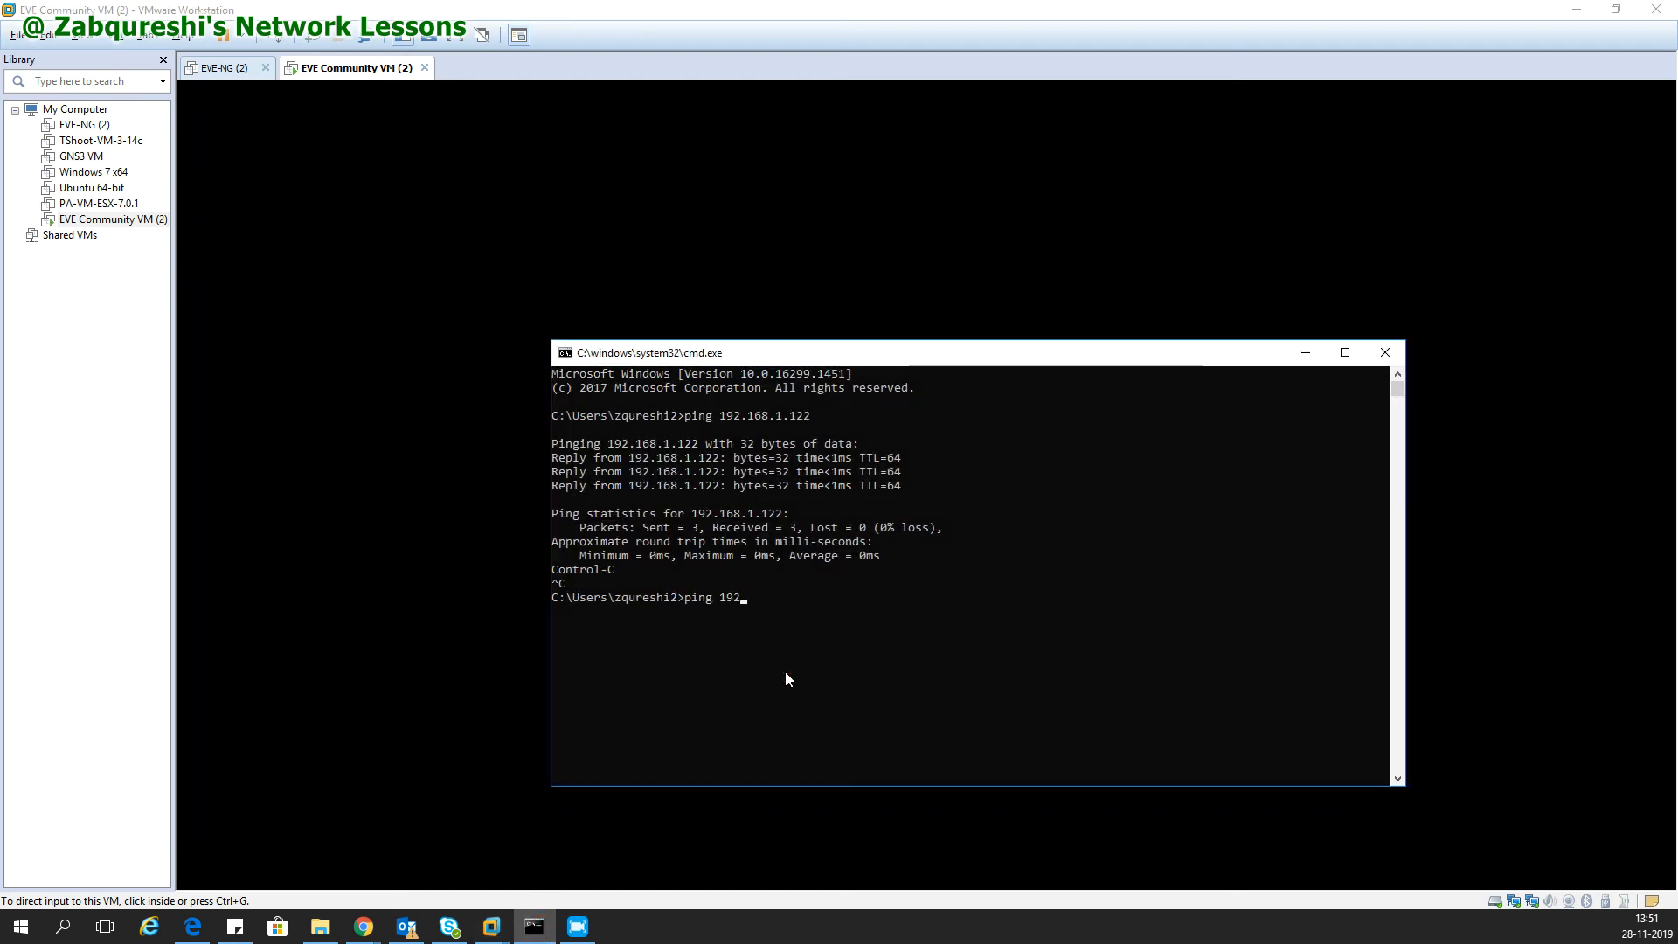
text(.168.1.111)
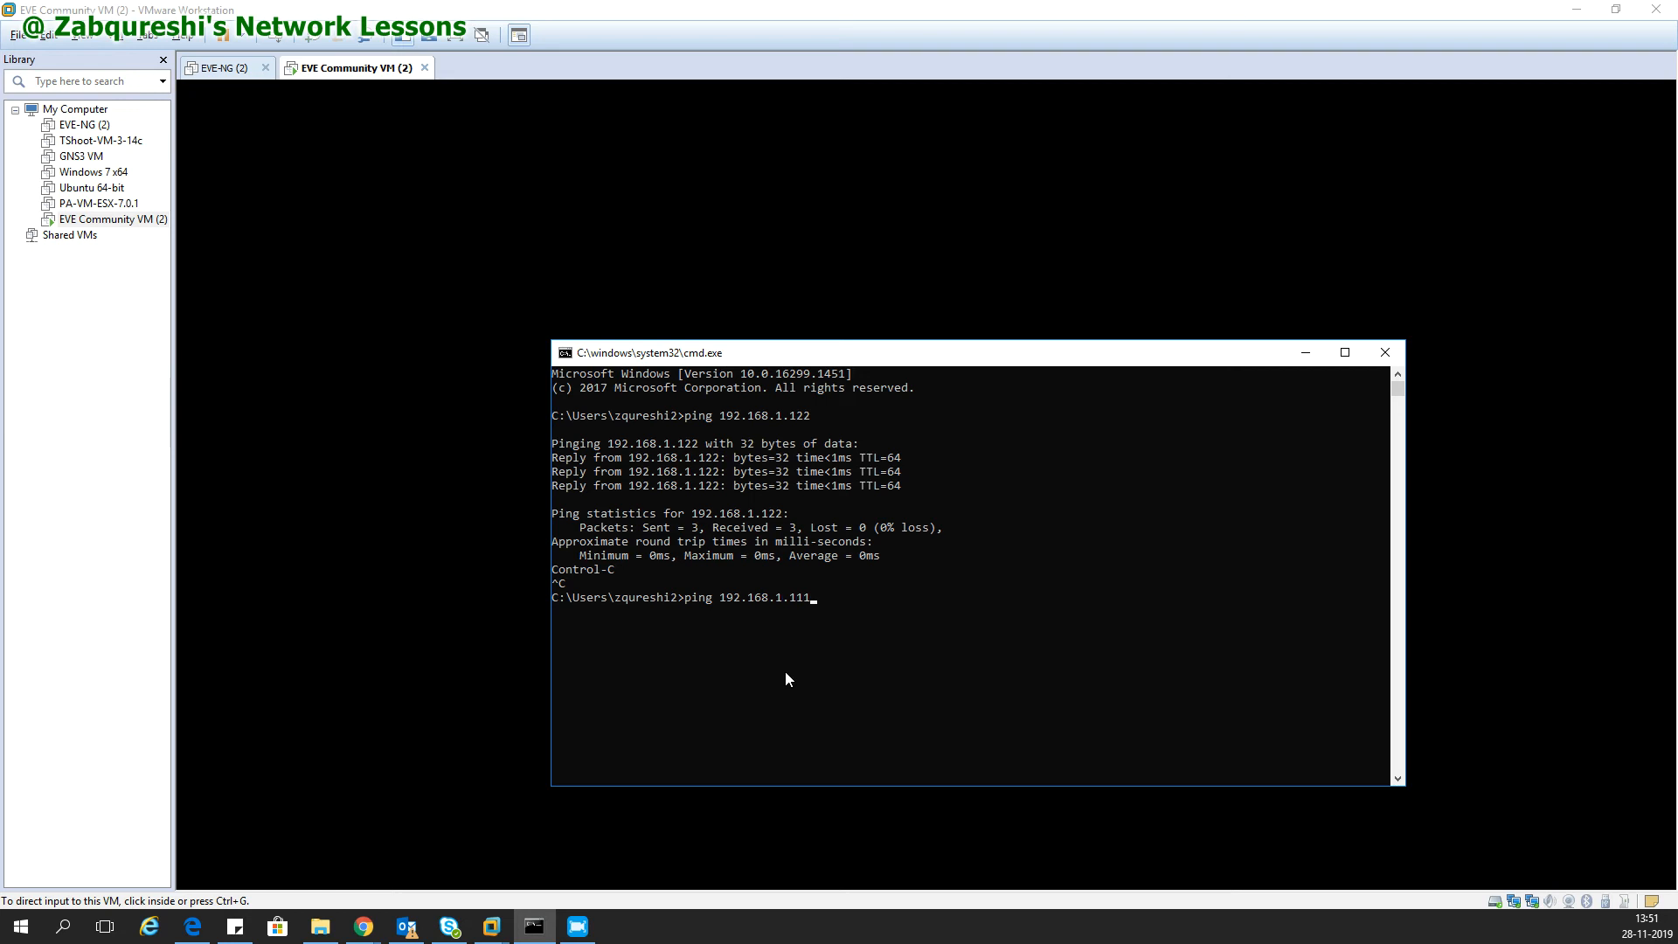
key(Return)
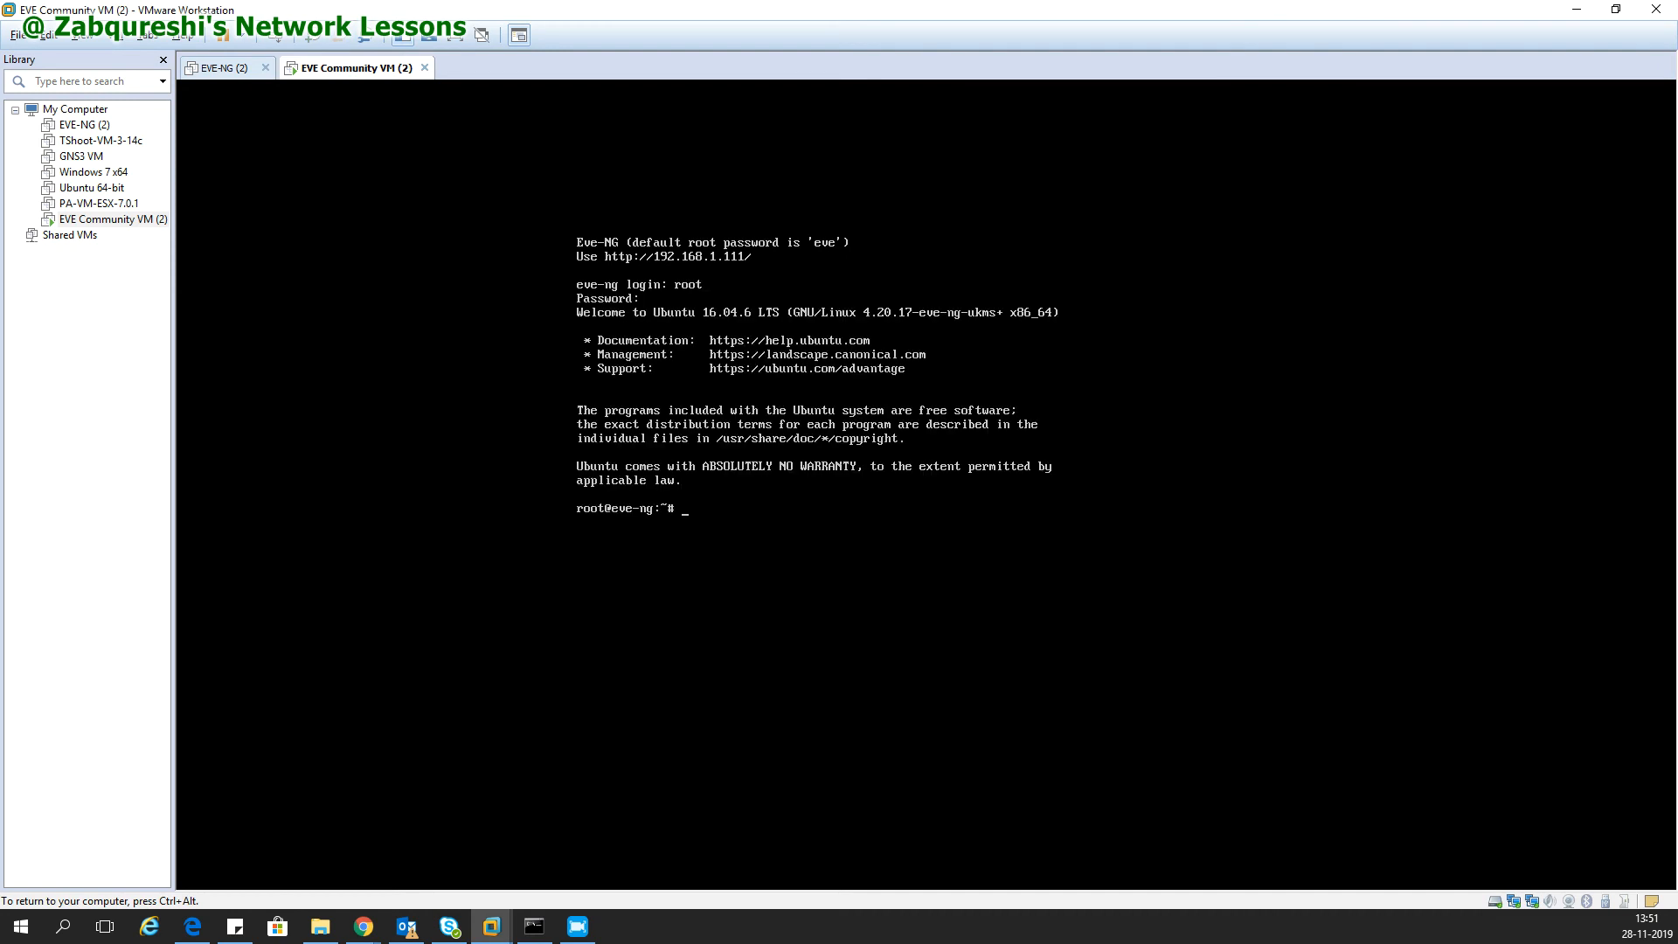
click(533, 926)
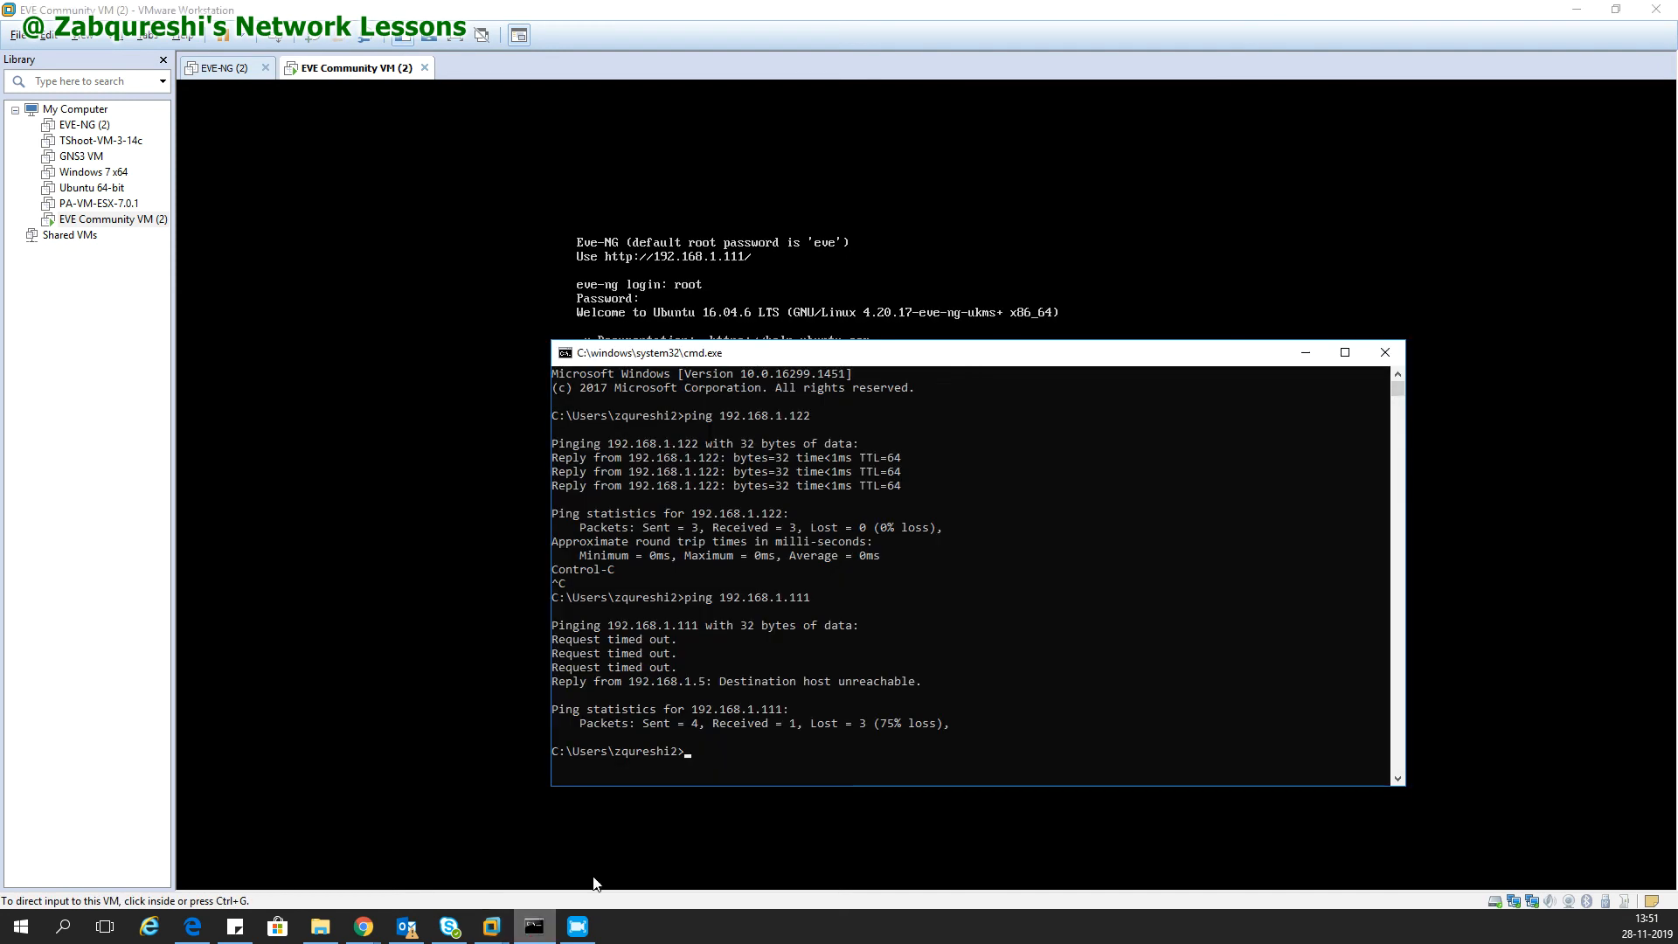
text(ping 192.168.1.111)
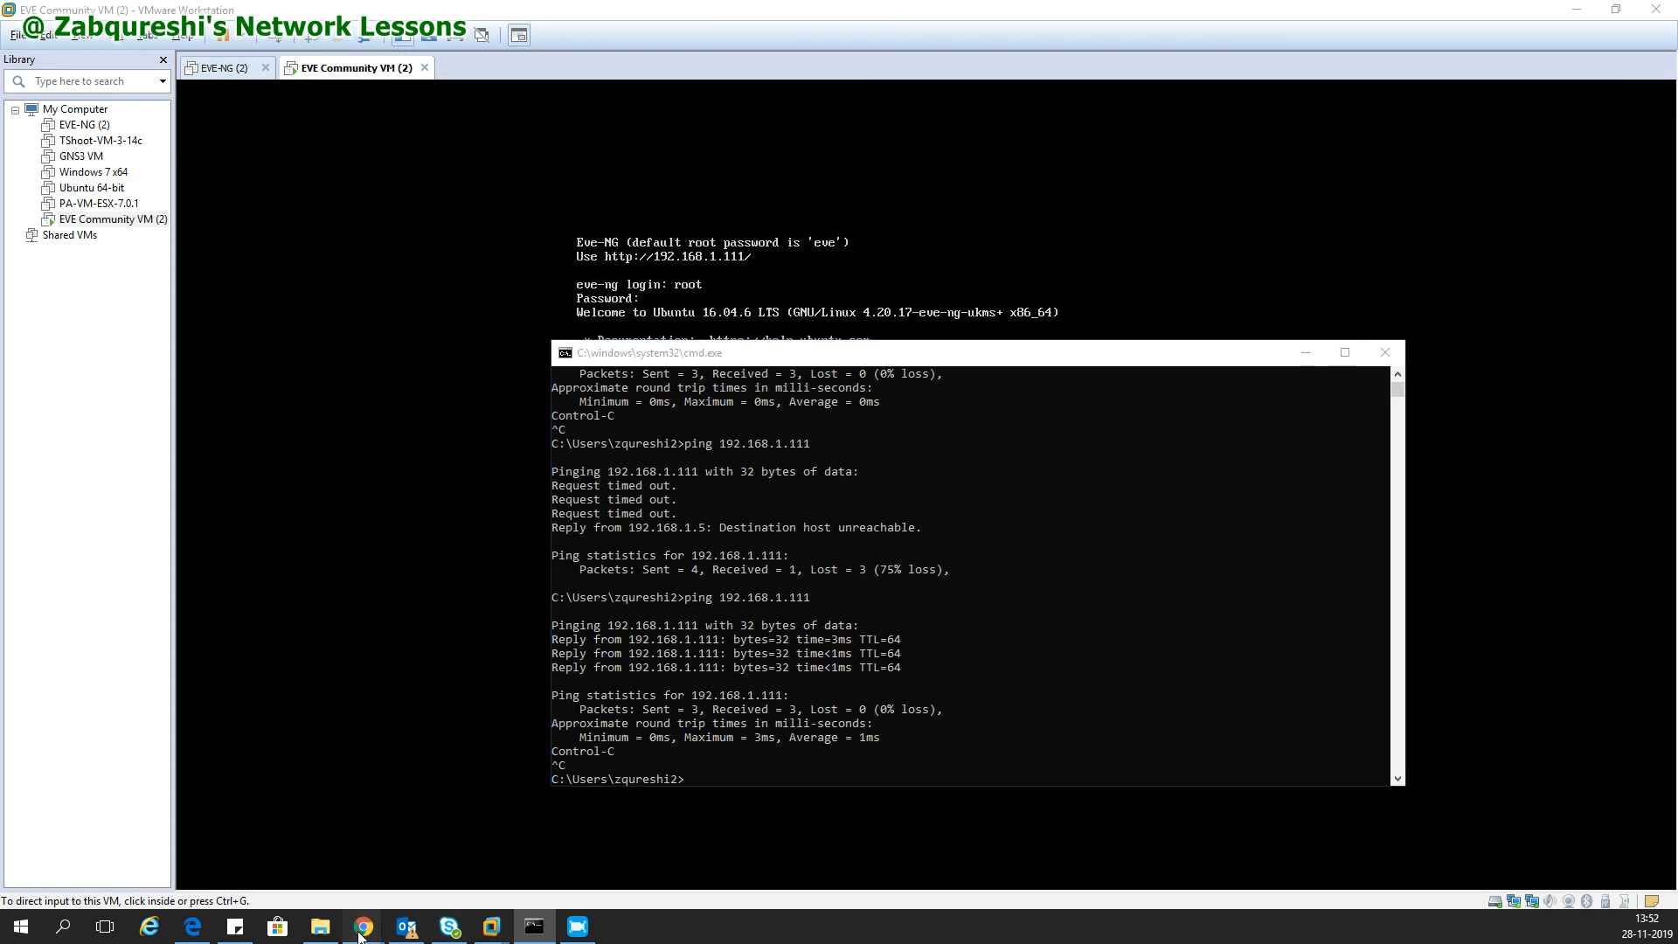
mouse_move(418, 767)
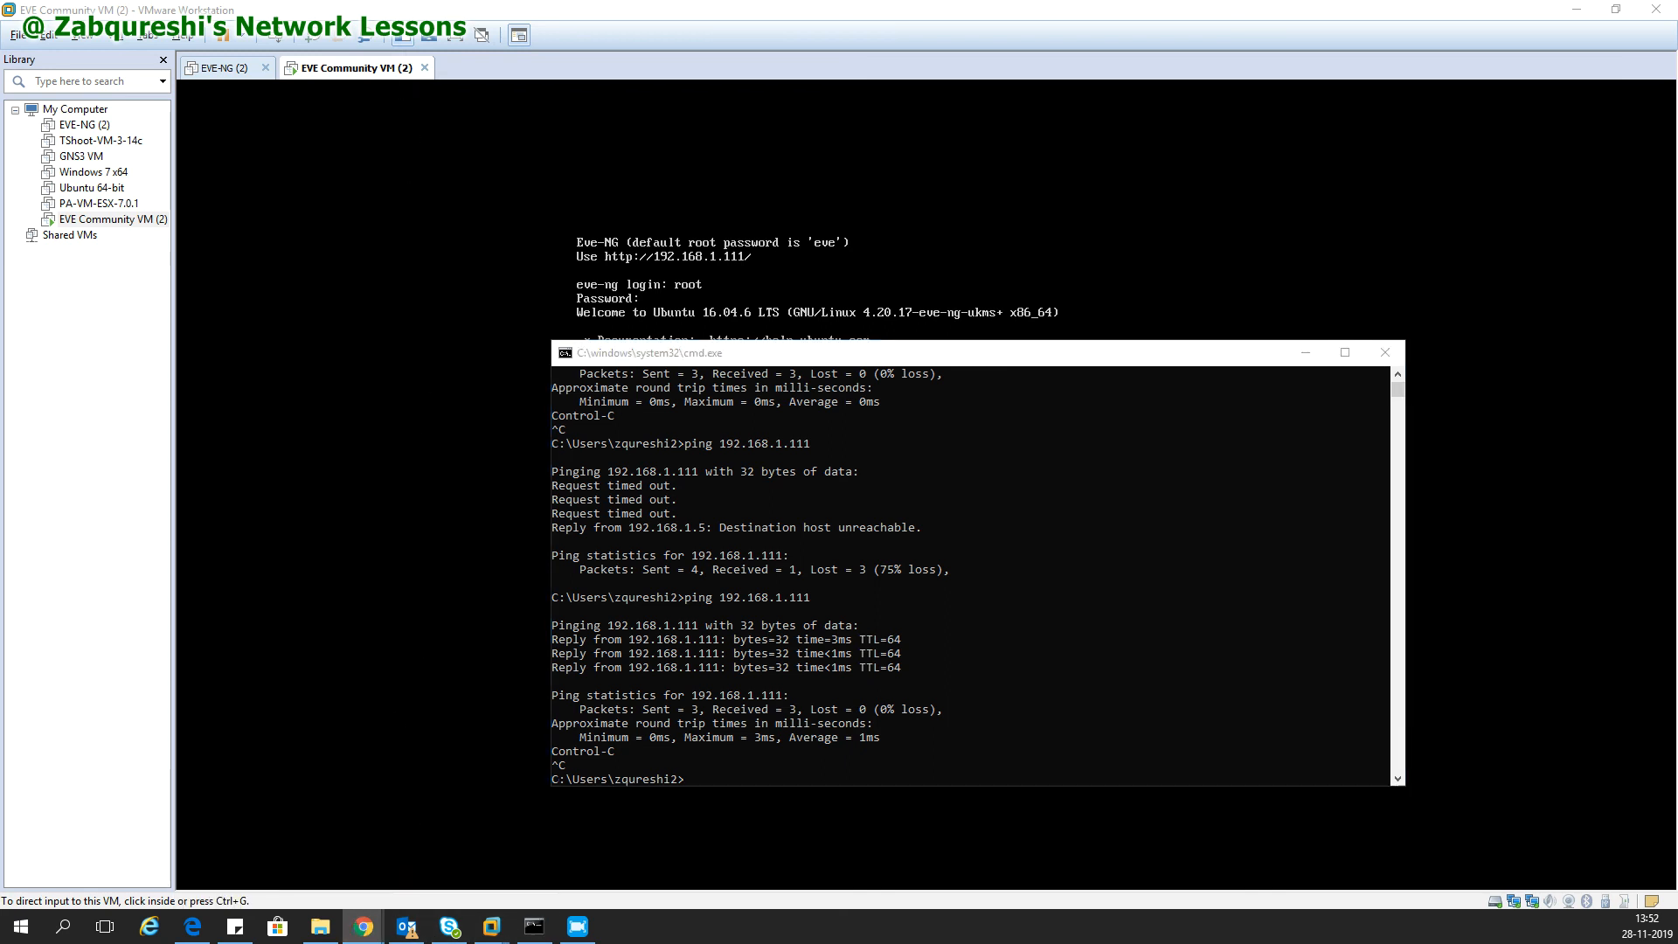
Load the EVE-NG web login page at 192.168.1.111 in Chrome, then return to the VM console.
click(363, 927)
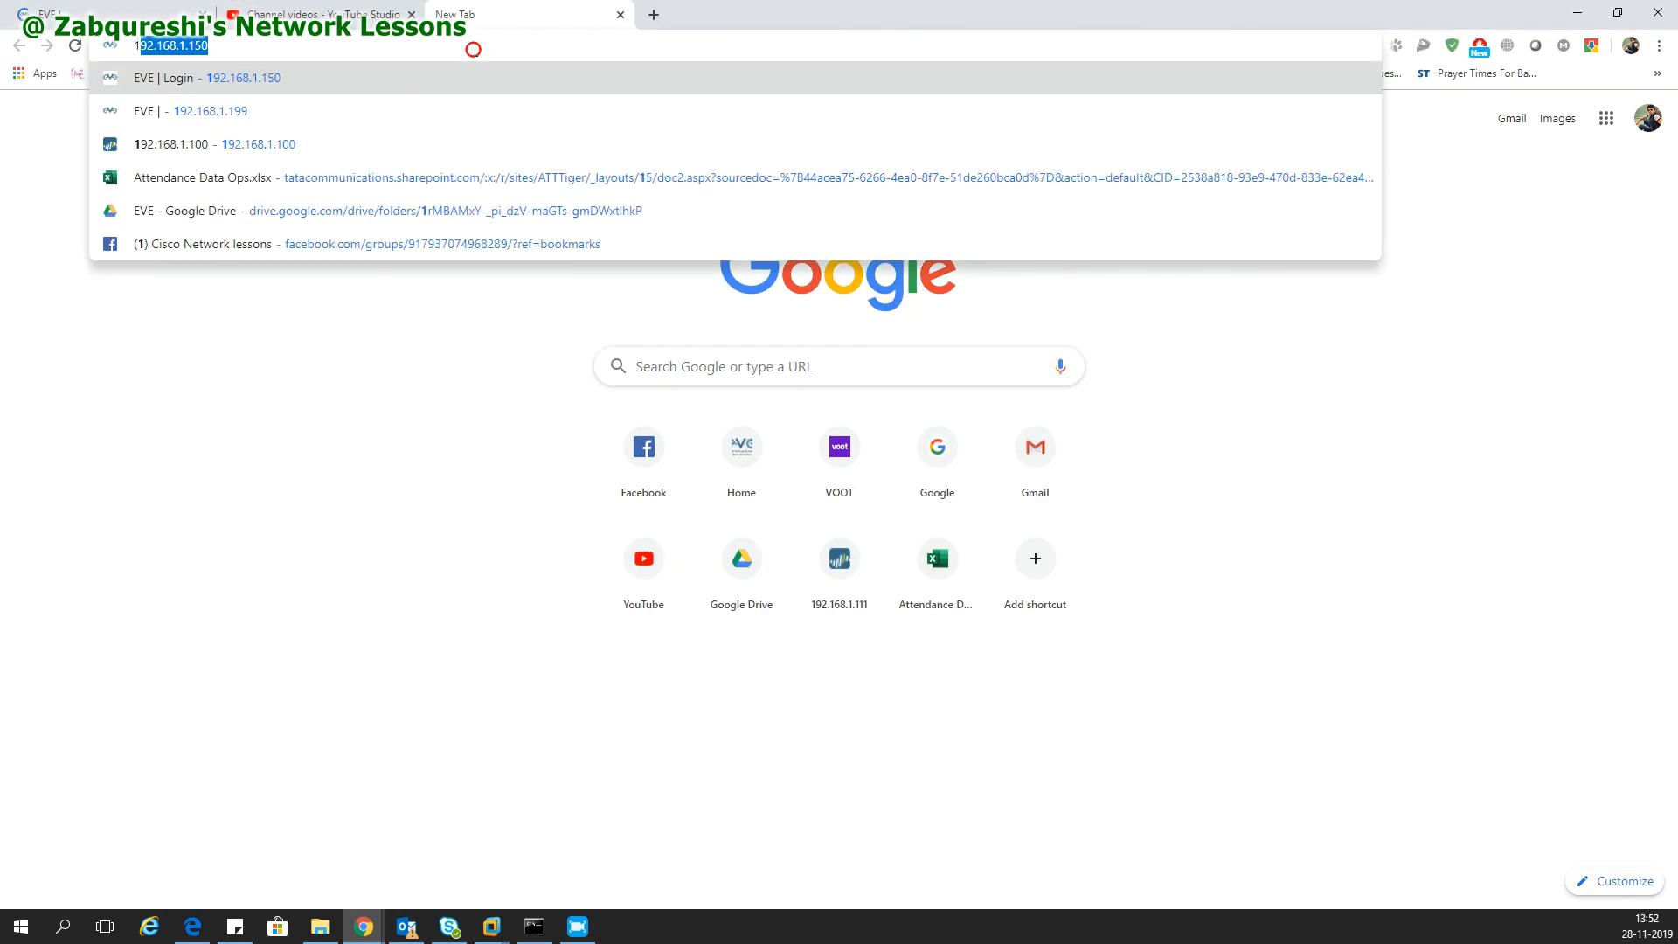
text(192.168.1.111/#/login)
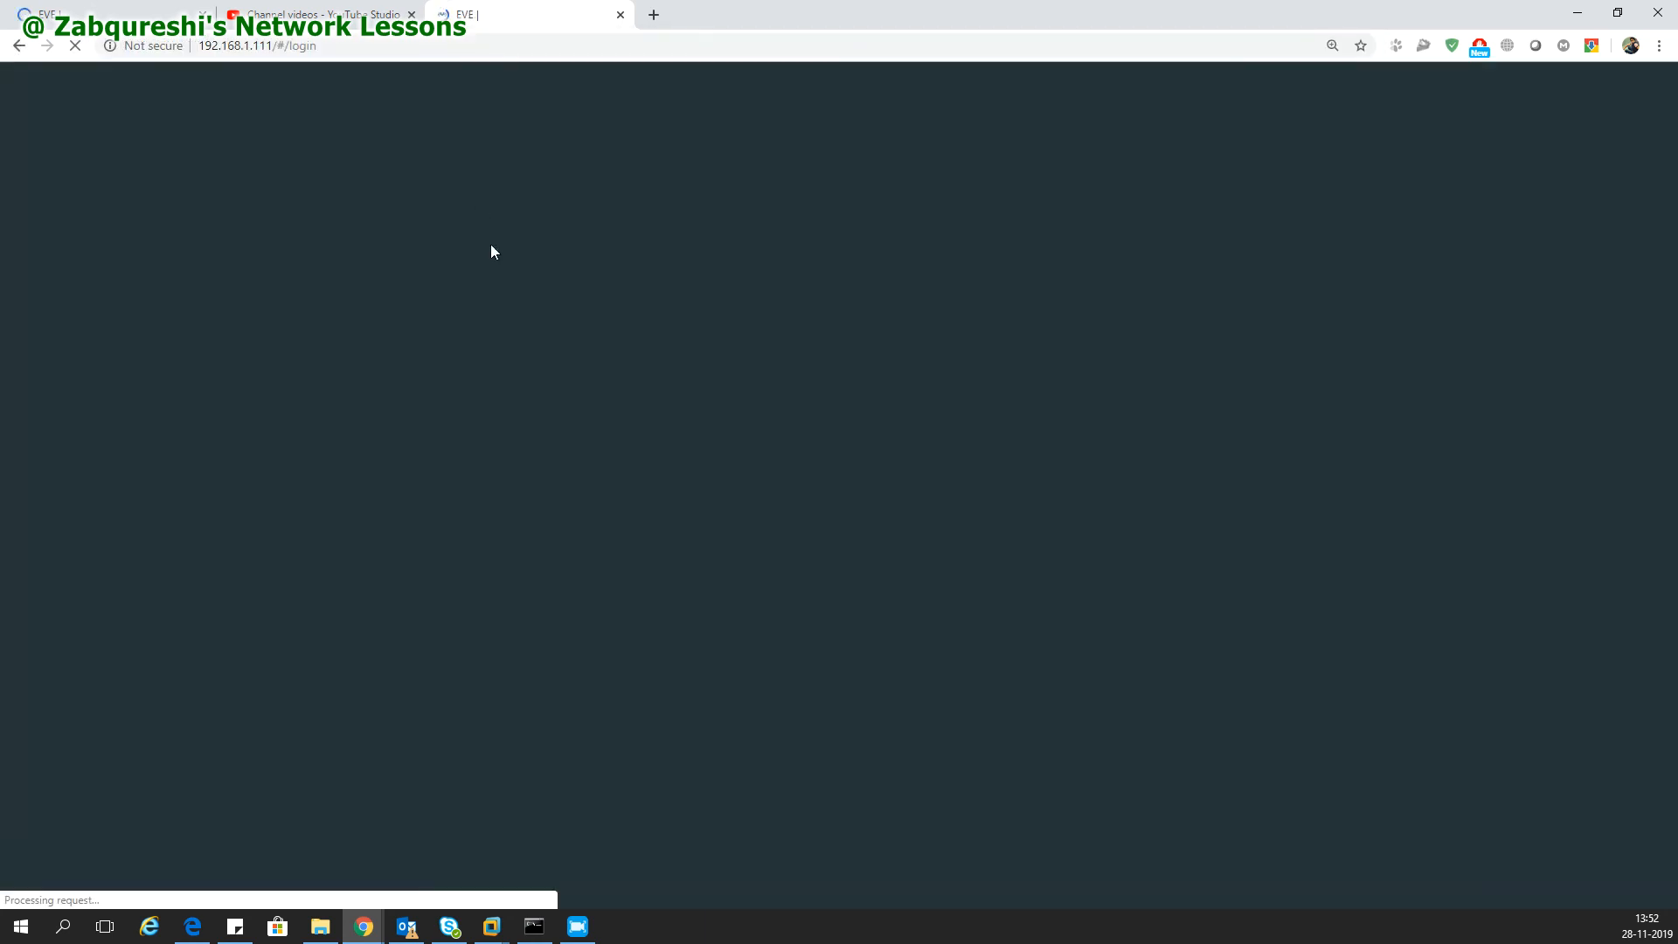
mouse_move(725, 435)
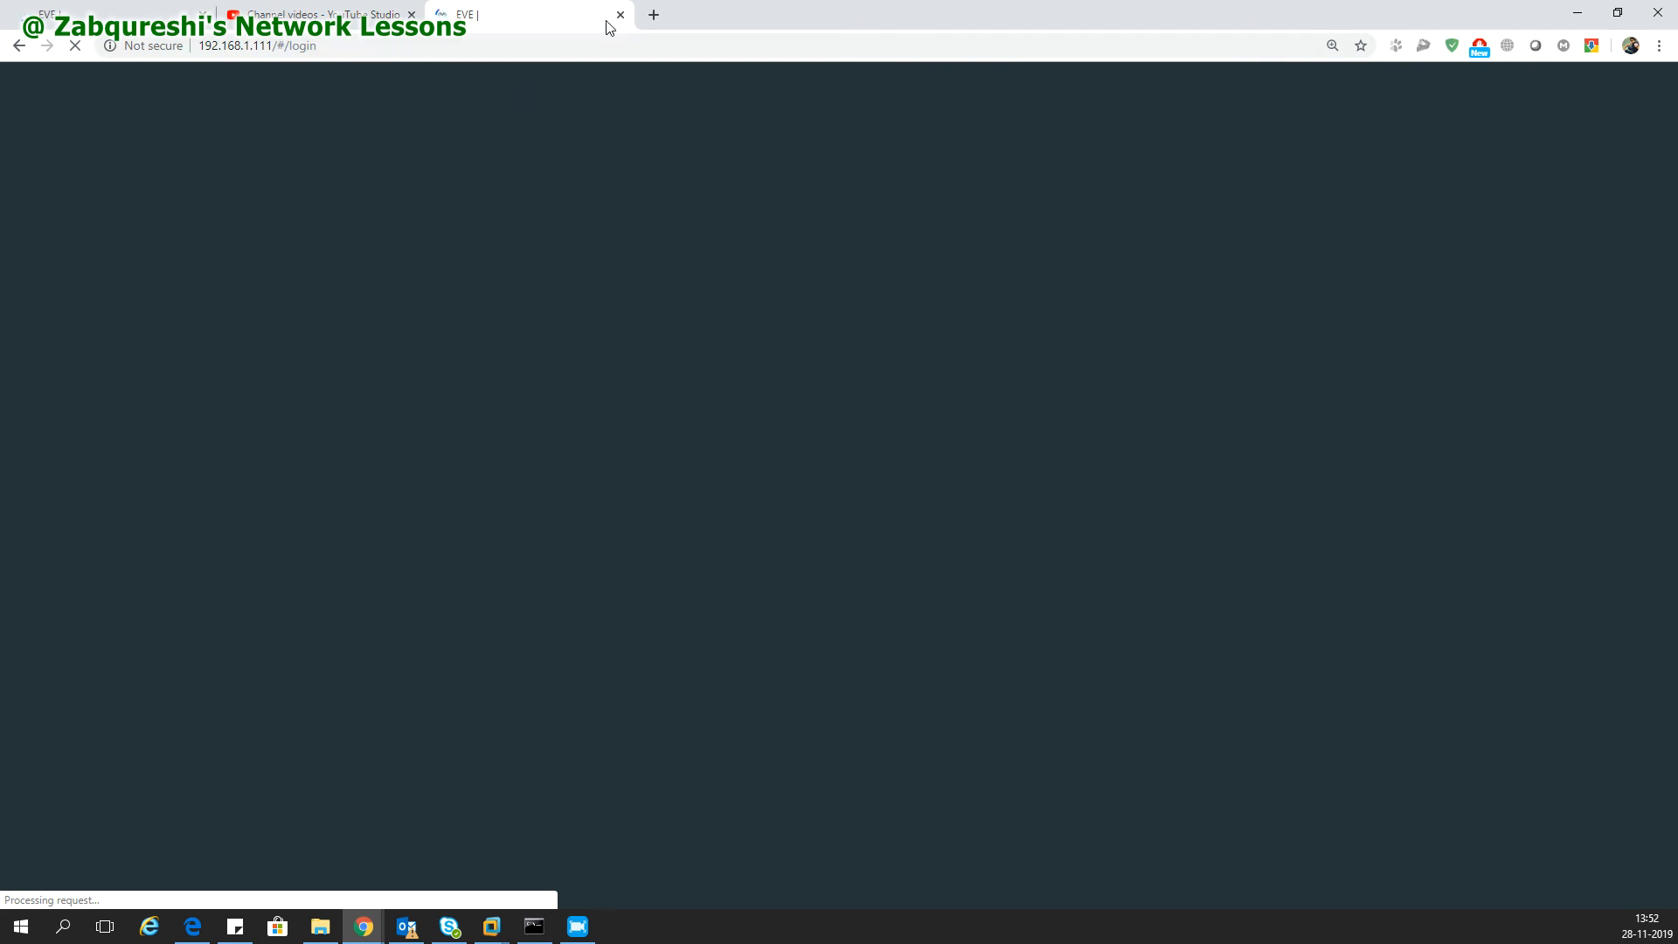
click(321, 14)
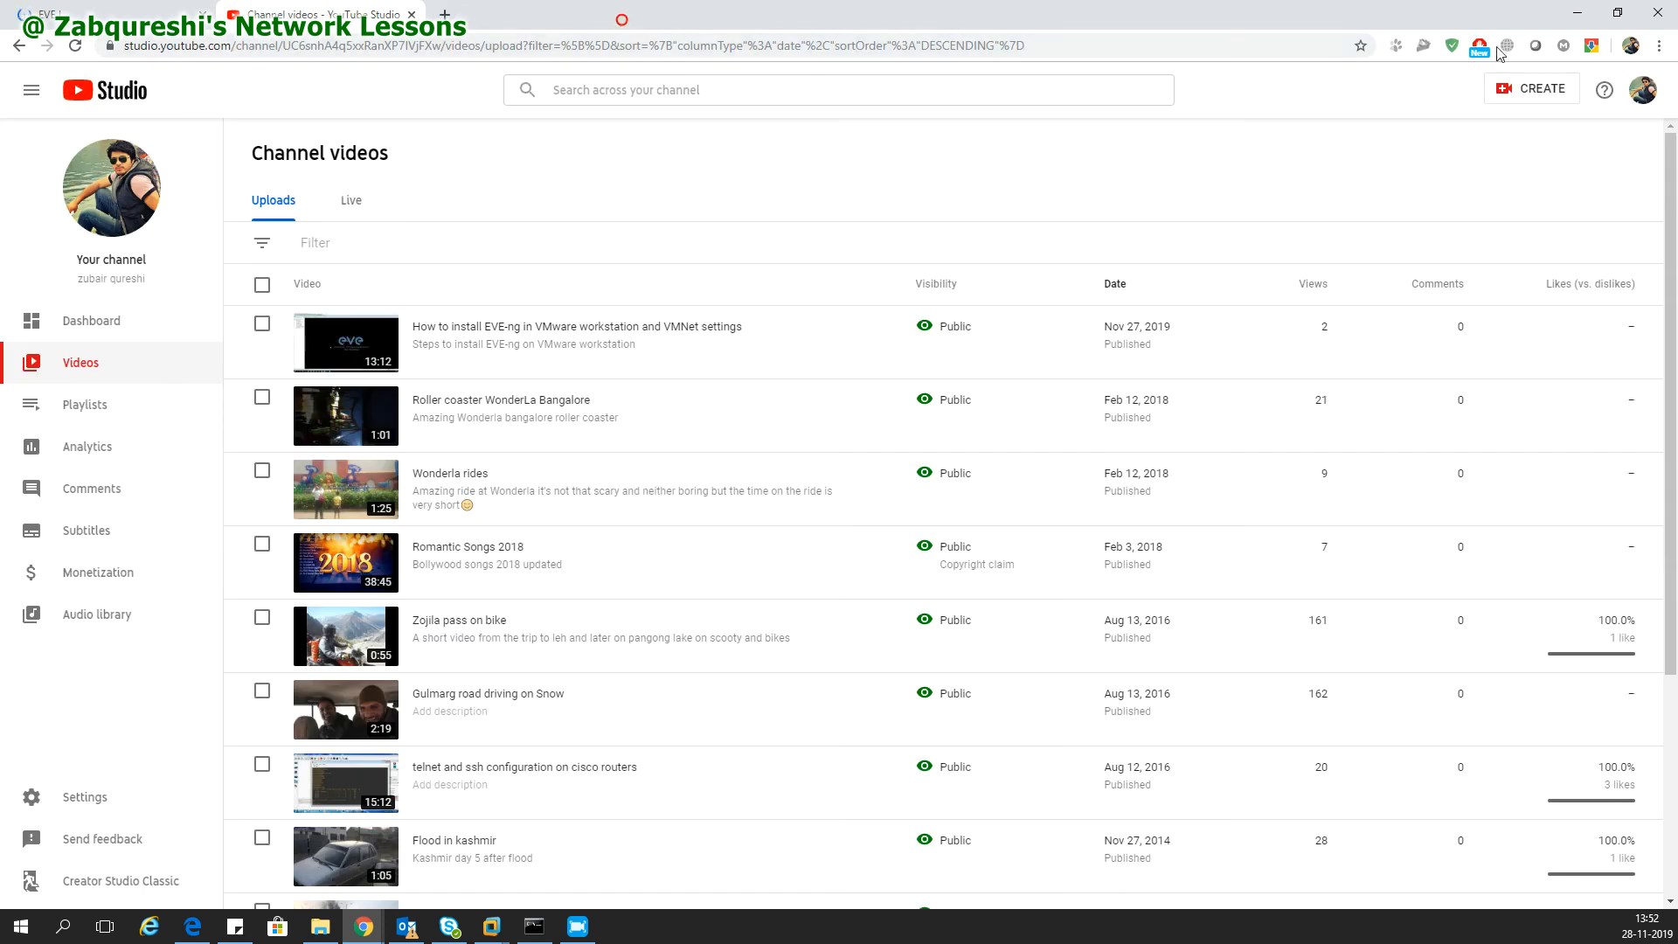
click(533, 926)
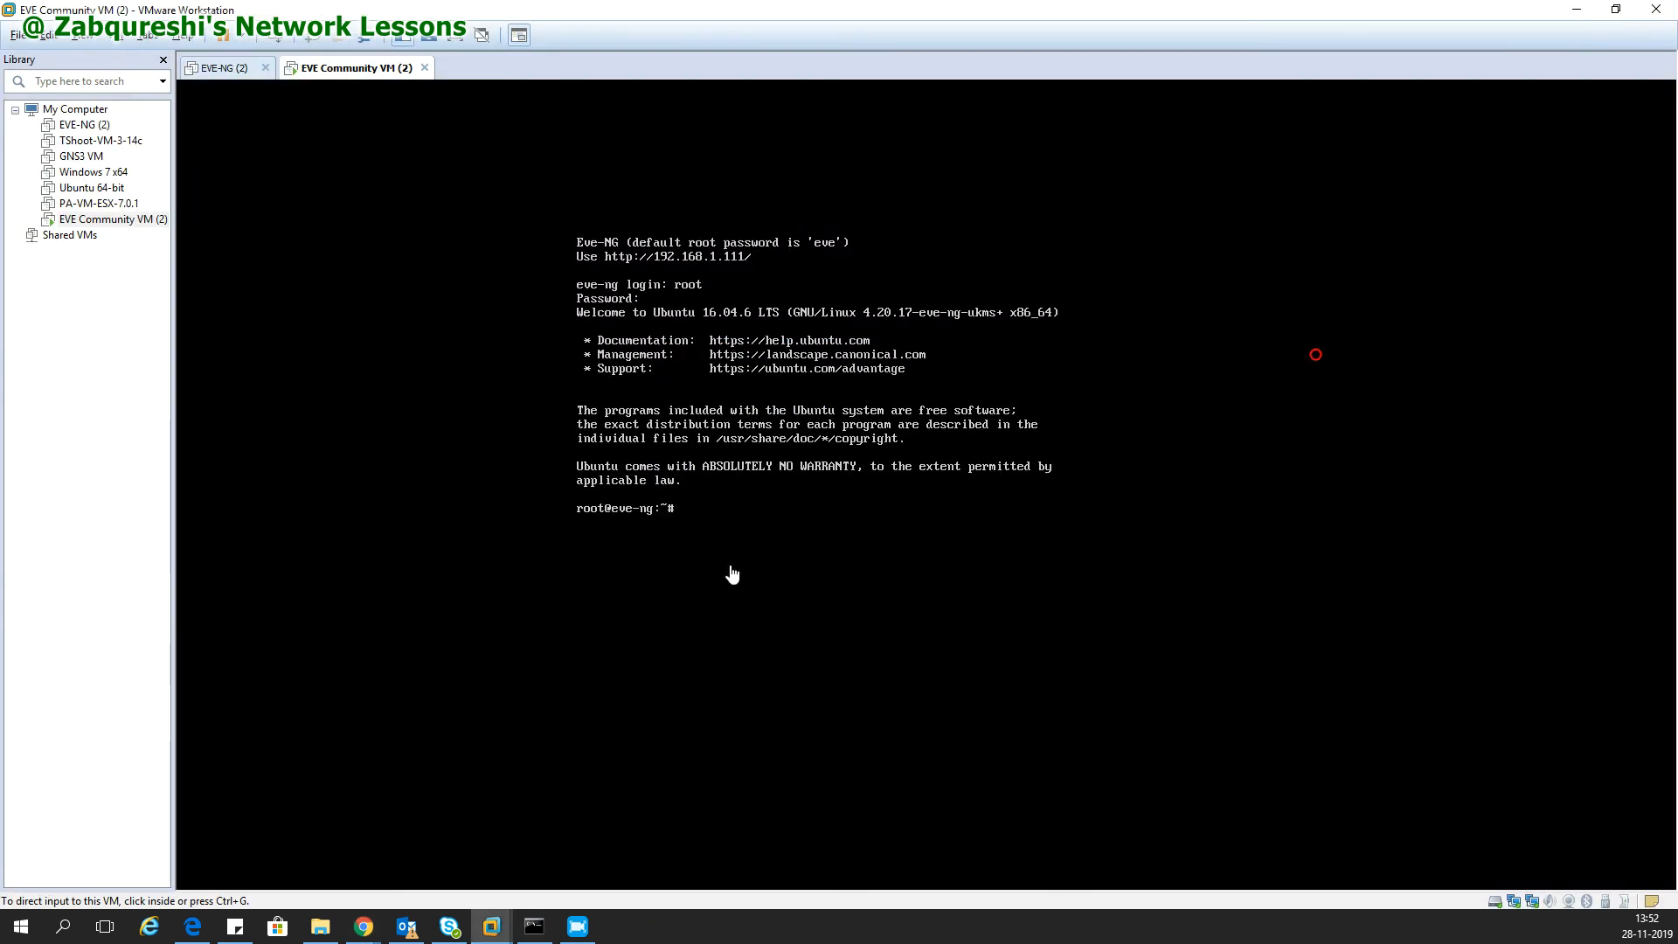
Run ifconfig pnet0 192.168.1.150 netmask 255.255.255.0, then verify with ifconfig.
click(733, 573)
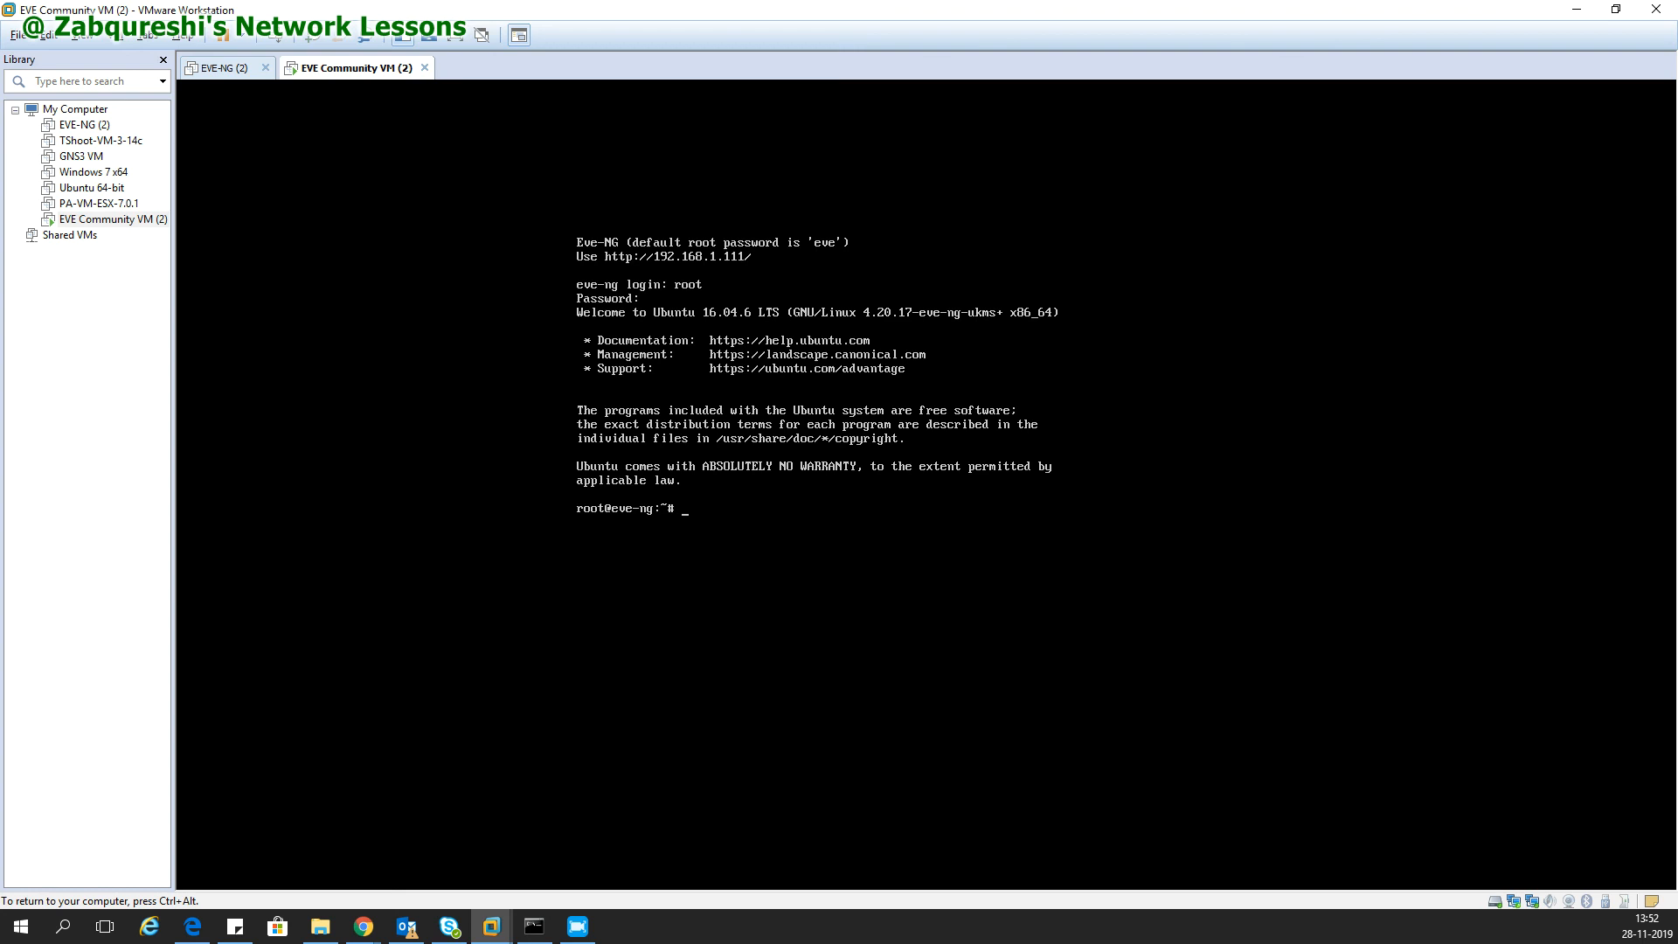
text(ifcon)
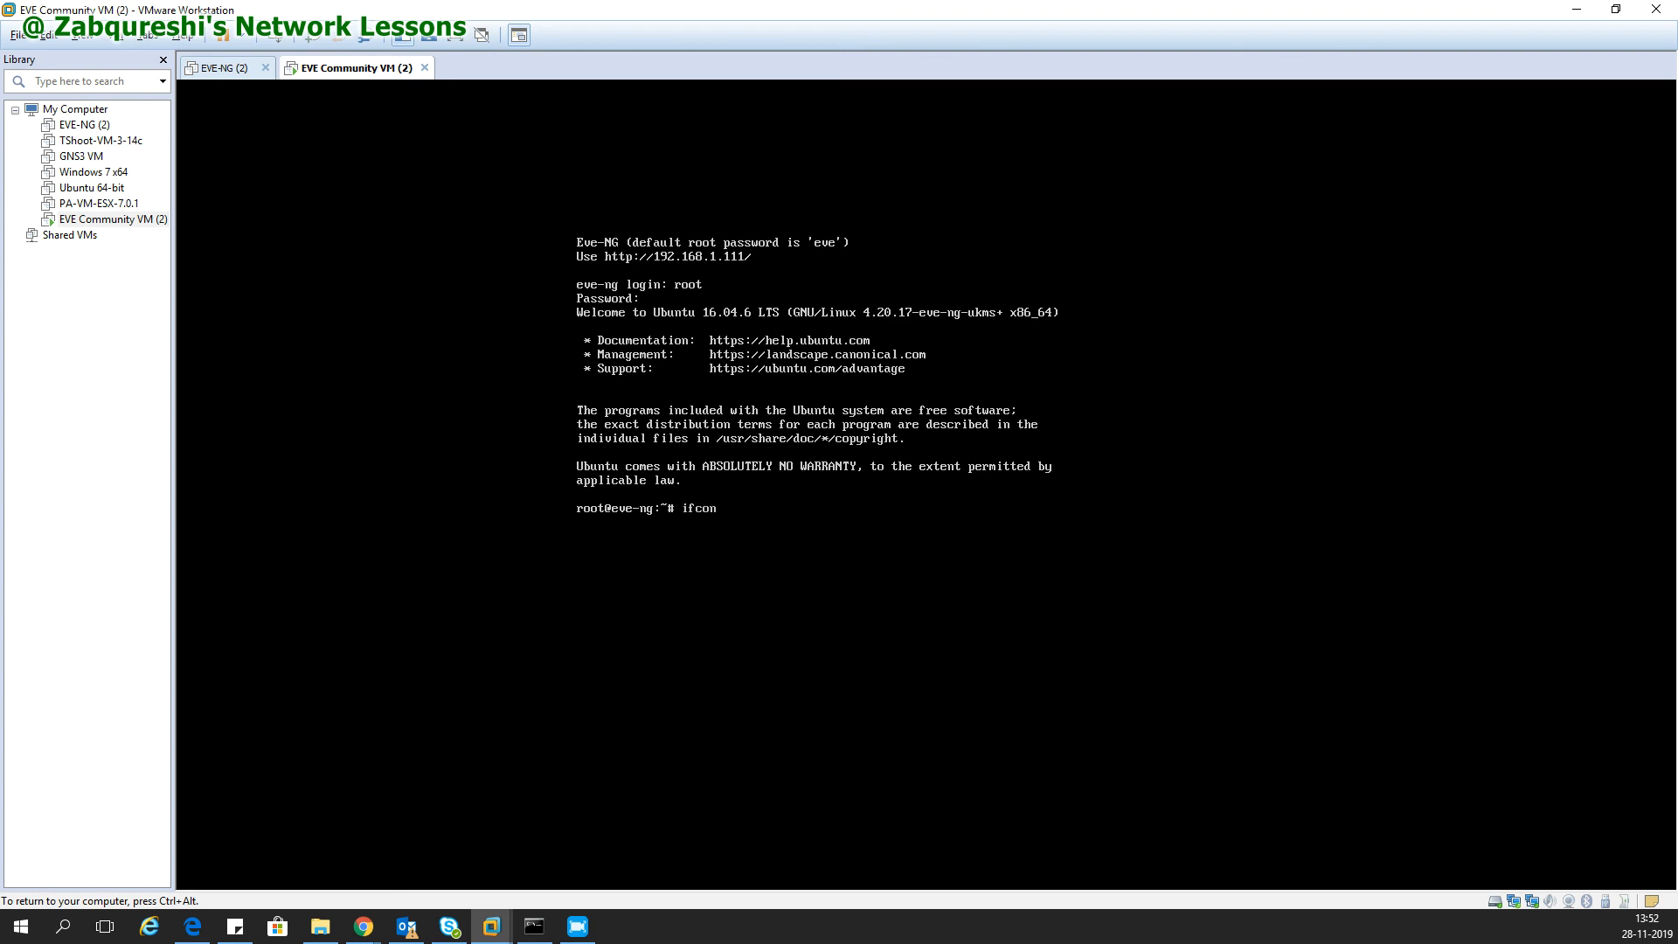
text(fig pnet)
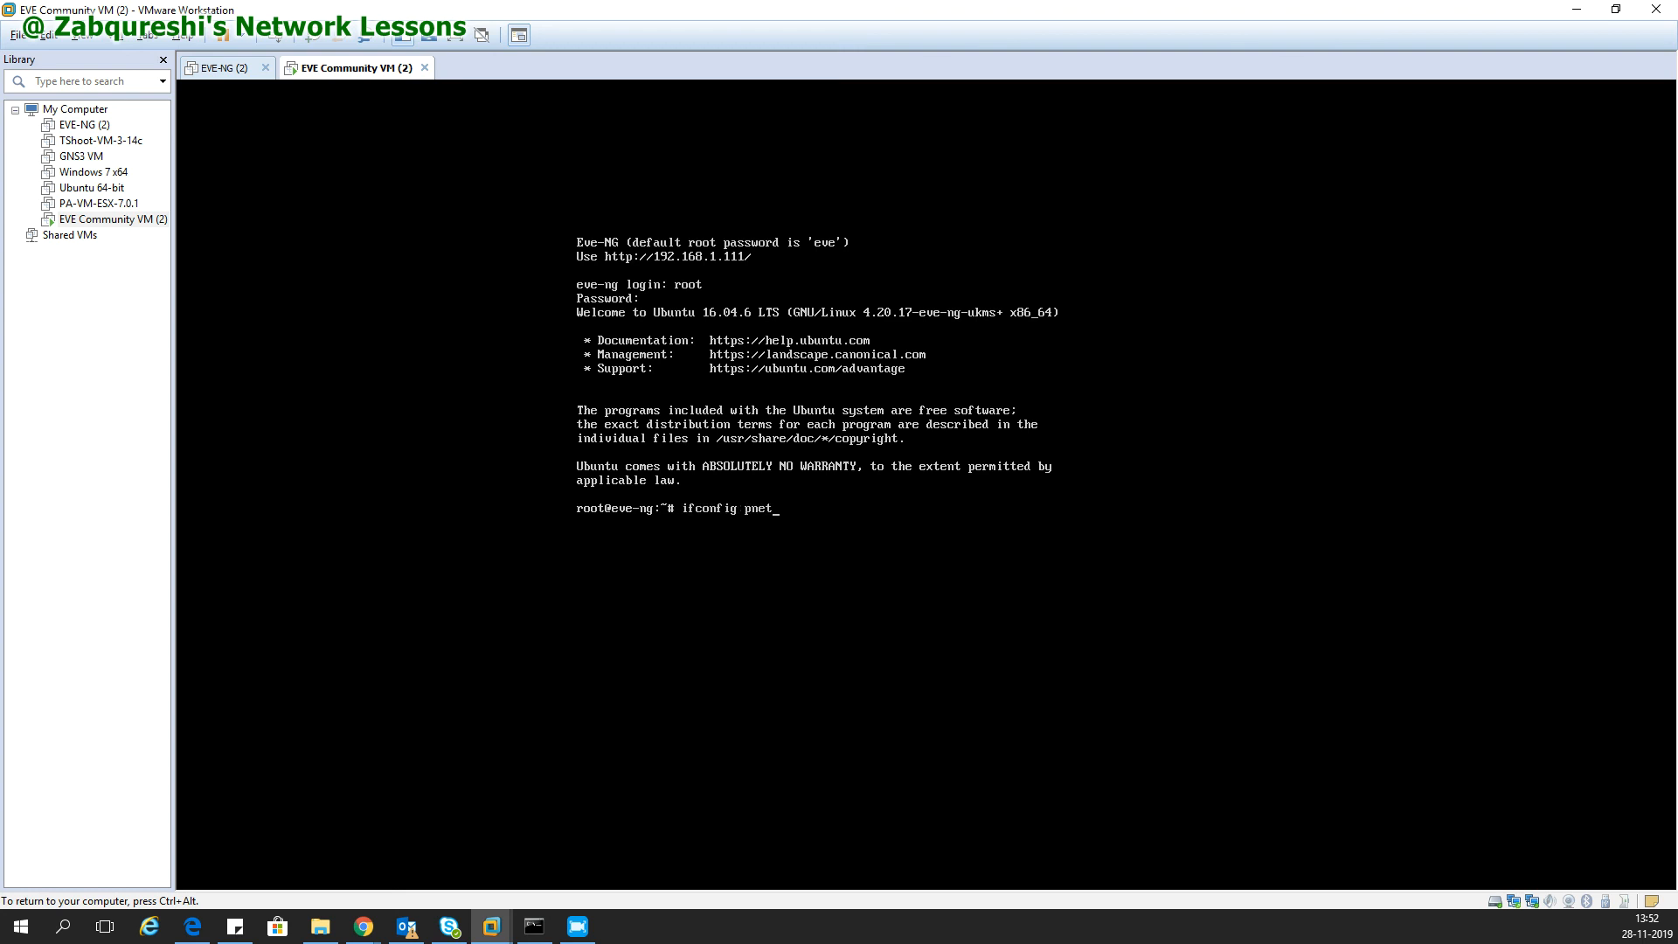
text(0 19)
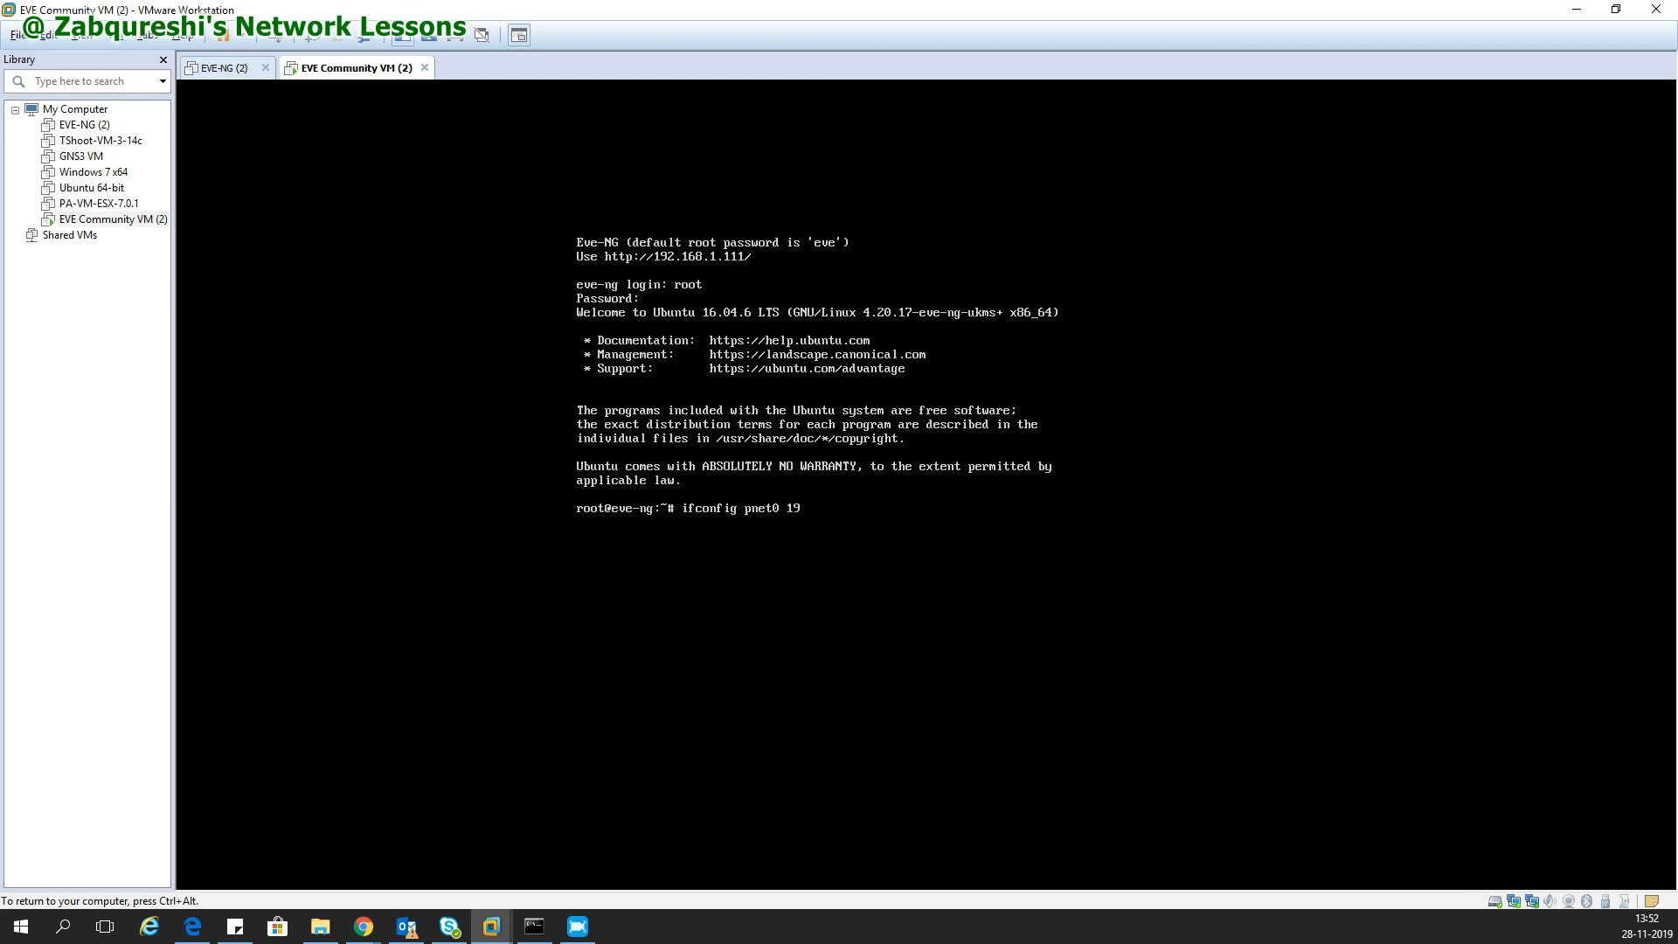
text(2.168.1.)
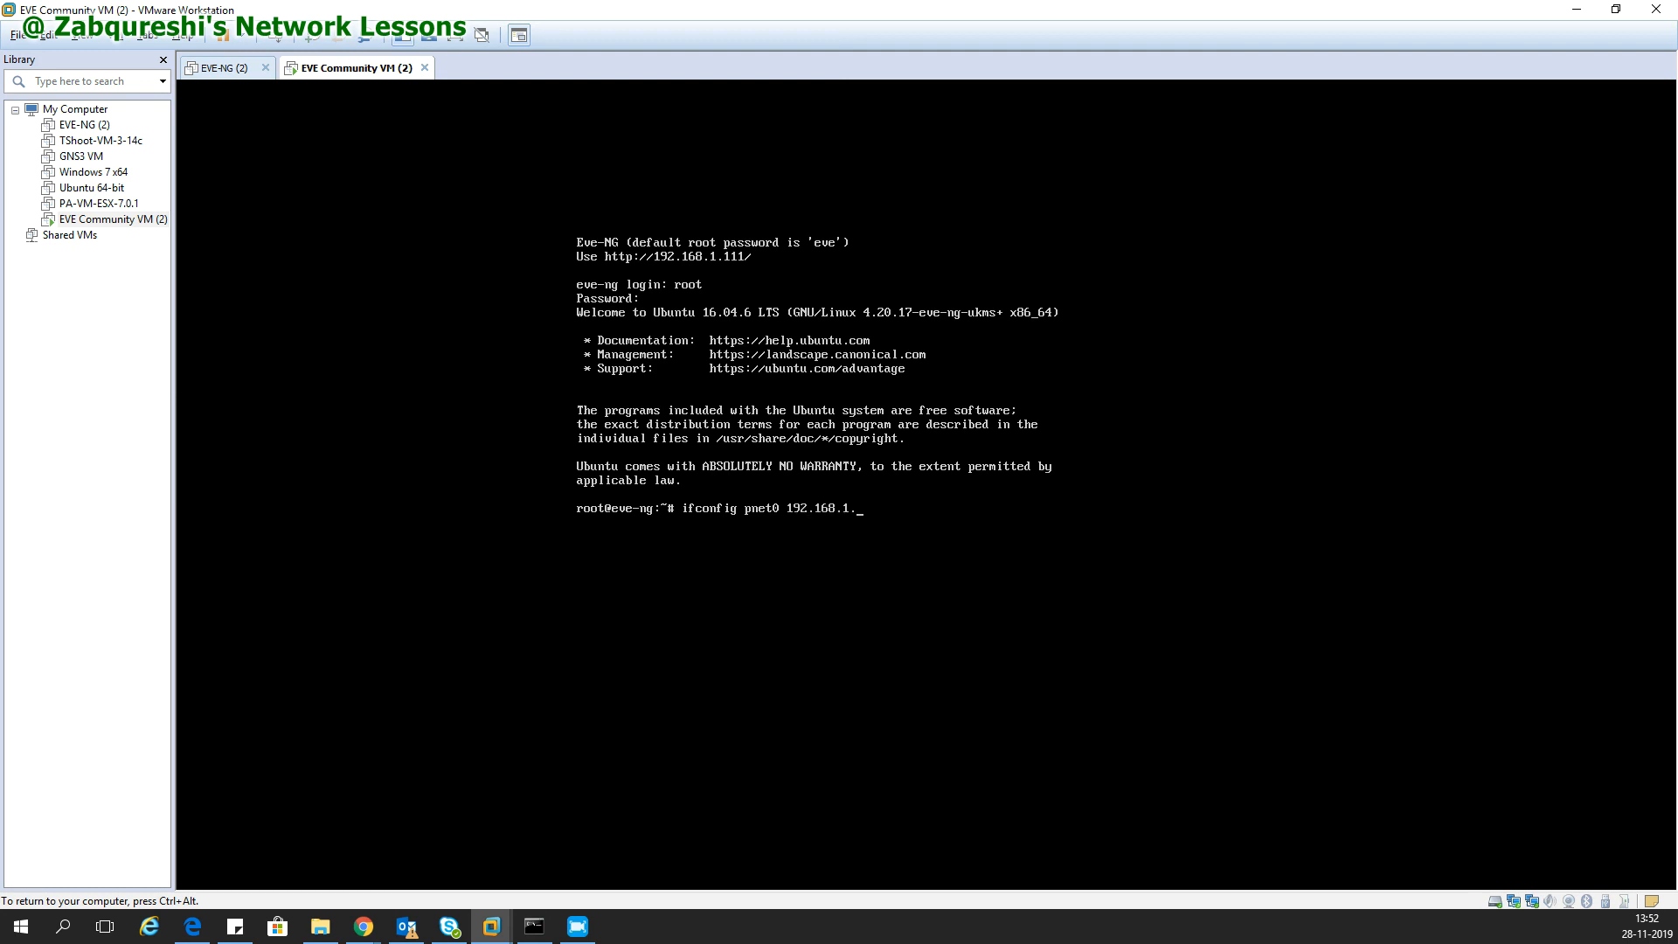
text(150)
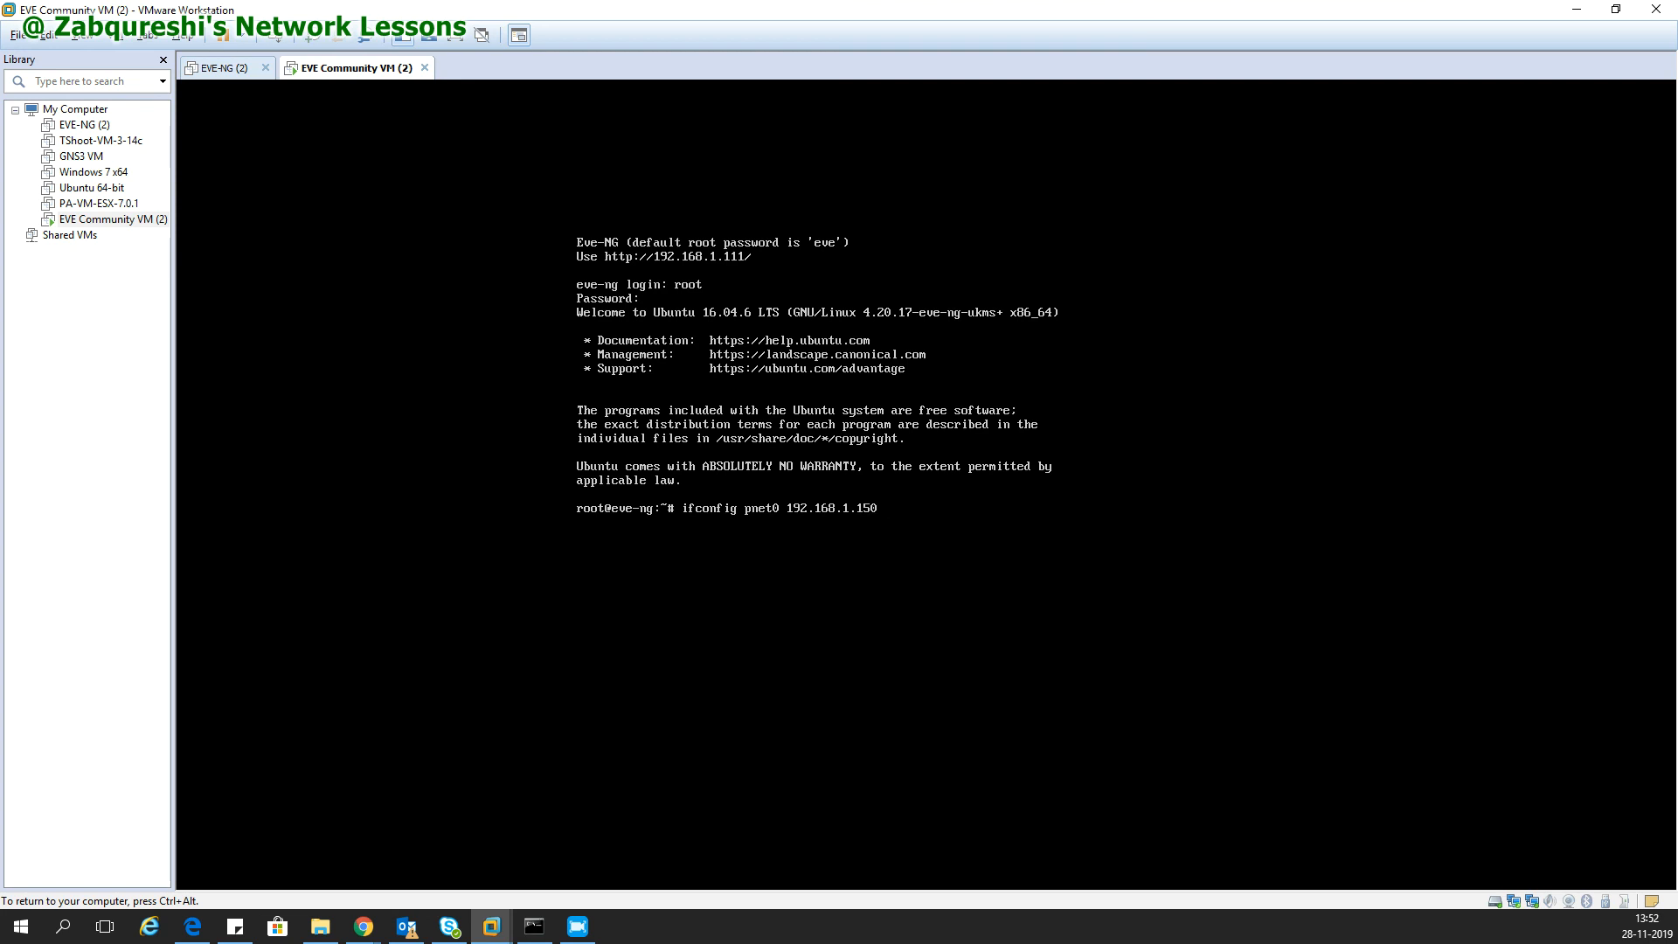
text(netmask 255.255.255.0)
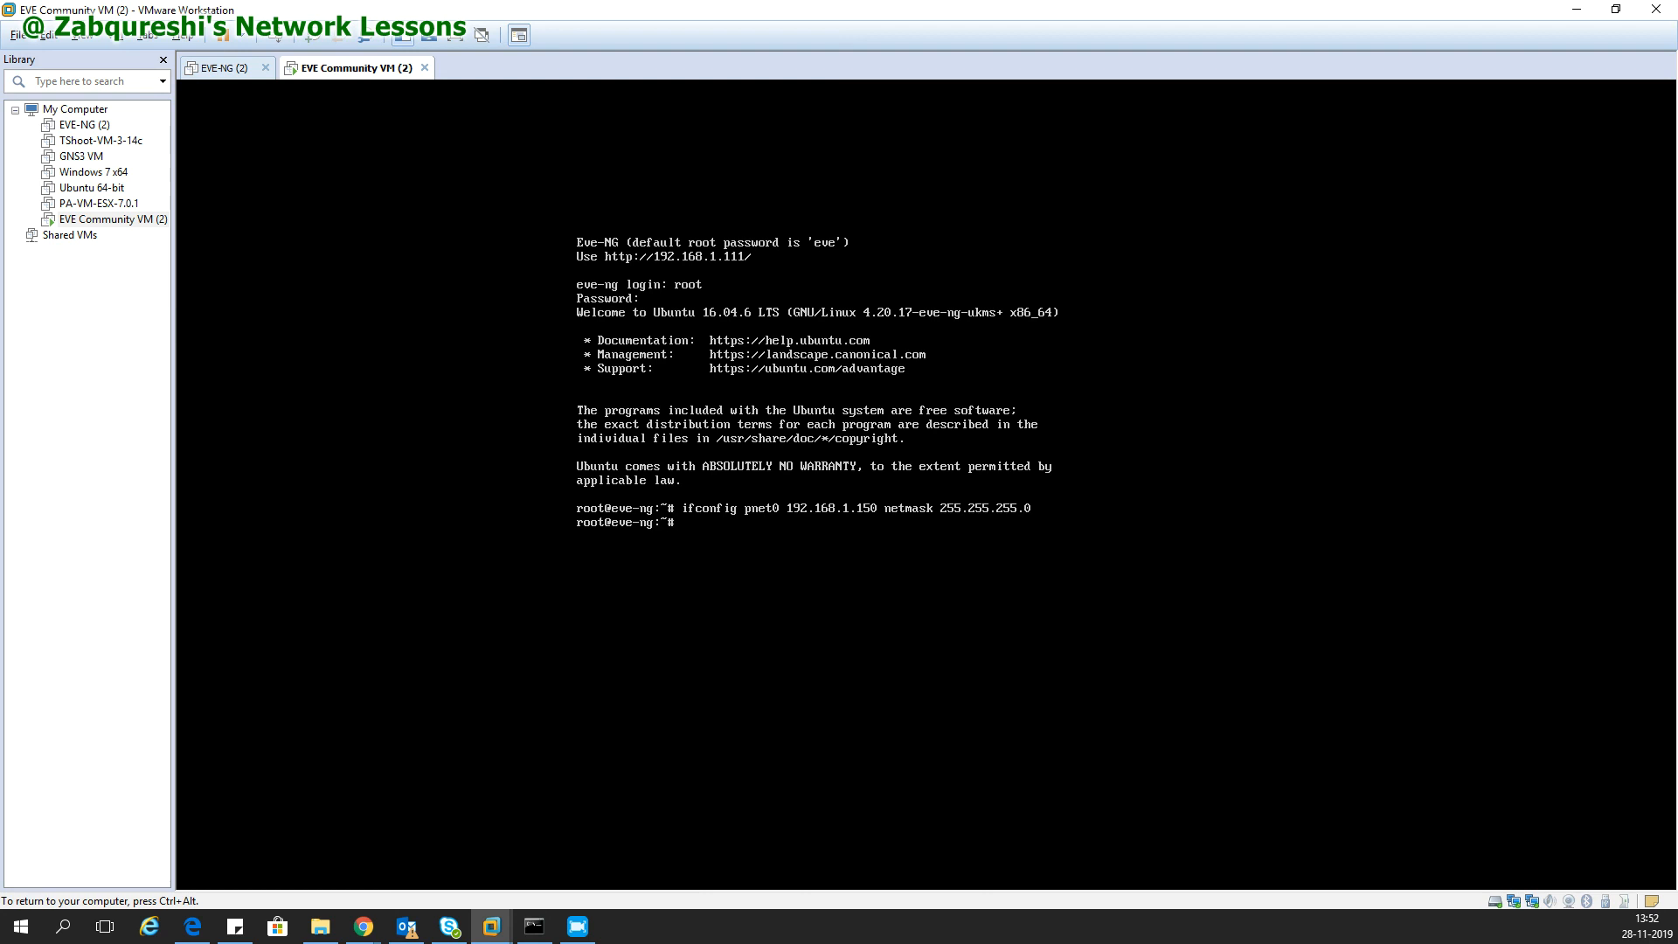
text(ifconfig pnet)
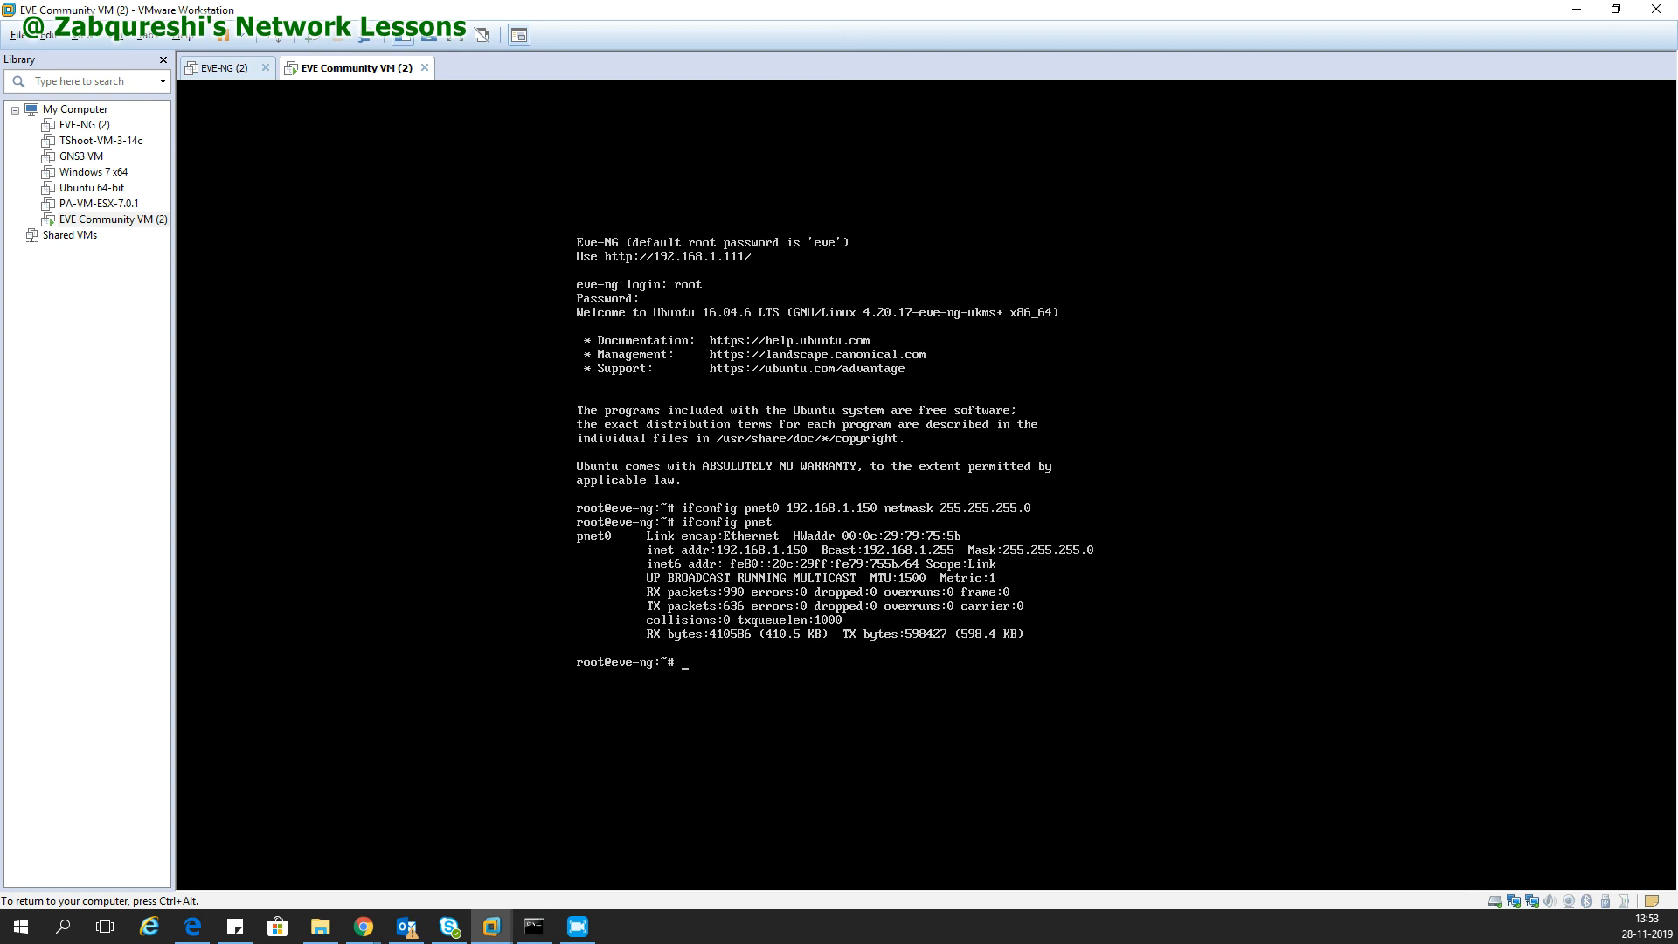
Clear the console prompt after confirming pnet0 reads 192.168.1.150, mask 255.255.255.0.
key(ctrl+c)
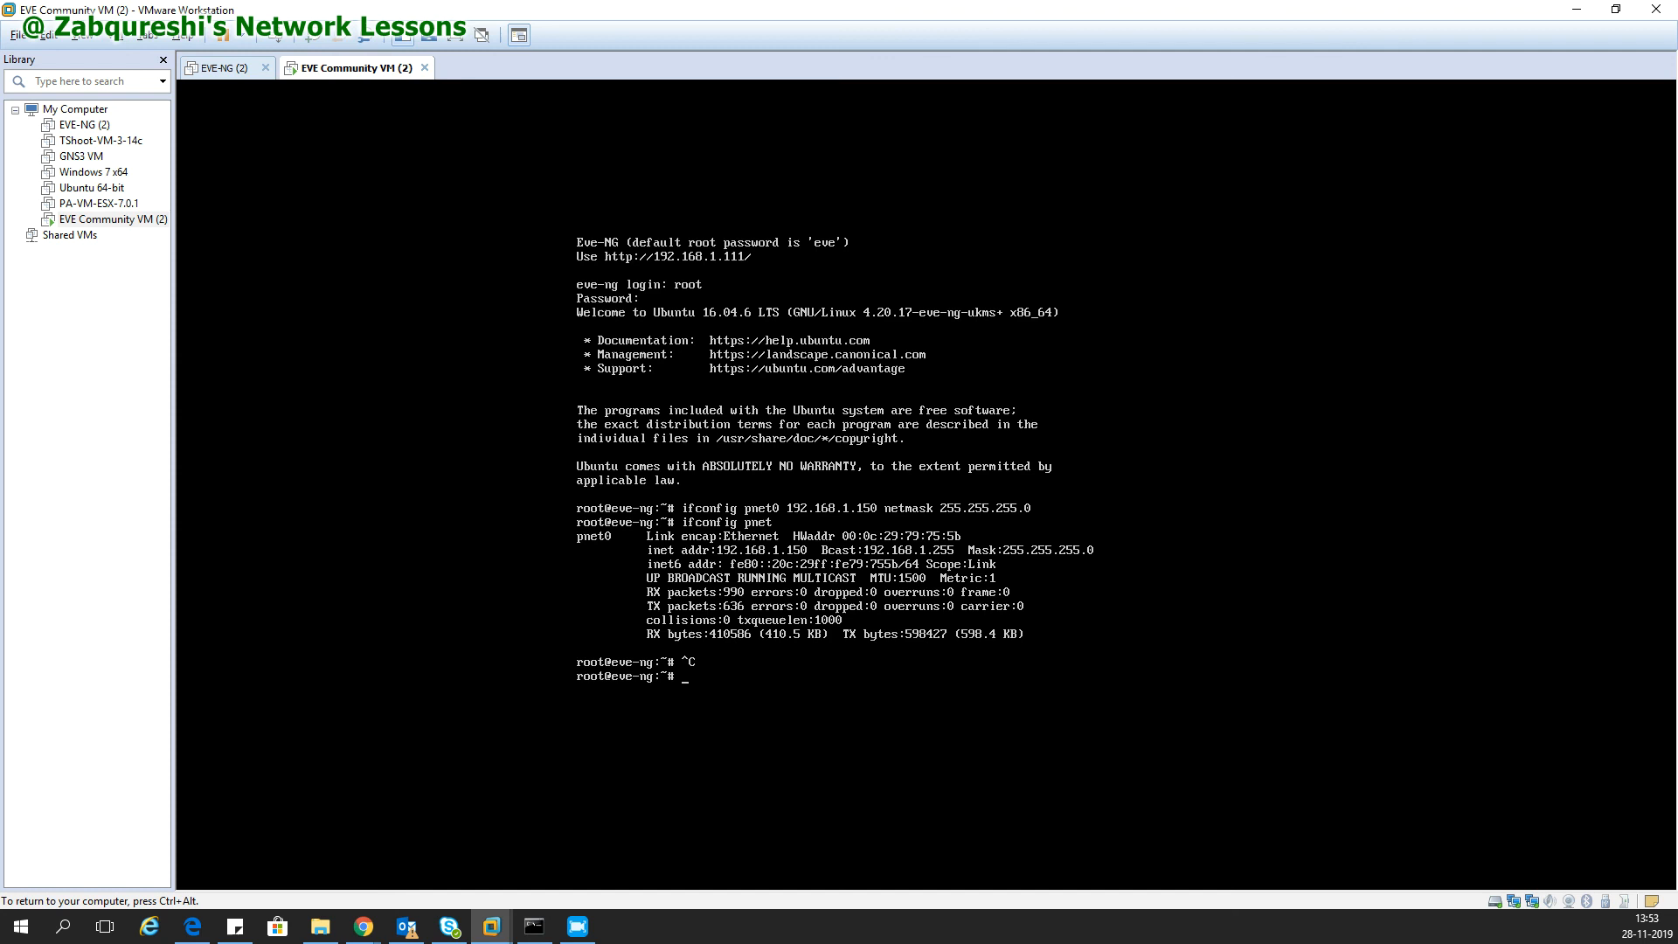
mouse_move(824, 800)
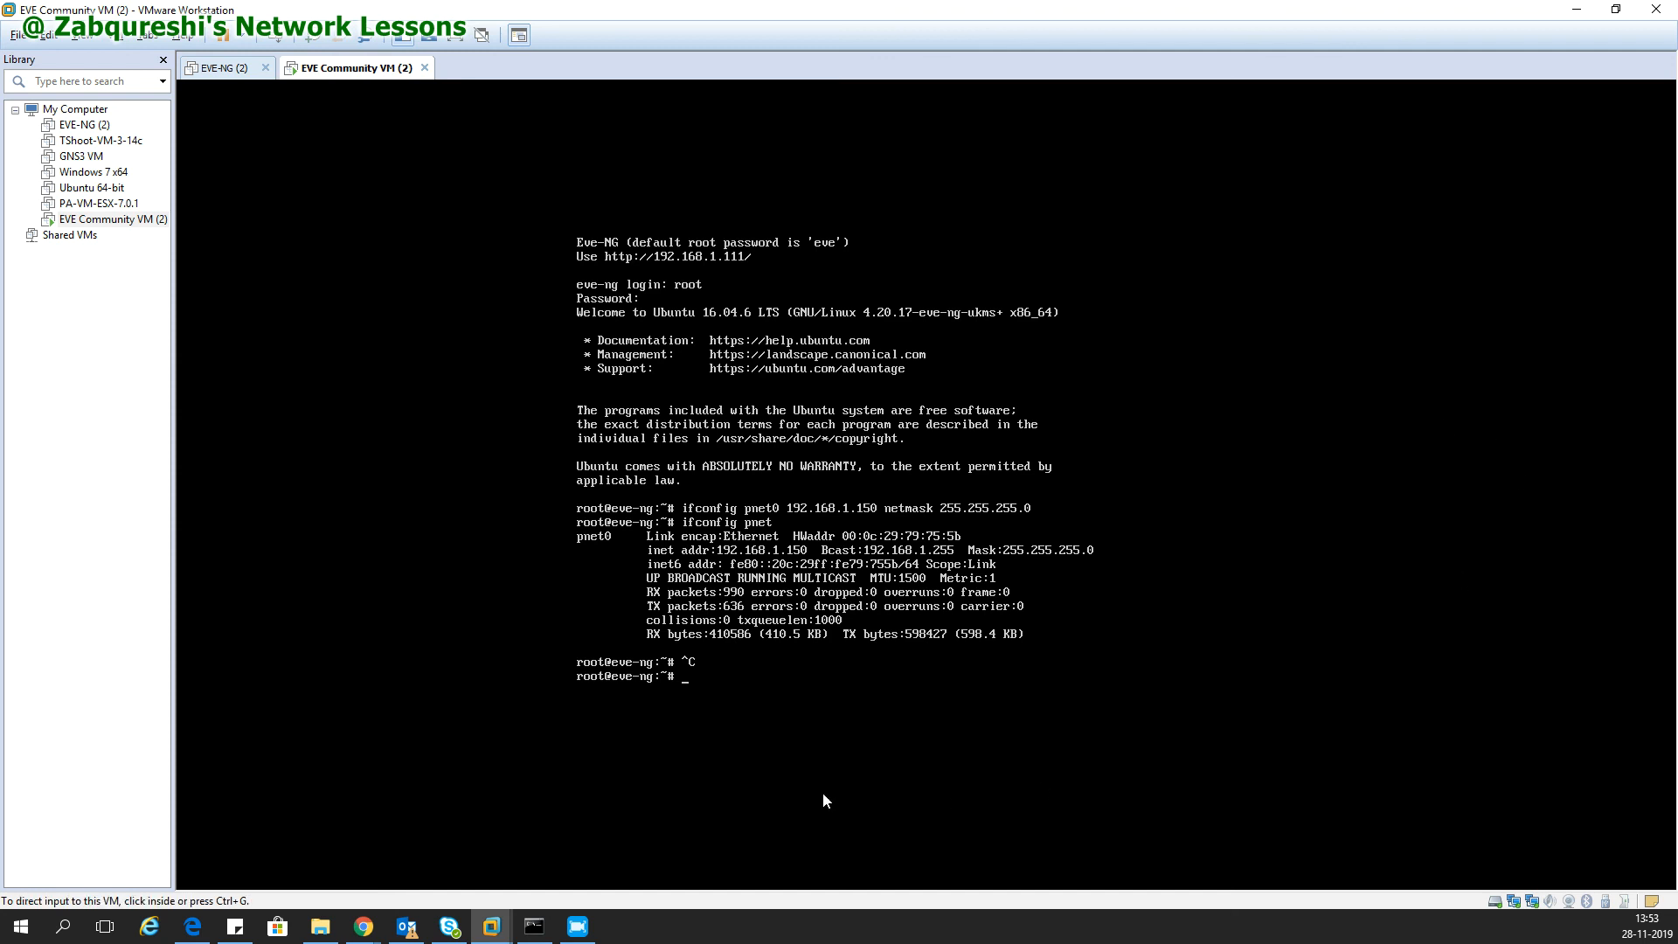